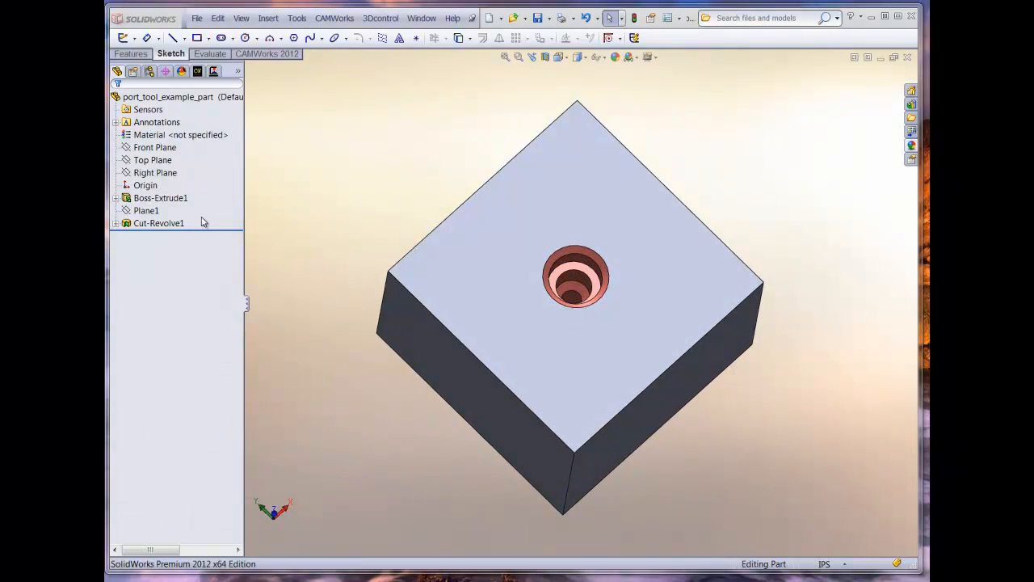
# Step: Make the Boss-Extrude1 block transparent to expose the stepped port cavity
pyautogui.rightClick(160, 198)
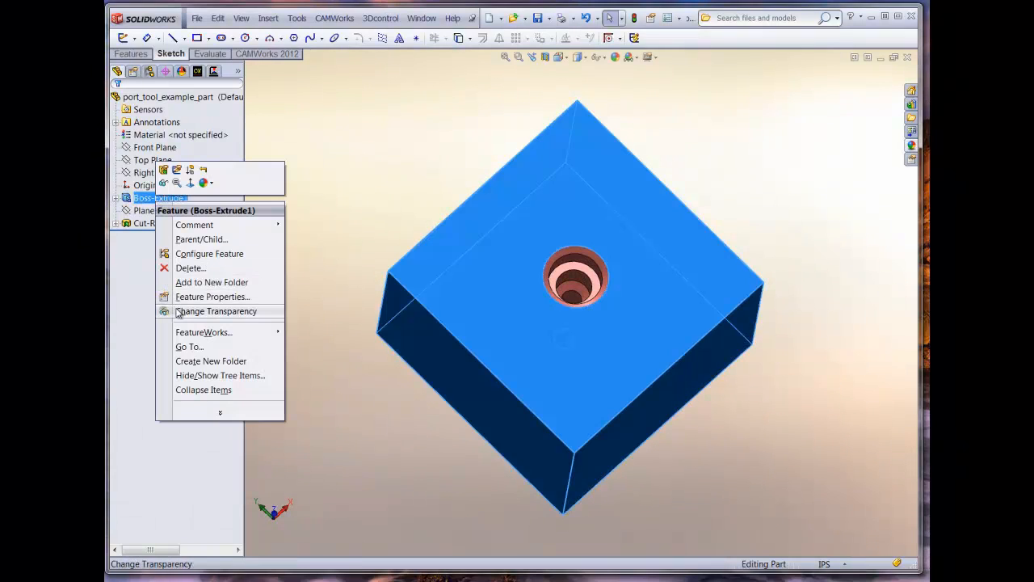
pyautogui.click(216, 311)
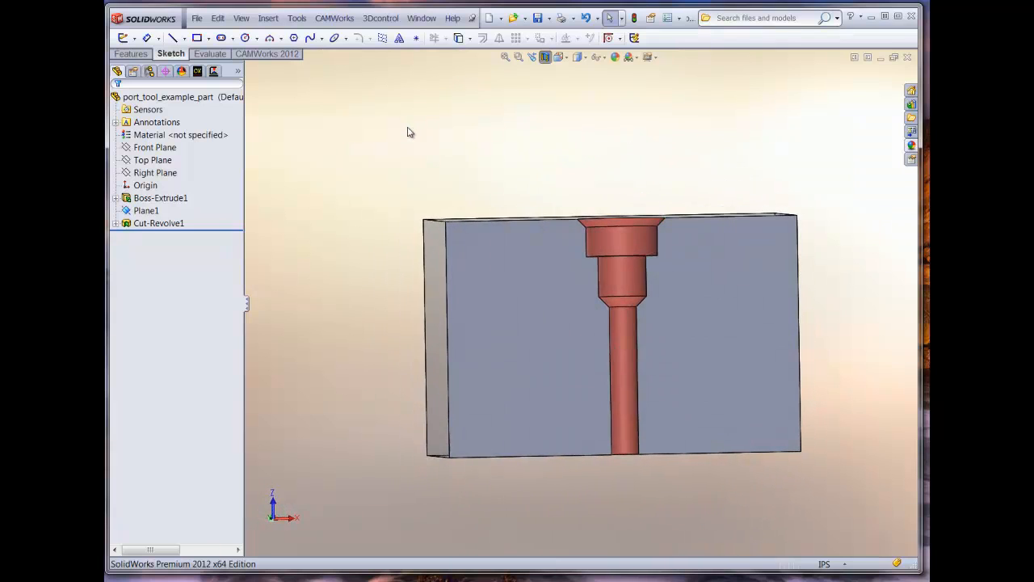
pyautogui.moveTo(115, 236)
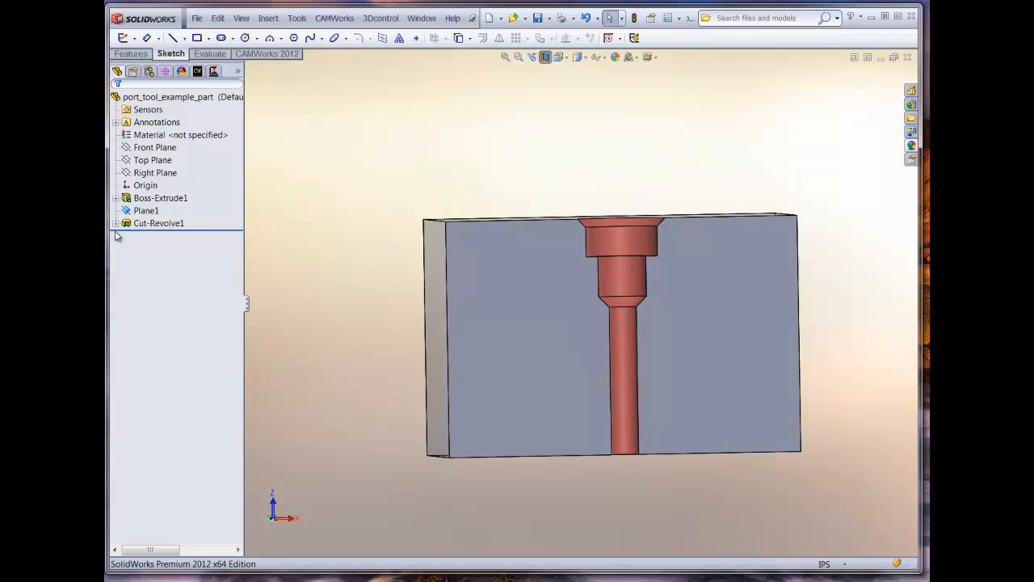
# Step: Select Sketch3 under Cut-Revolve1 to highlight the hole's stepped half-profile
pyautogui.click(116, 223)
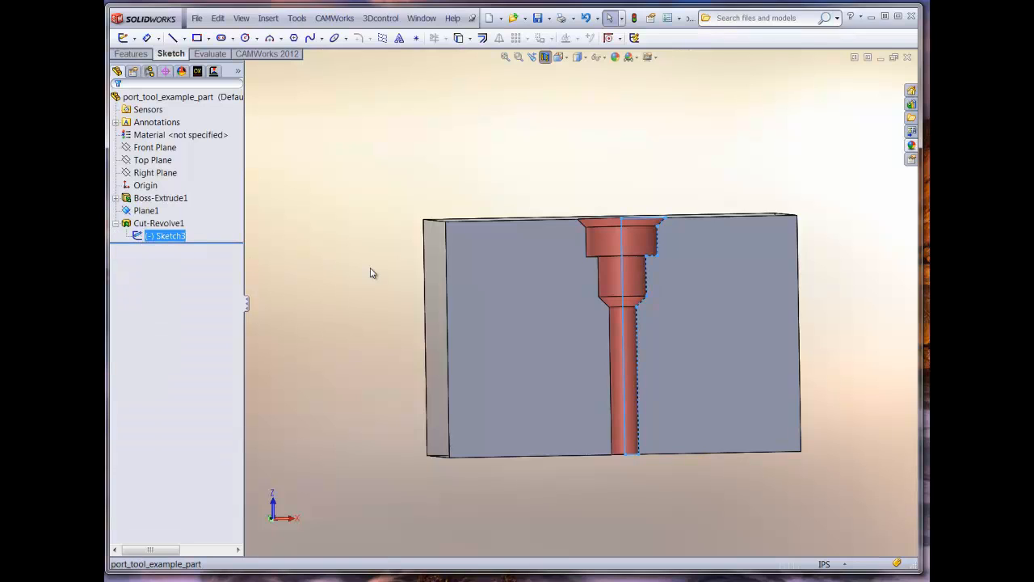
pyautogui.moveTo(652, 265)
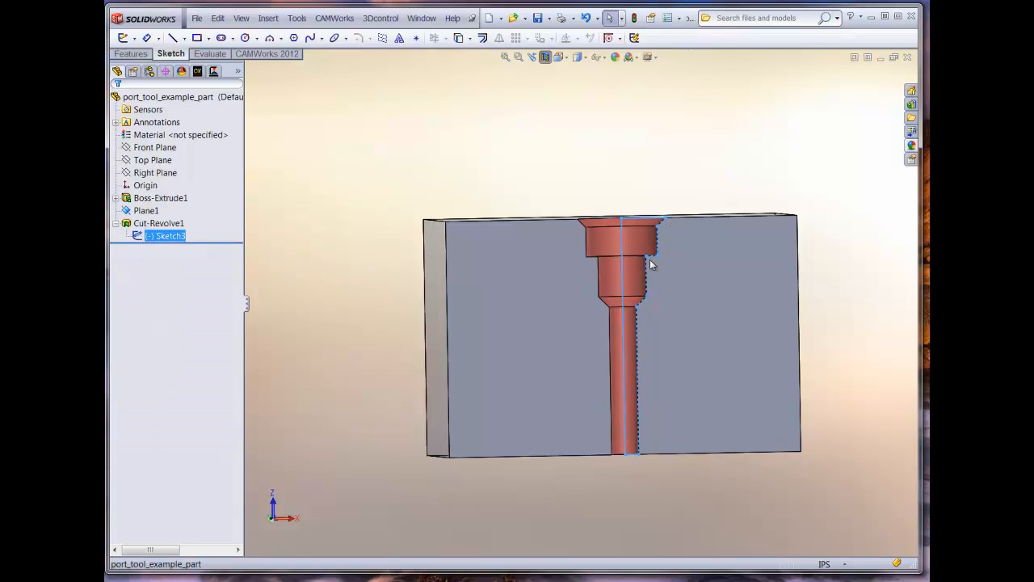
pyautogui.moveTo(497, 450)
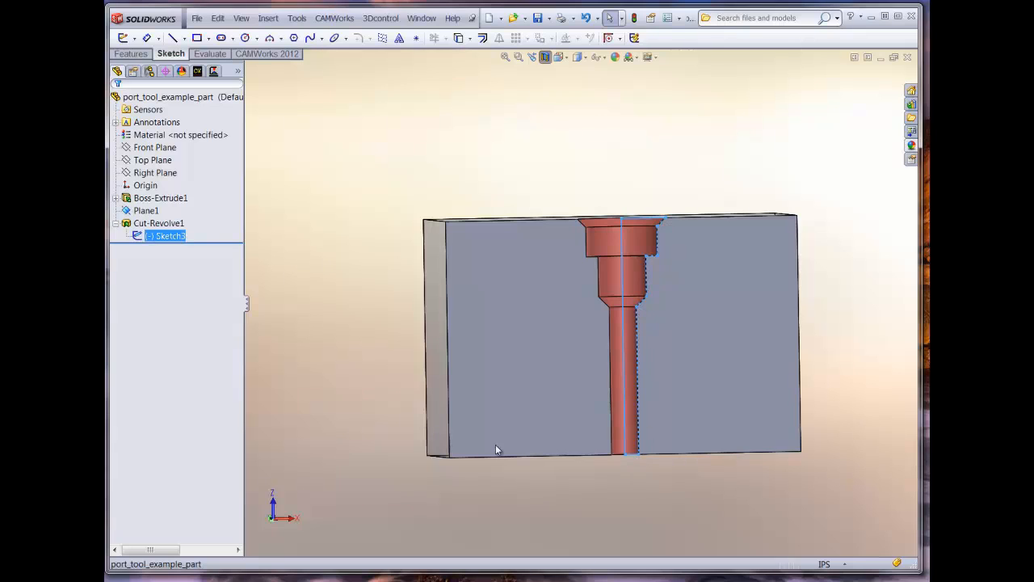
pyautogui.moveTo(134, 256)
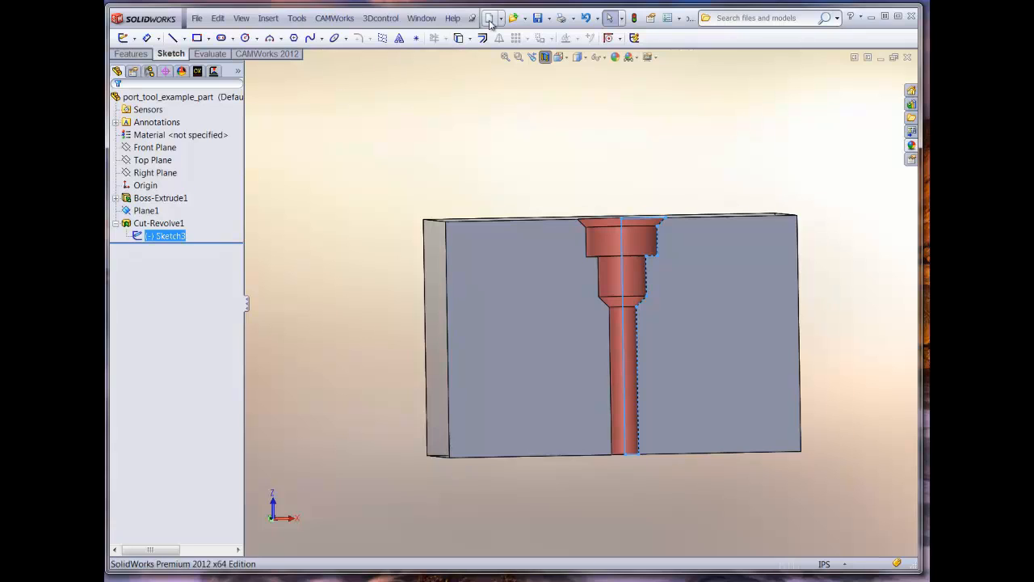
# Step: Create a new part, Part4, and start Sketch1 on its Front Plane
pyautogui.click(489, 17)
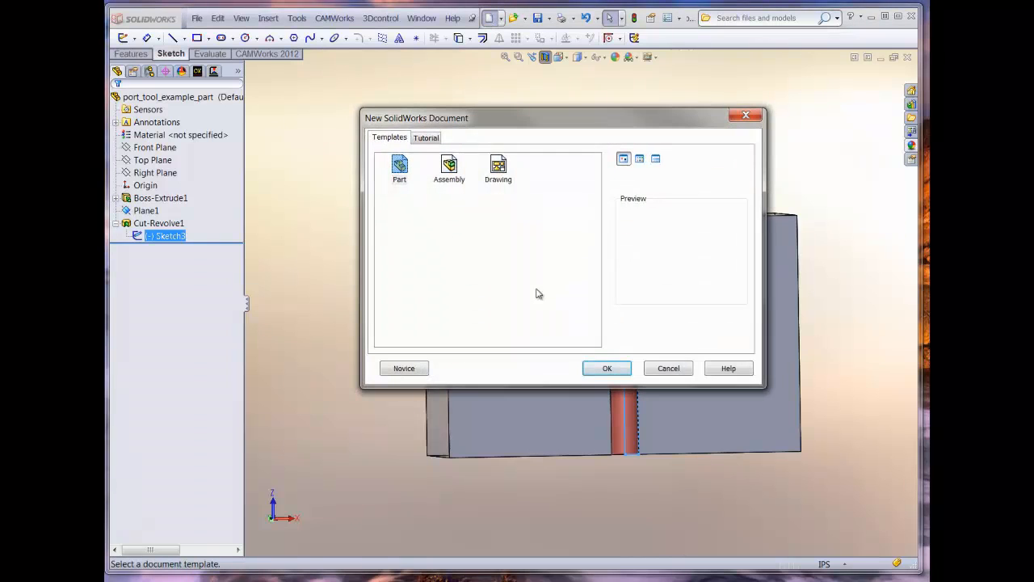
pyautogui.click(607, 368)
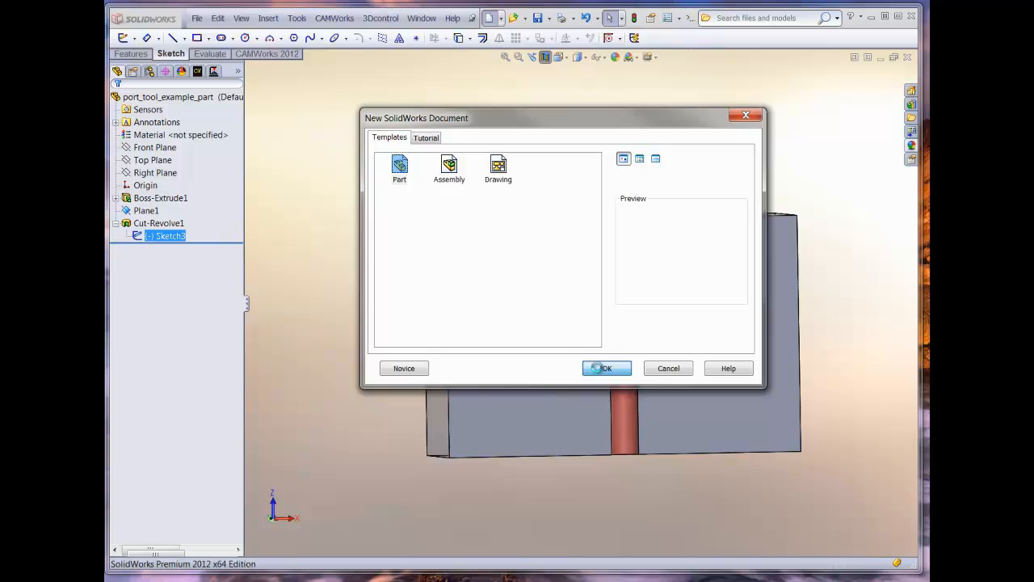
pyautogui.click(606, 367)
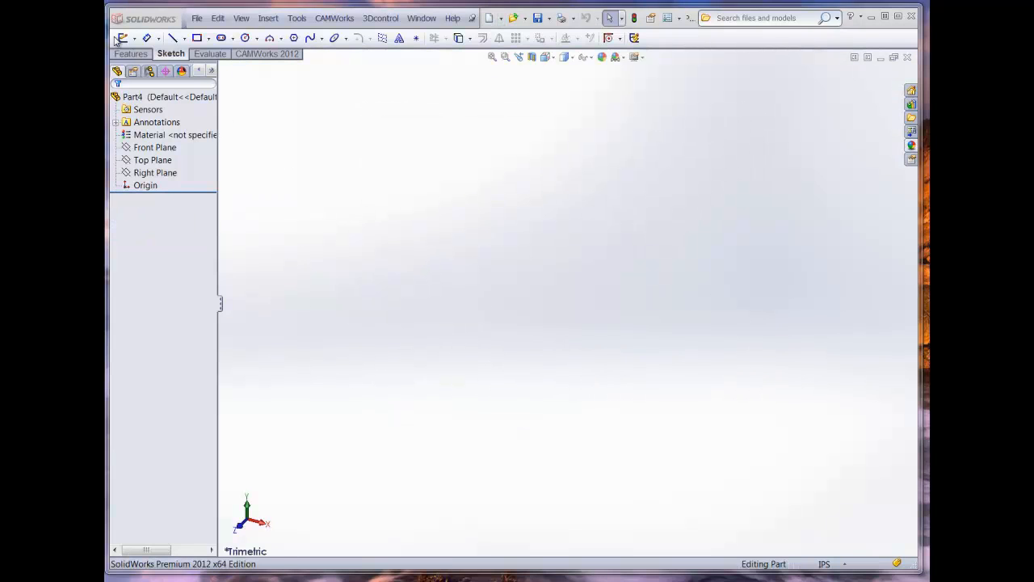
pyautogui.click(122, 38)
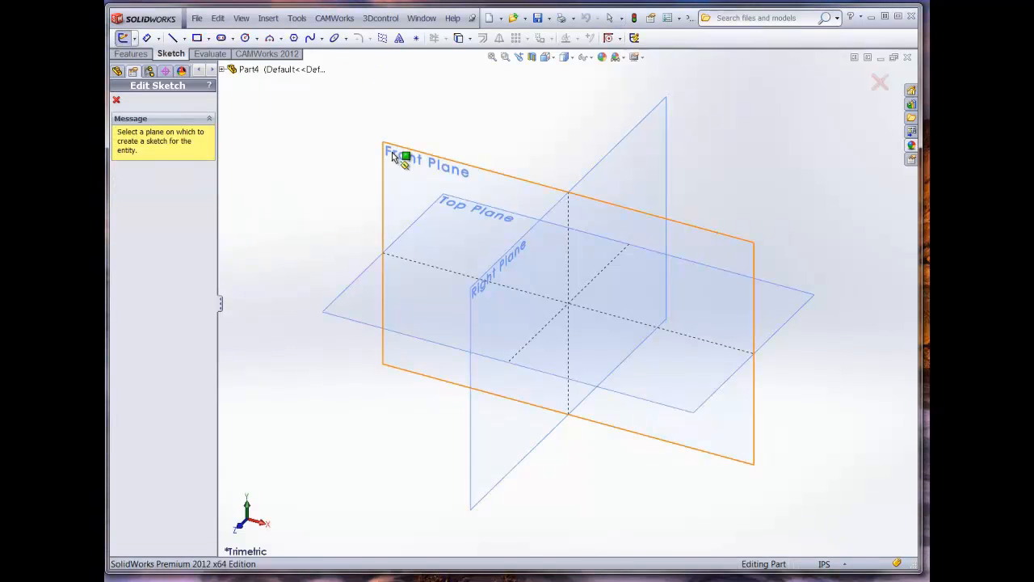
pyautogui.click(429, 161)
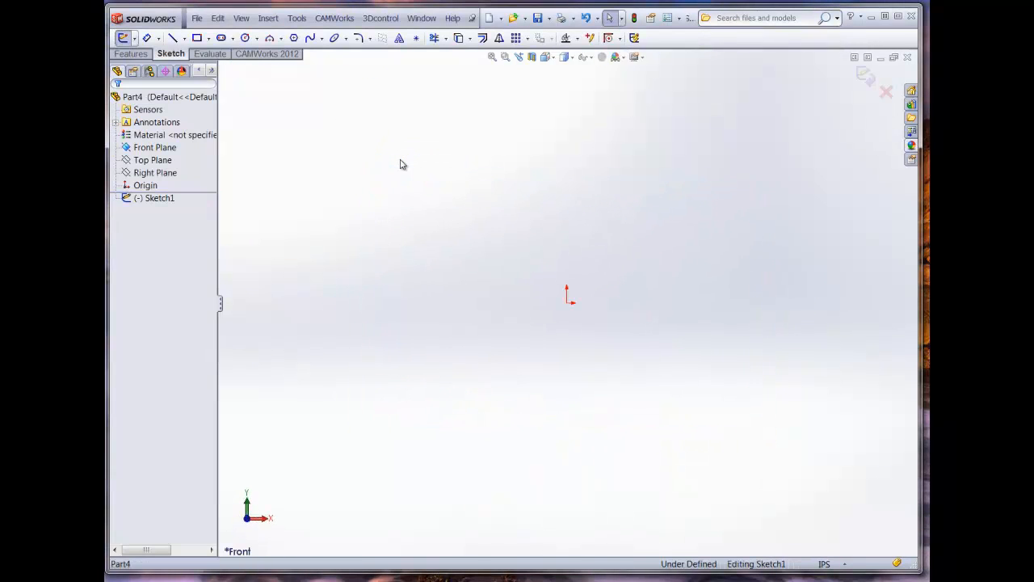
# Step: Split the pasted profile with a horizontal line and trim away the narrow upper lines
pyautogui.click(159, 198)
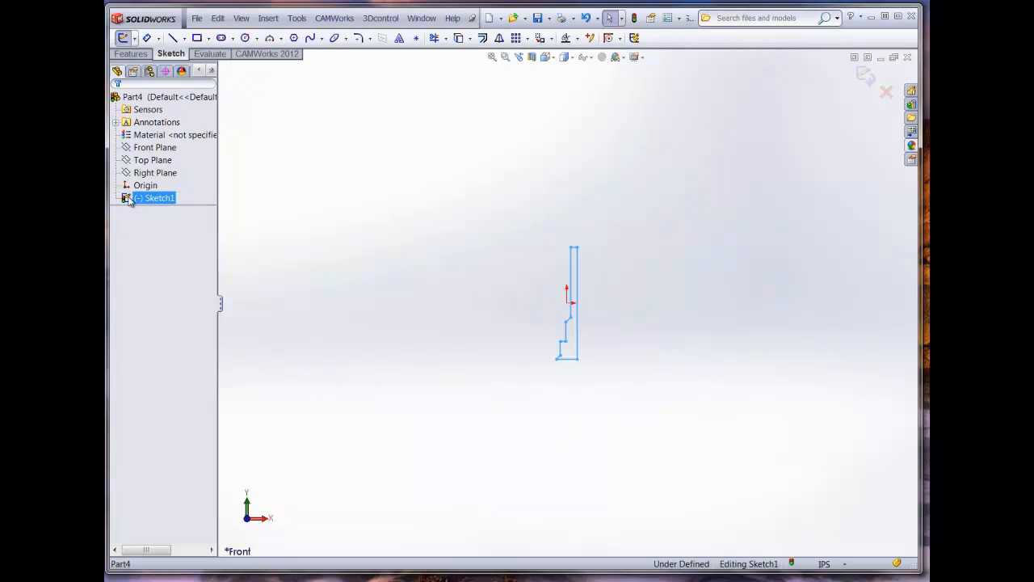
pyautogui.moveTo(278, 260)
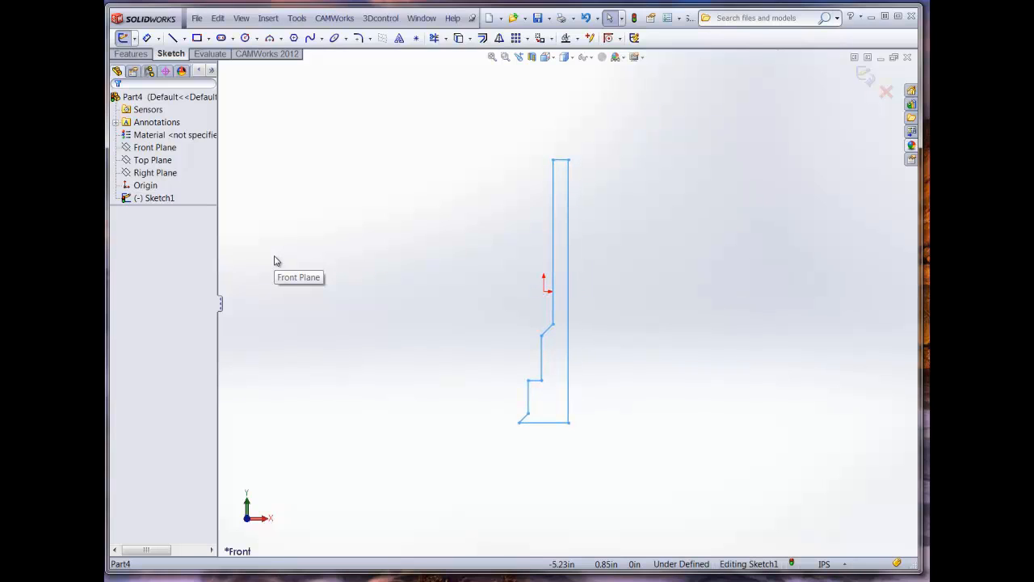
pyautogui.moveTo(336, 216)
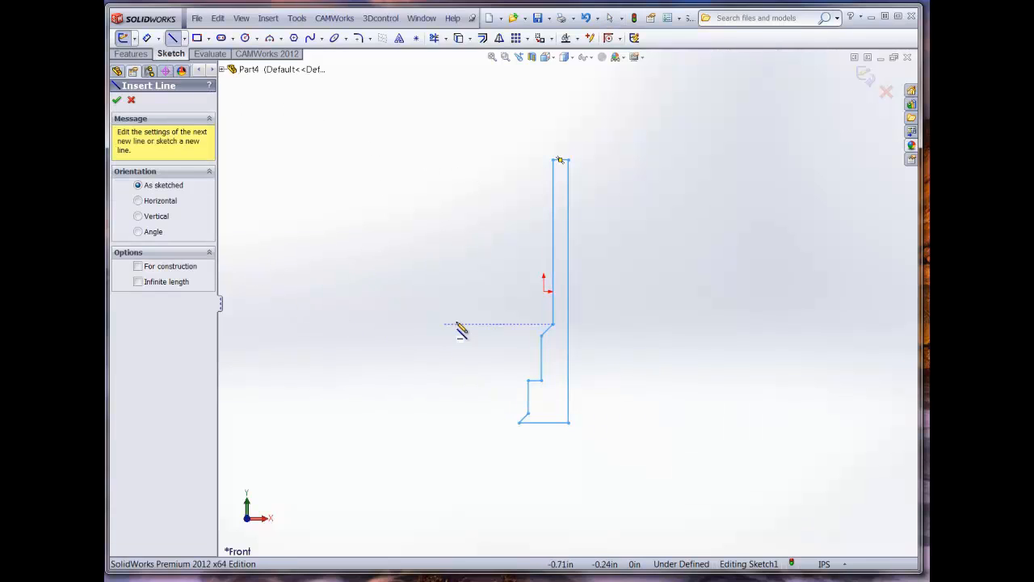
pyautogui.moveTo(558, 332)
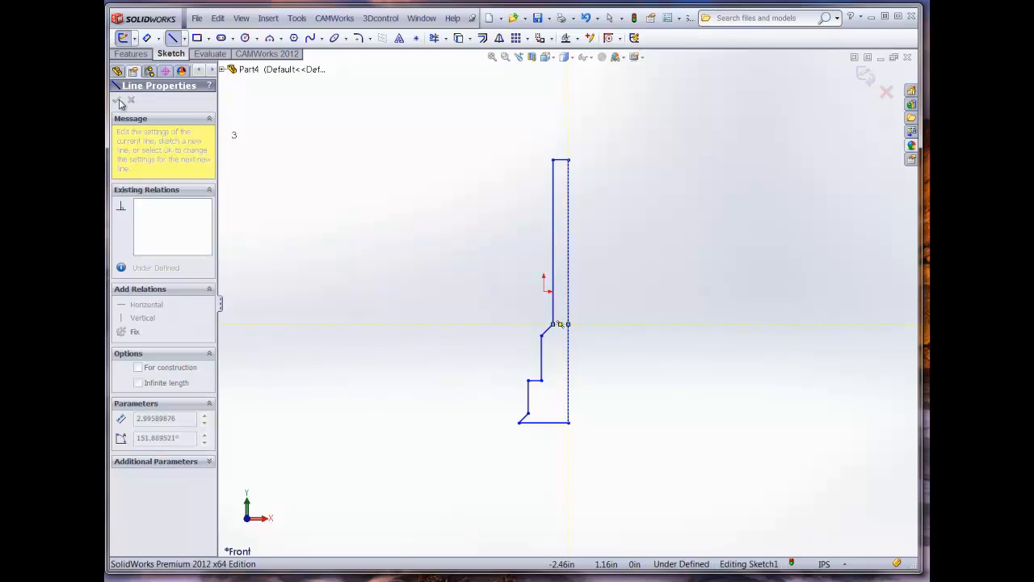
pyautogui.click(118, 99)
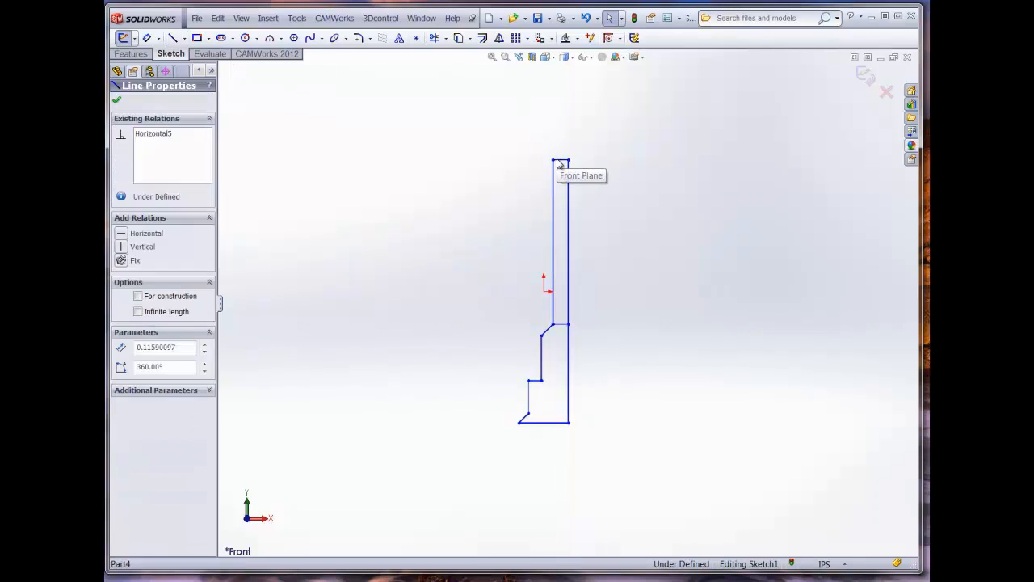
pyautogui.click(116, 99)
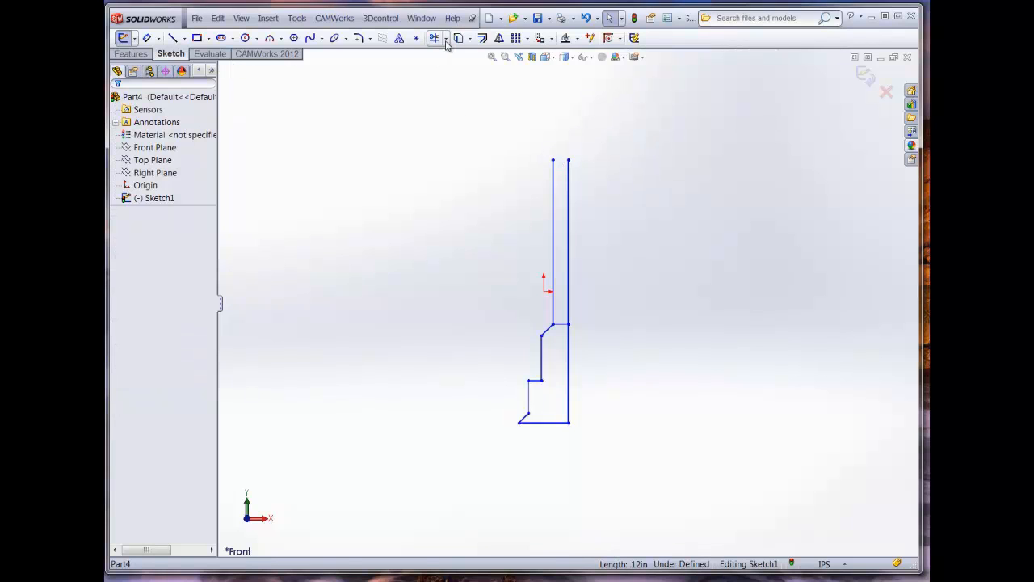
pyautogui.click(435, 38)
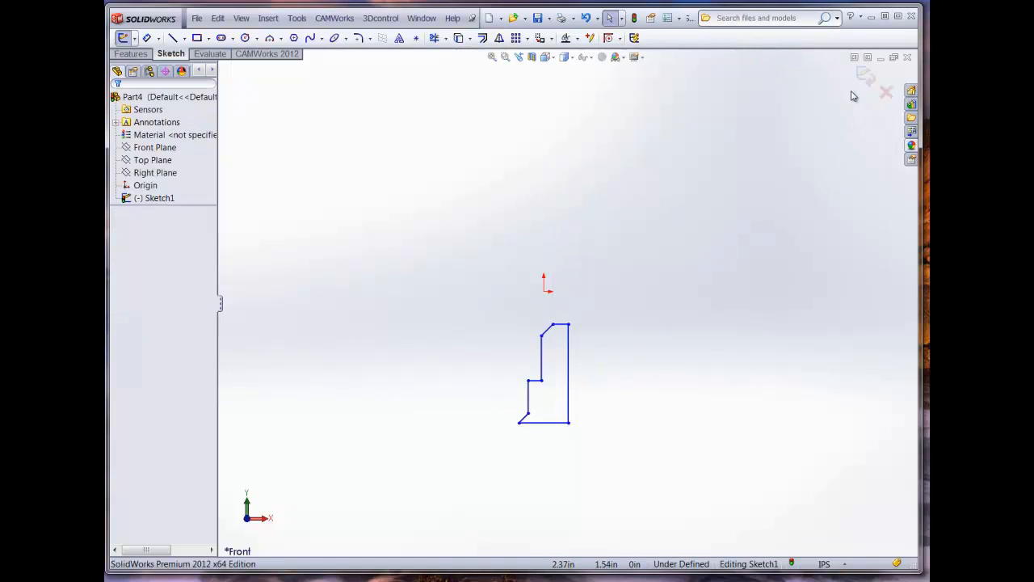
pyautogui.moveTo(583, 294)
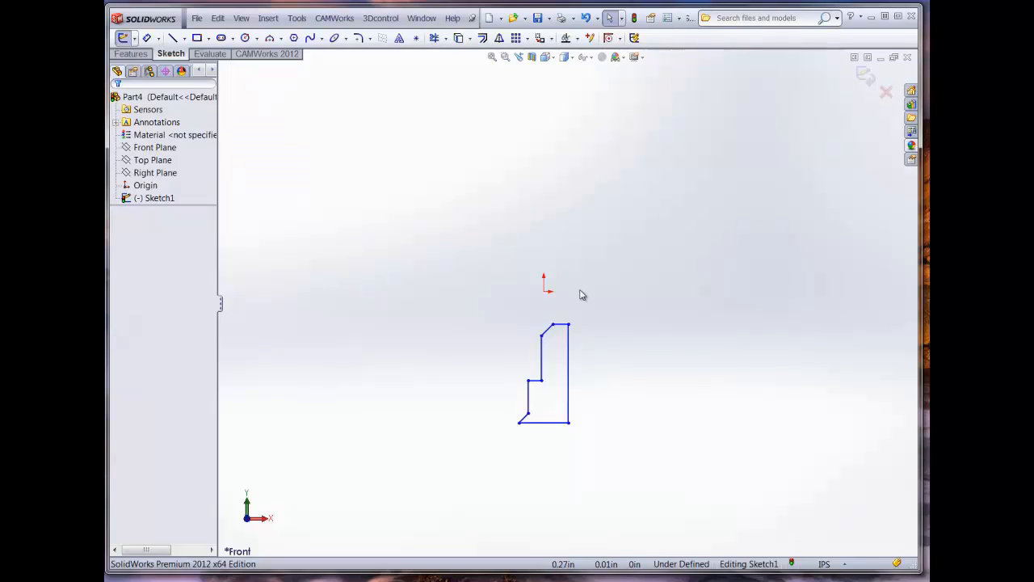
pyautogui.moveTo(572, 325)
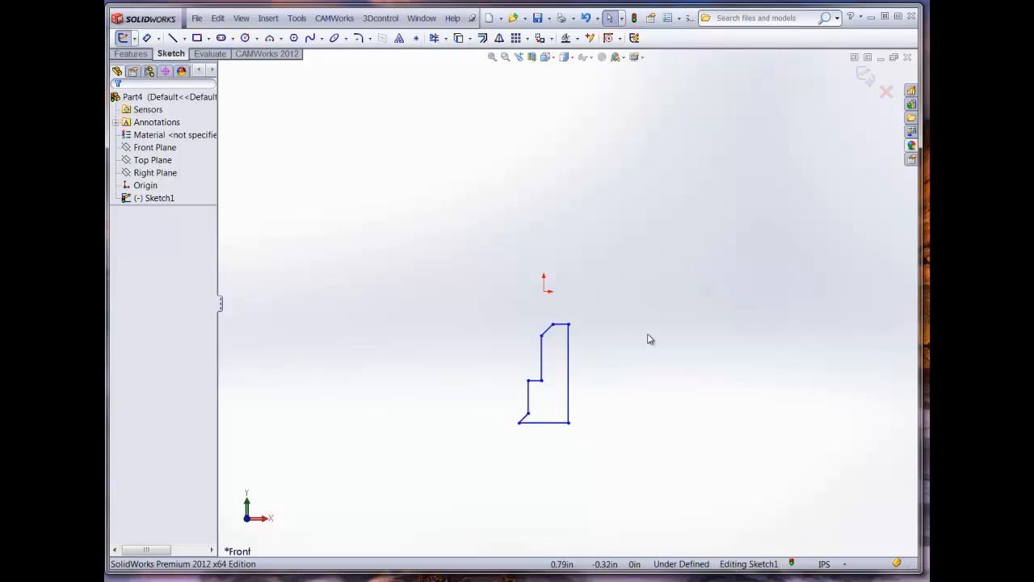
pyautogui.click(550, 38)
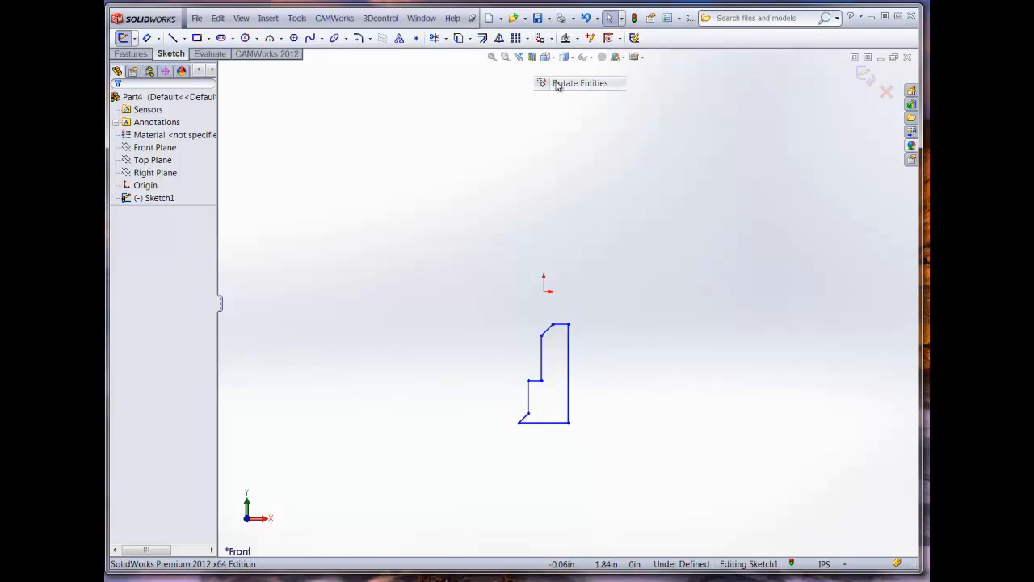
pyautogui.click(580, 82)
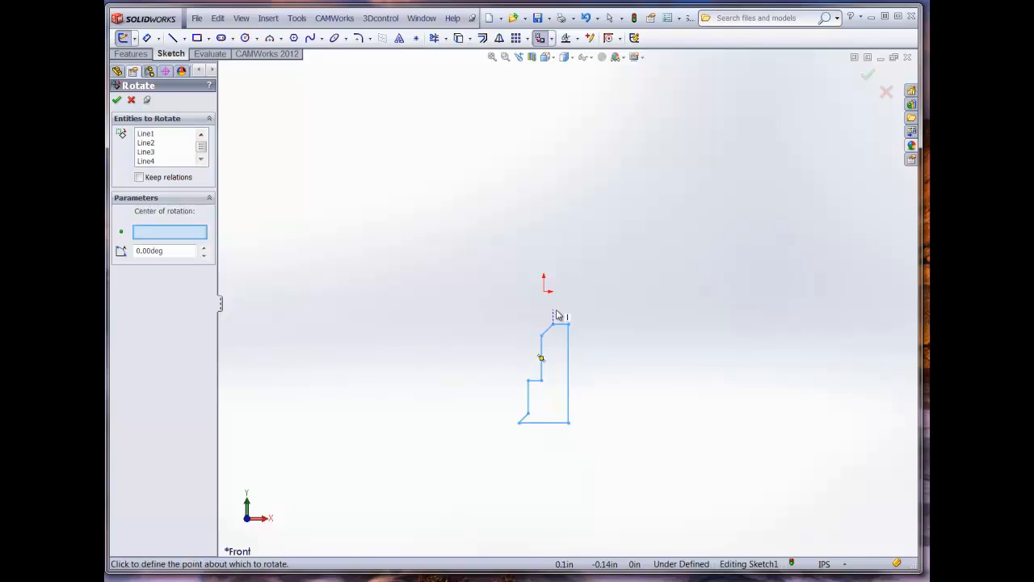
pyautogui.click(557, 321)
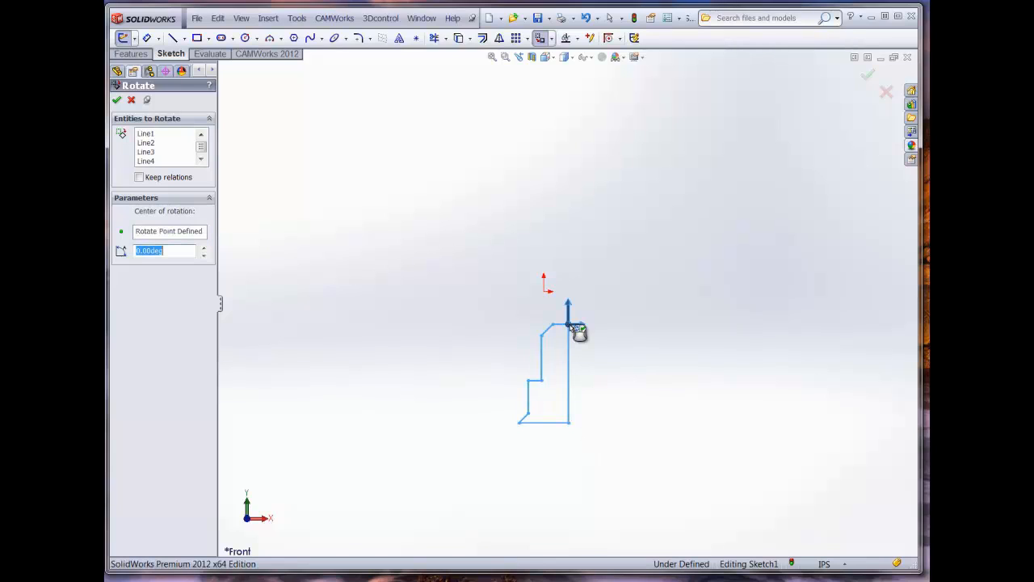
pyautogui.write('18')
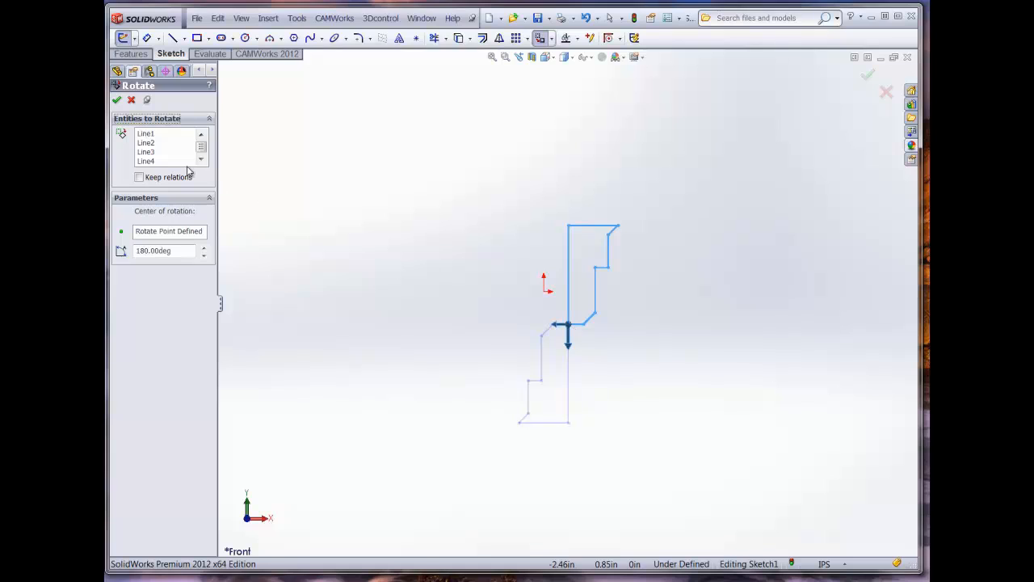
pyautogui.click(117, 100)
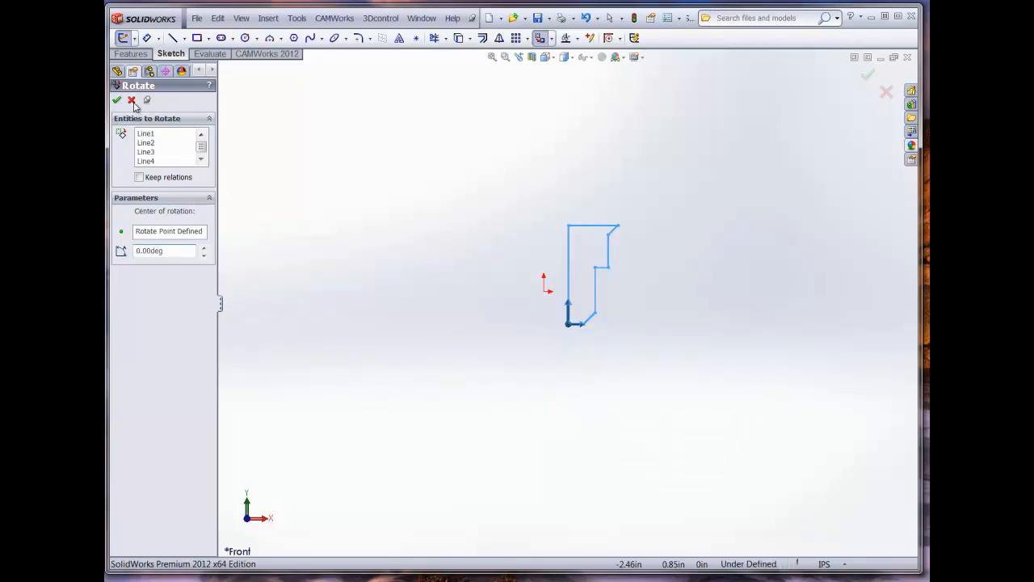
pyautogui.click(118, 99)
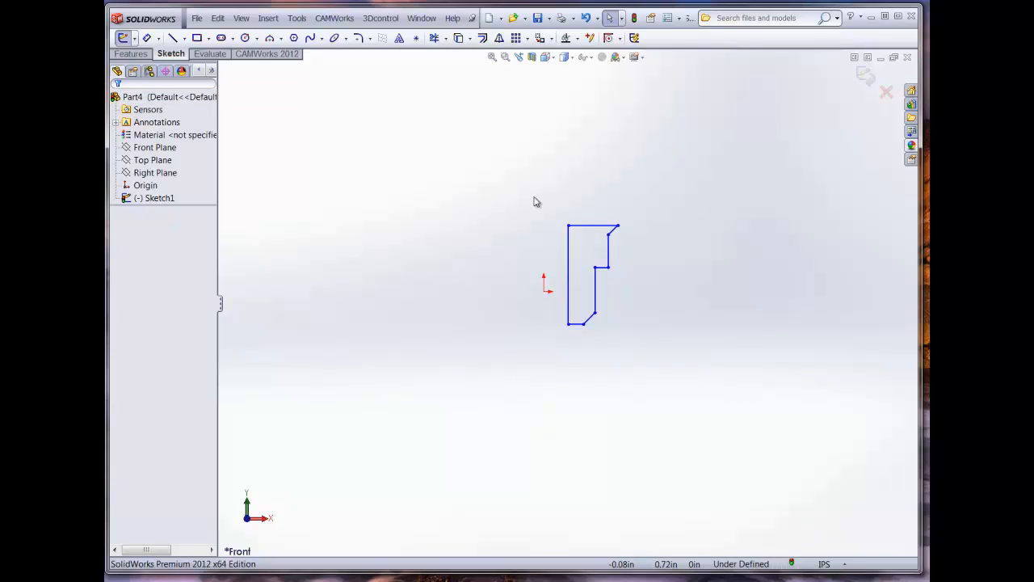
pyautogui.moveTo(545, 222)
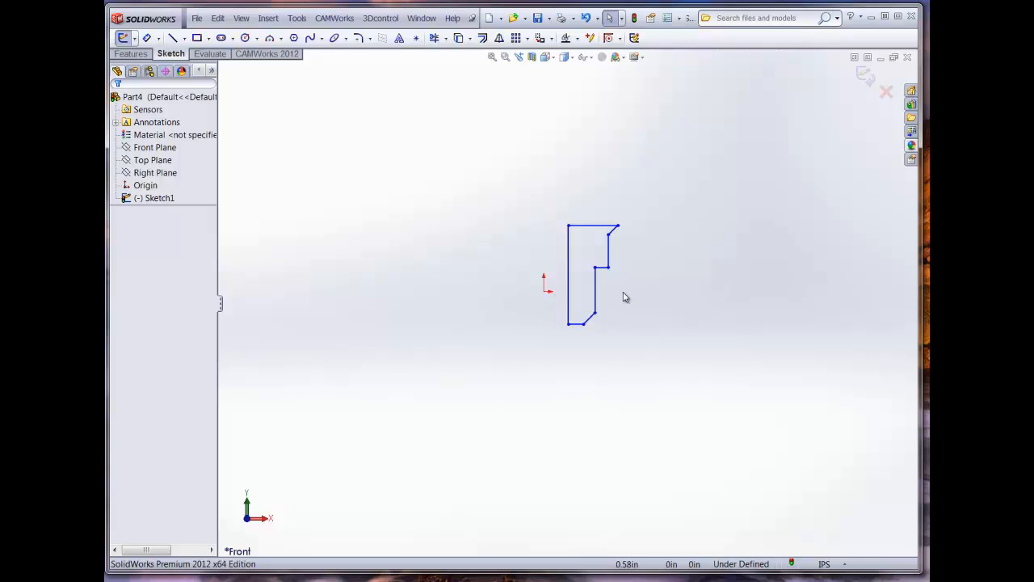
pyautogui.moveTo(541, 174)
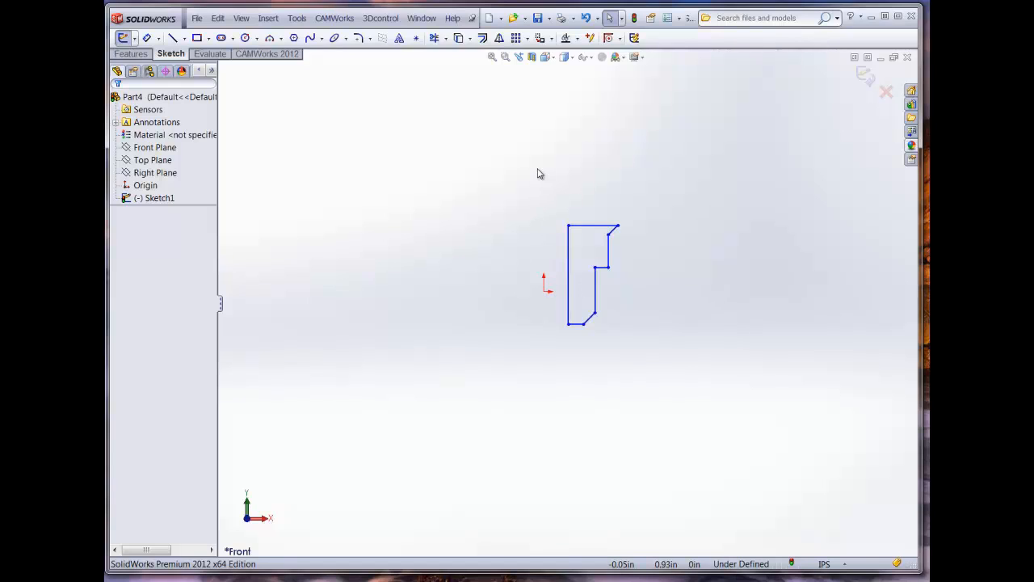
pyautogui.moveTo(556, 53)
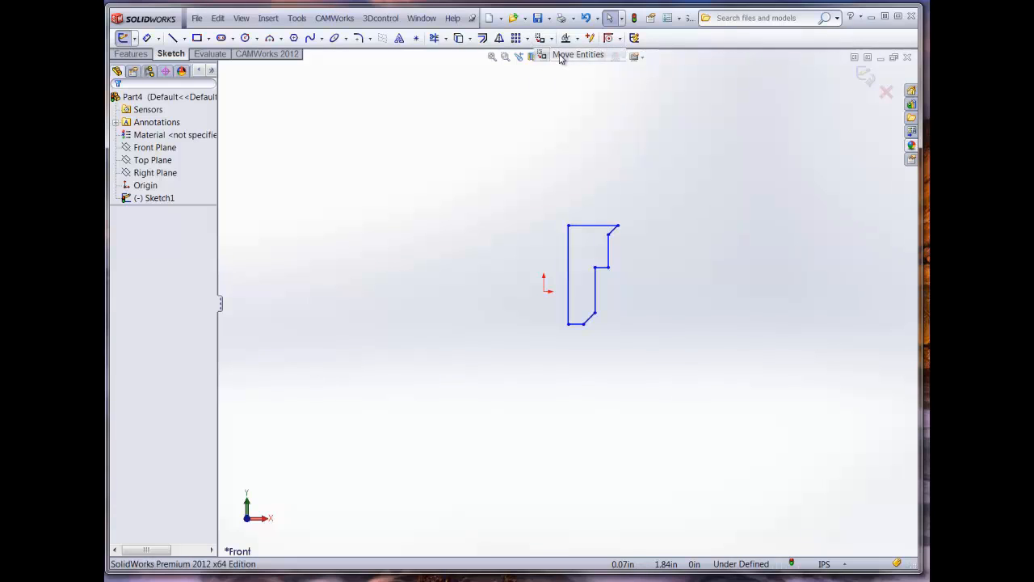
# Step: Move all profile lines so the bottom-left corner lands on the sketch origin
pyautogui.click(543, 38)
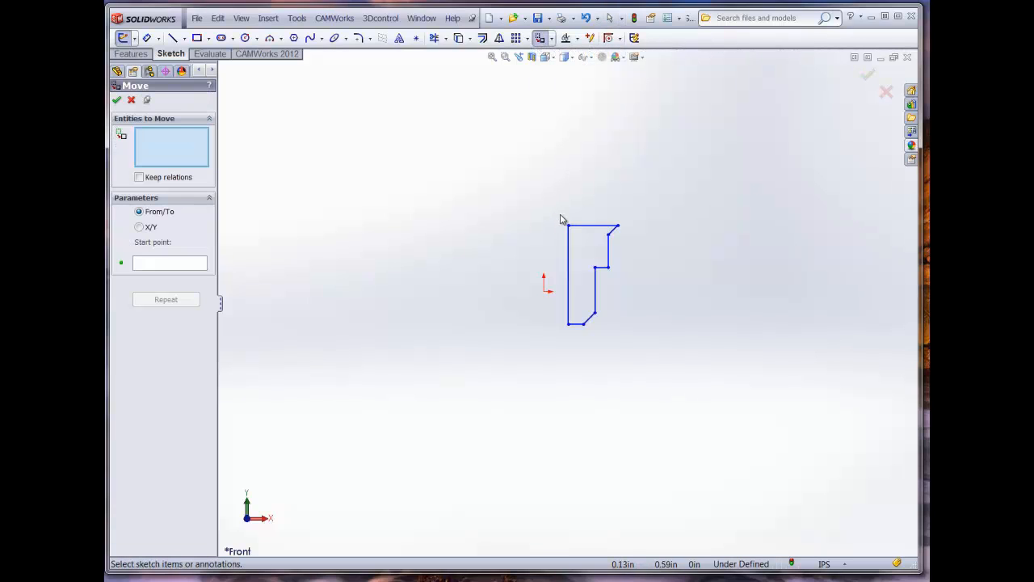
pyautogui.moveTo(563, 219); pyautogui.dragTo(632, 348)
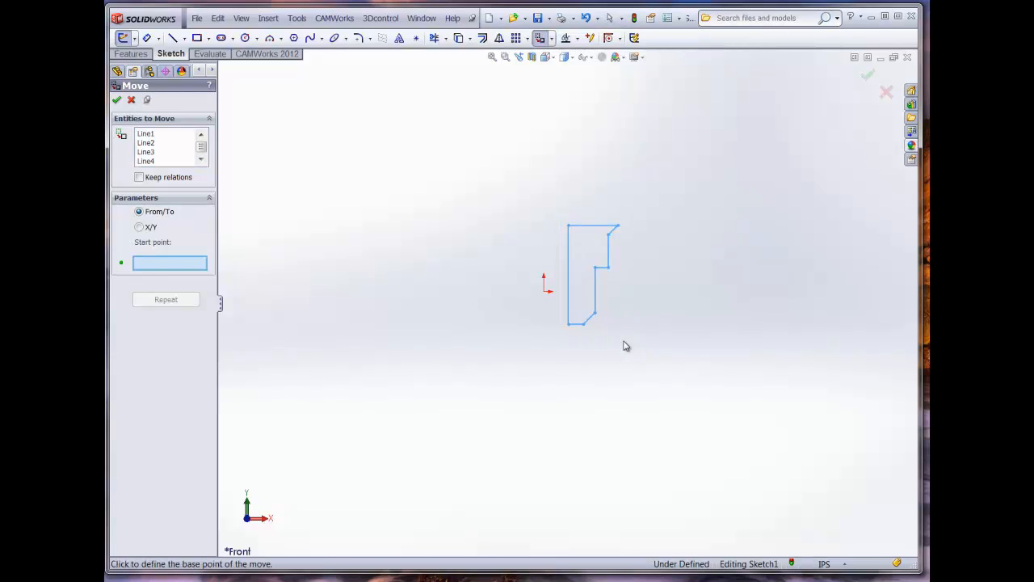
pyautogui.moveTo(570, 327)
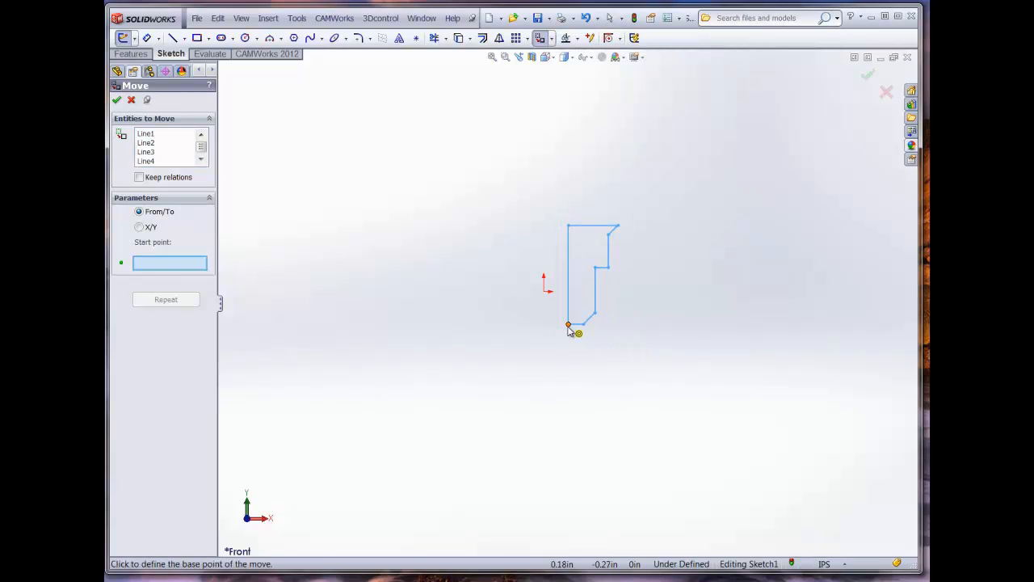
pyautogui.click(568, 325)
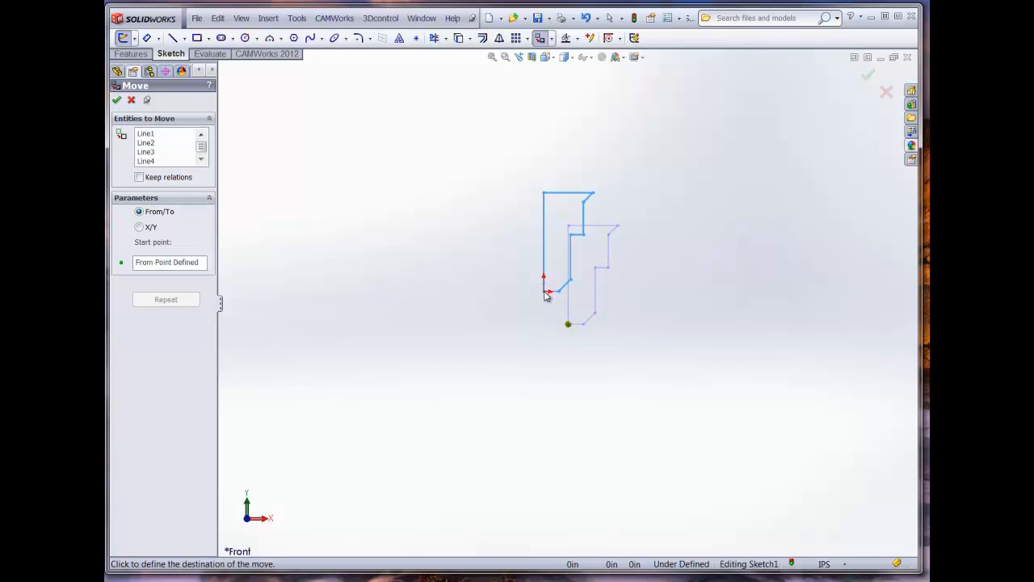
pyautogui.click(568, 289)
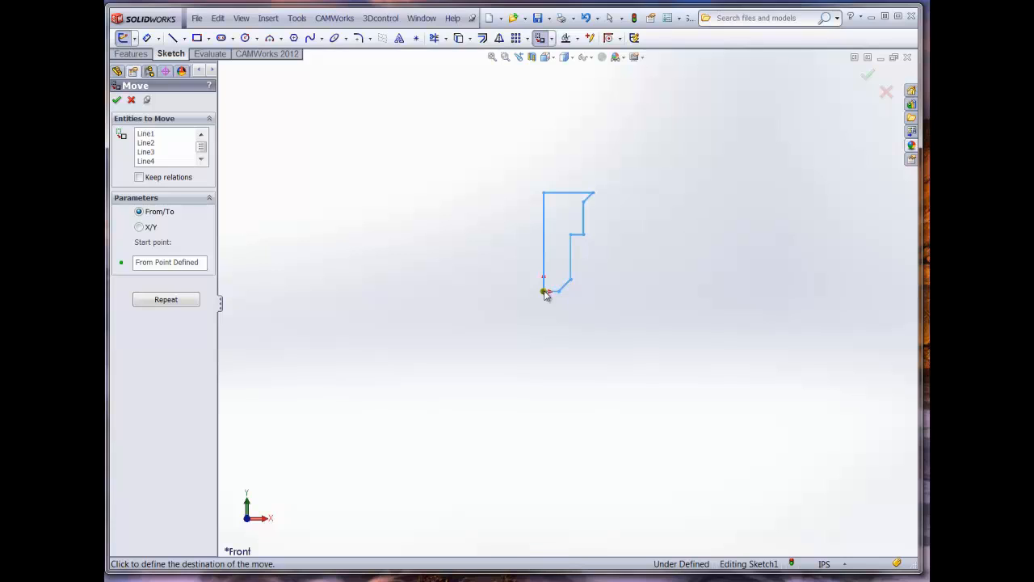
pyautogui.click(116, 99)
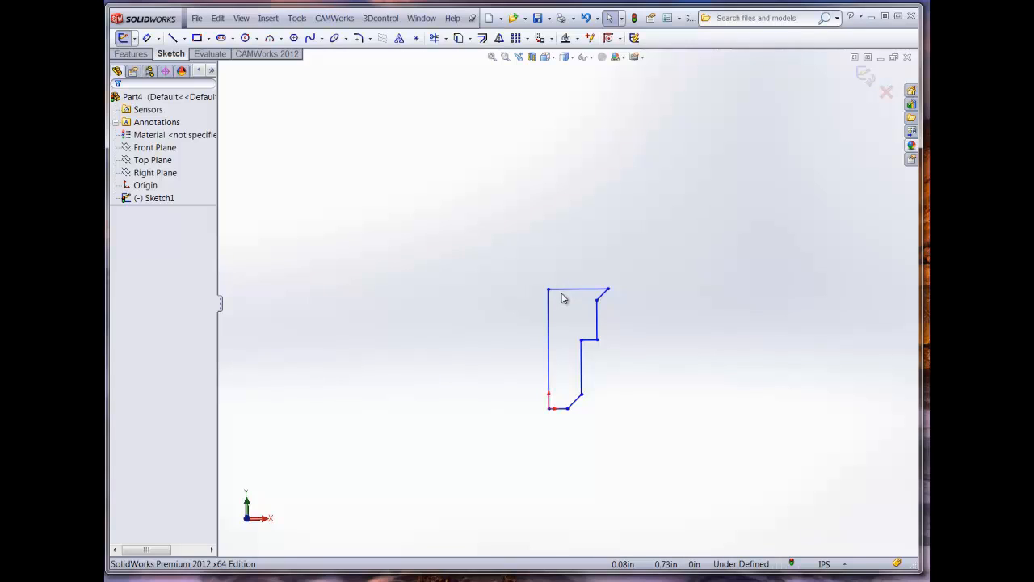
# Step: Dimension the profile: 0.75 in overall height and 0.375 in top width
pyautogui.click(149, 109)
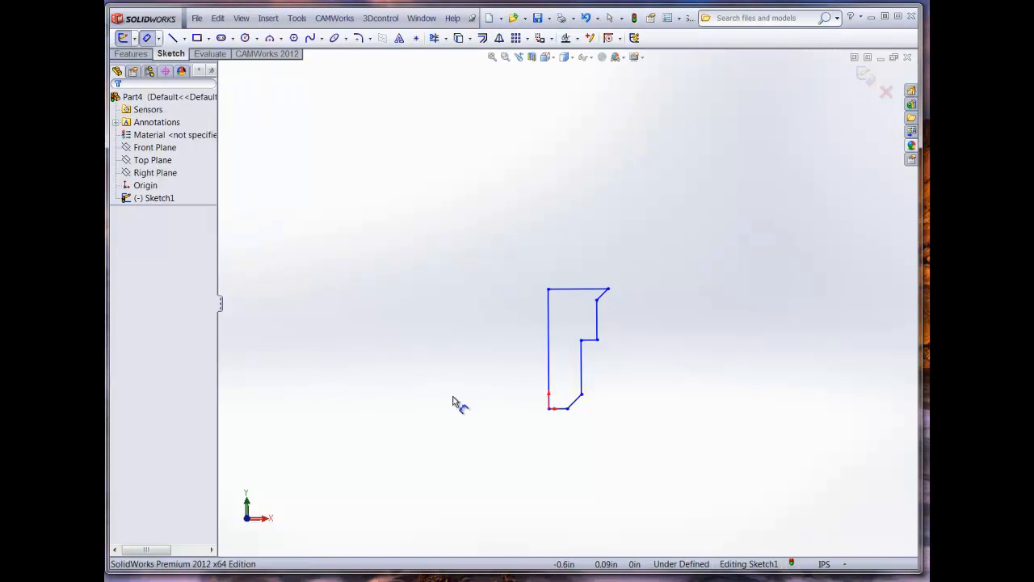
pyautogui.click(566, 407)
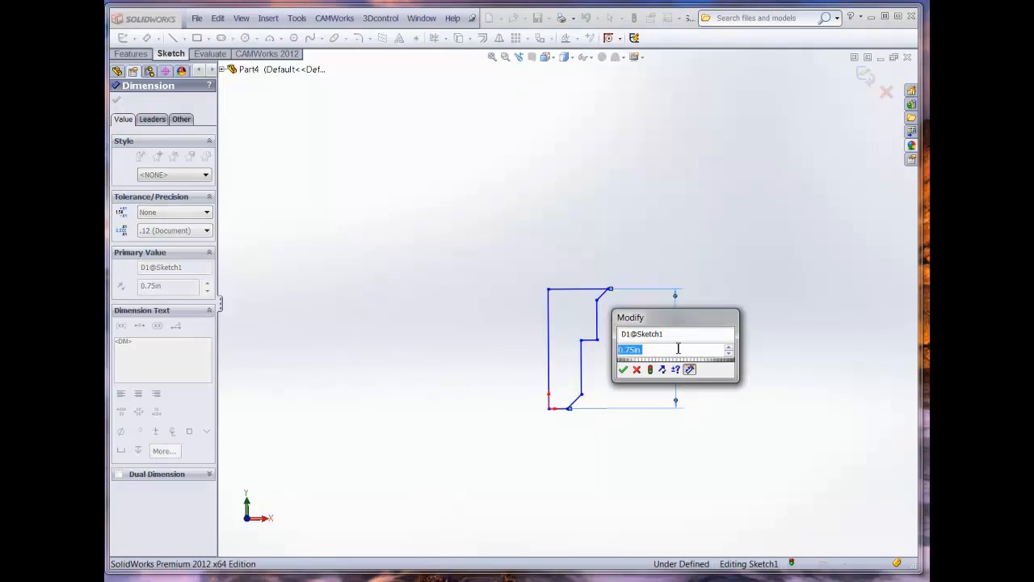
pyautogui.click(624, 370)
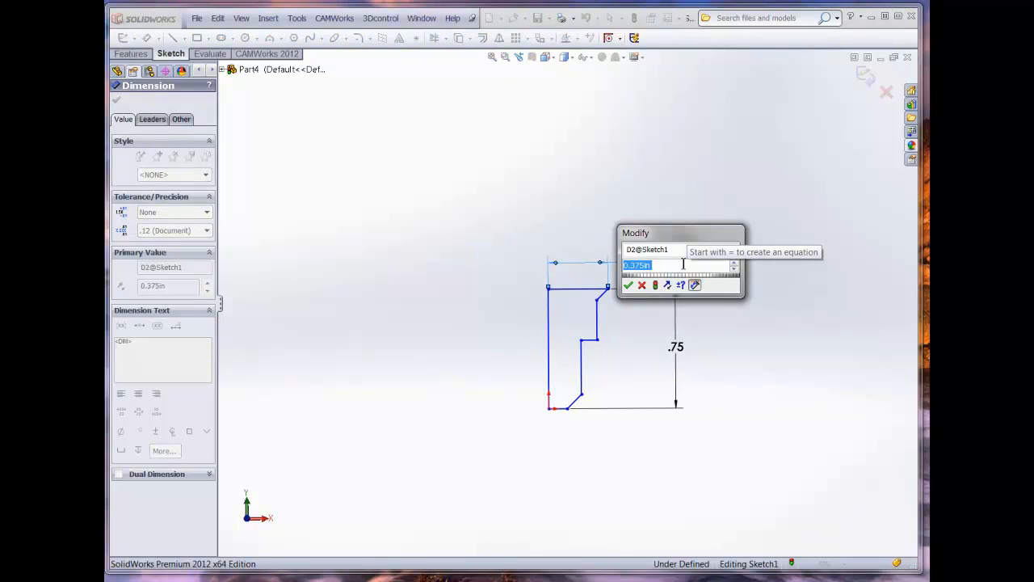
pyautogui.click(629, 284)
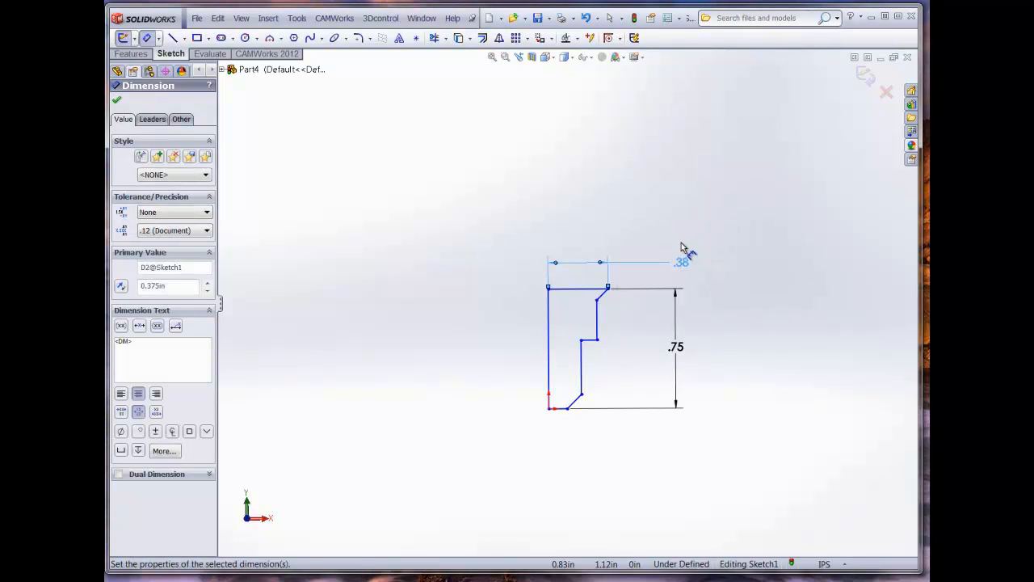
pyautogui.click(116, 99)
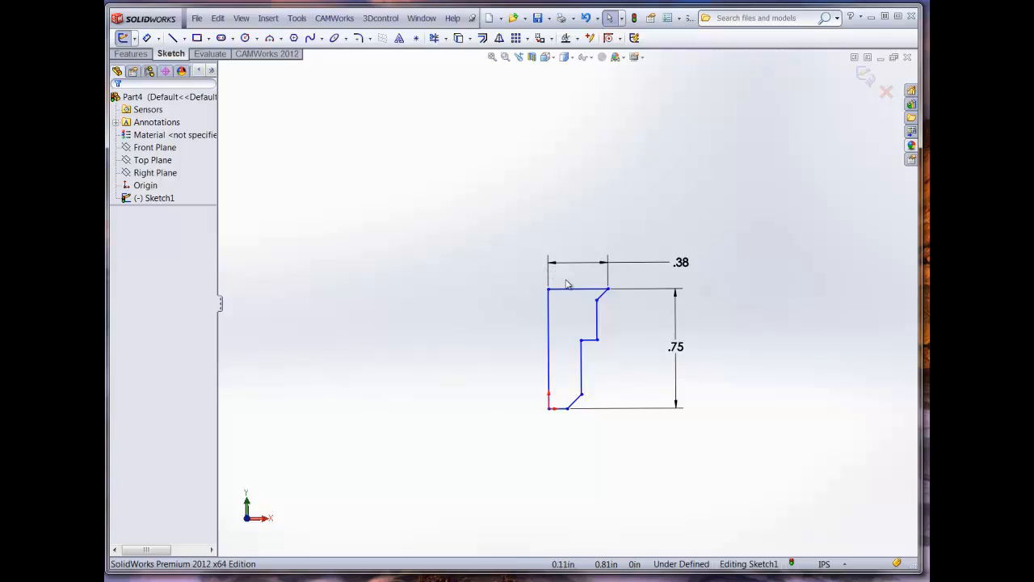
pyautogui.moveTo(566, 295)
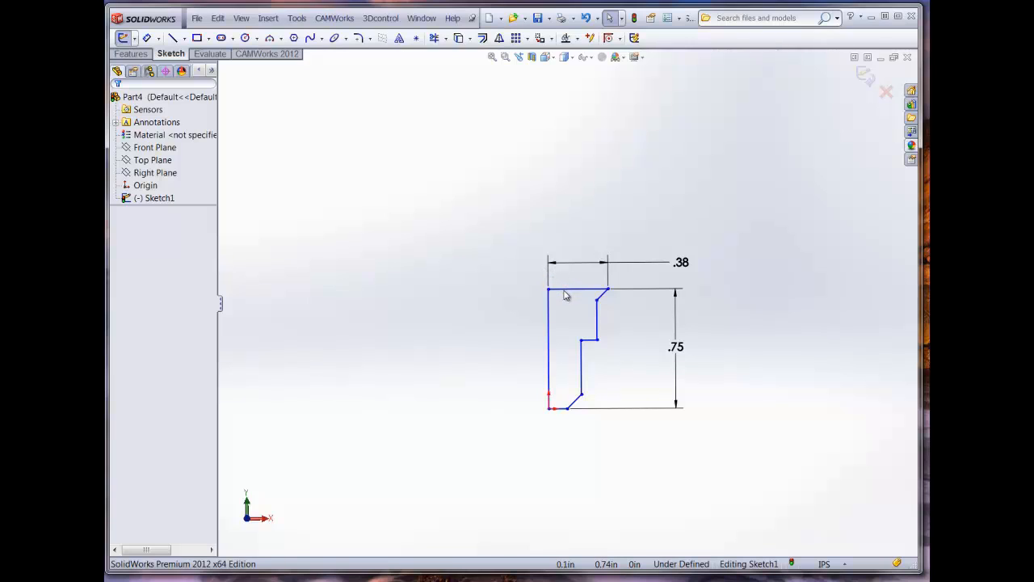
pyautogui.moveTo(587, 268)
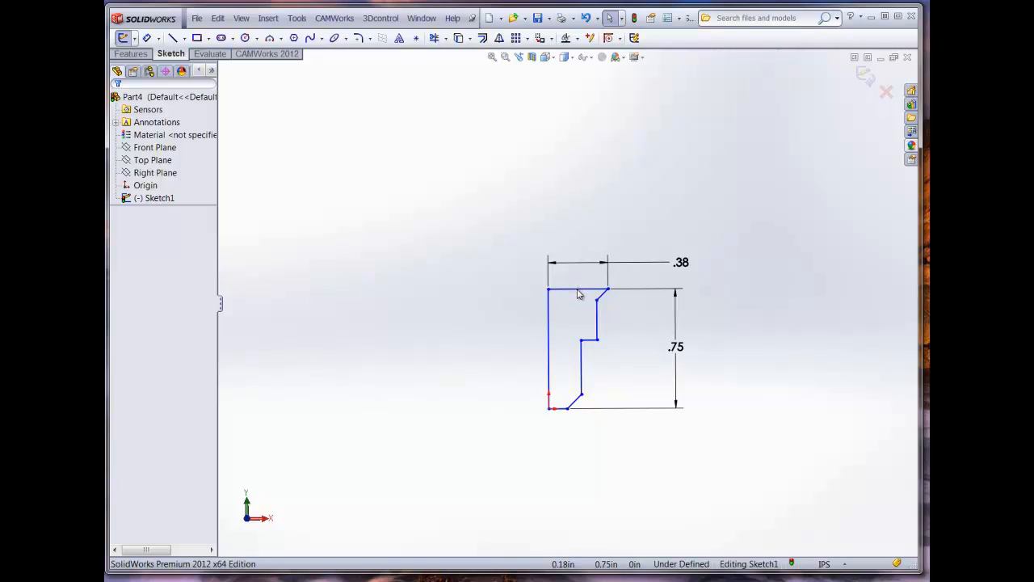
# Step: Draw the shank lines up from the top-left corner, across, and down to the chamfer corner
pyautogui.click(578, 289)
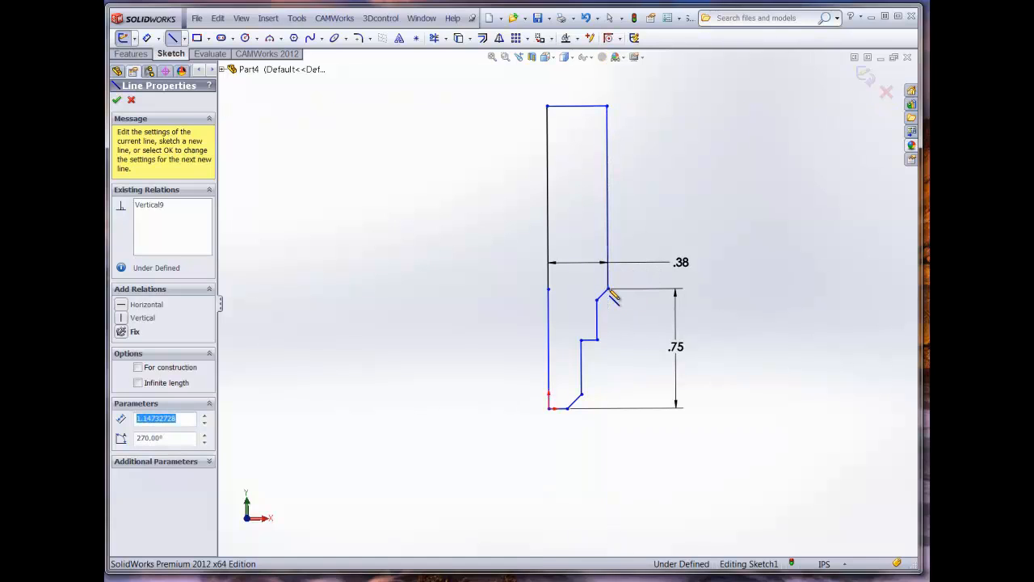
pyautogui.click(116, 100)
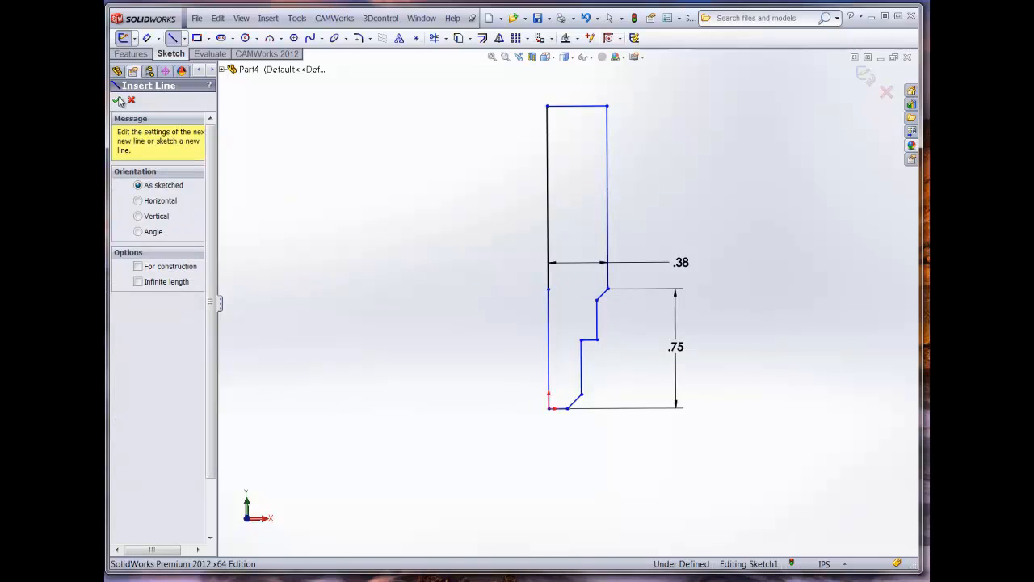
pyautogui.click(117, 99)
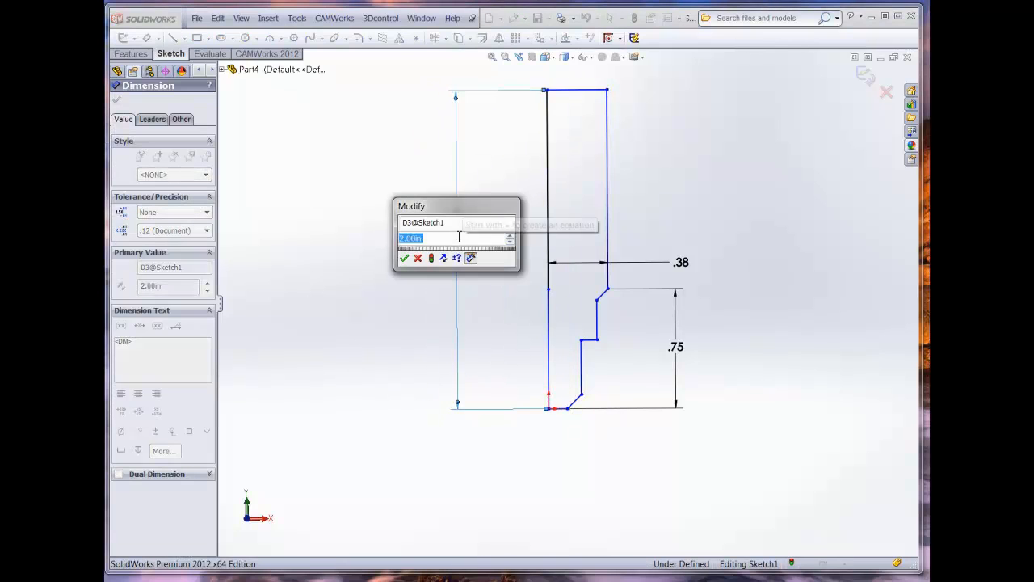
# Step: Set the full-height dimension of the profile to 2.5 in
pyautogui.write('2')
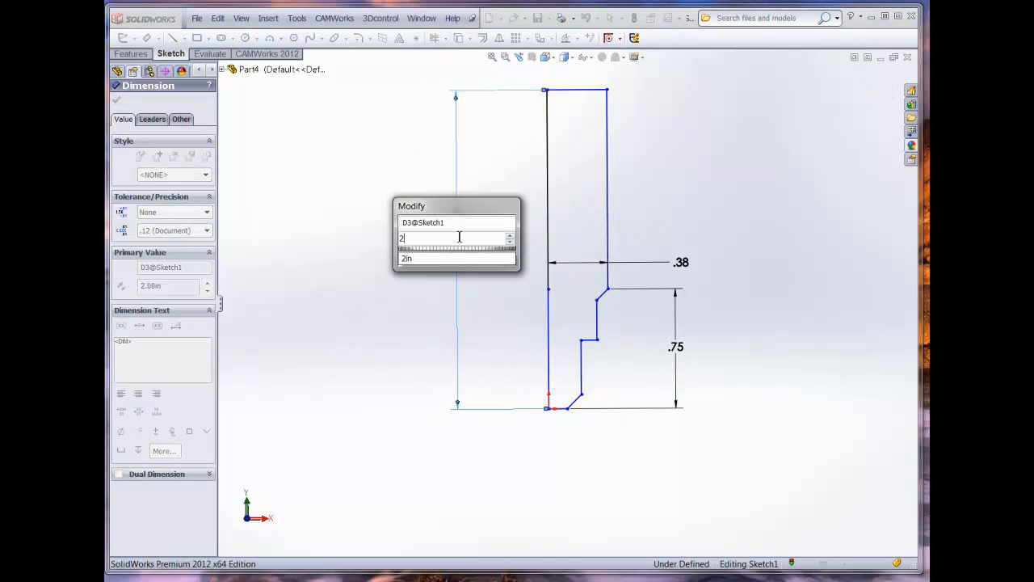
pyautogui.write('.5')
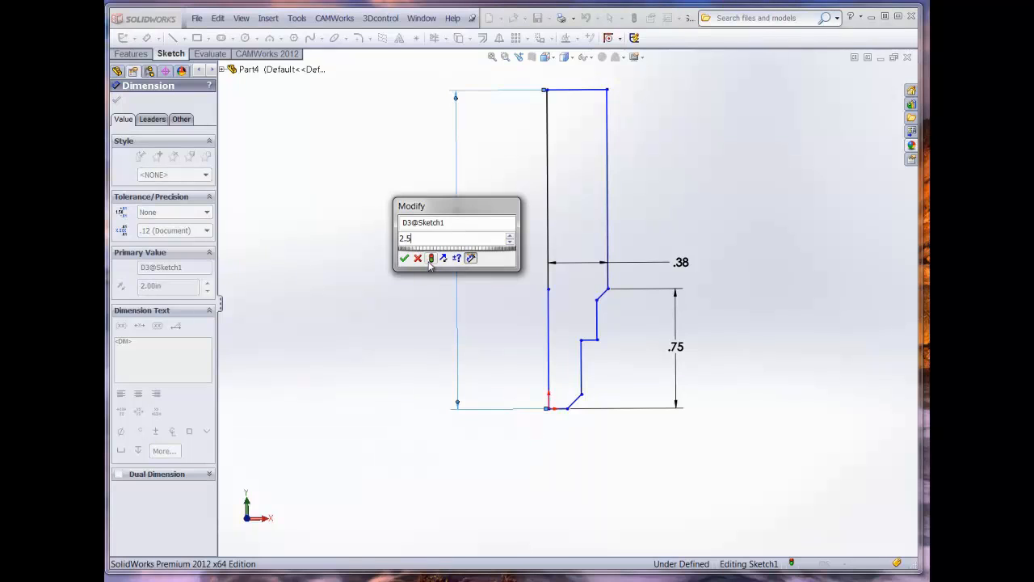
pyautogui.click(404, 258)
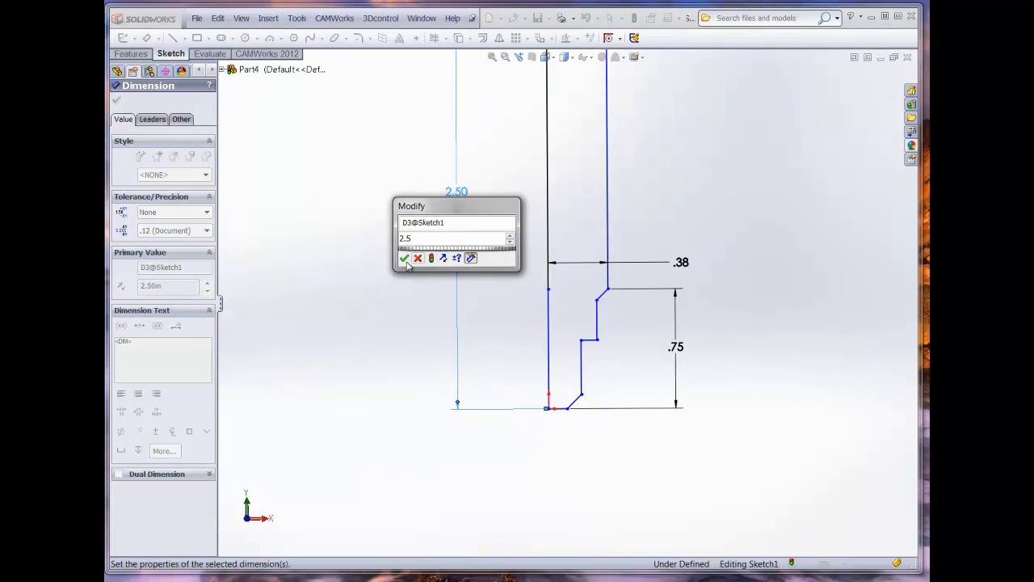
pyautogui.click(404, 258)
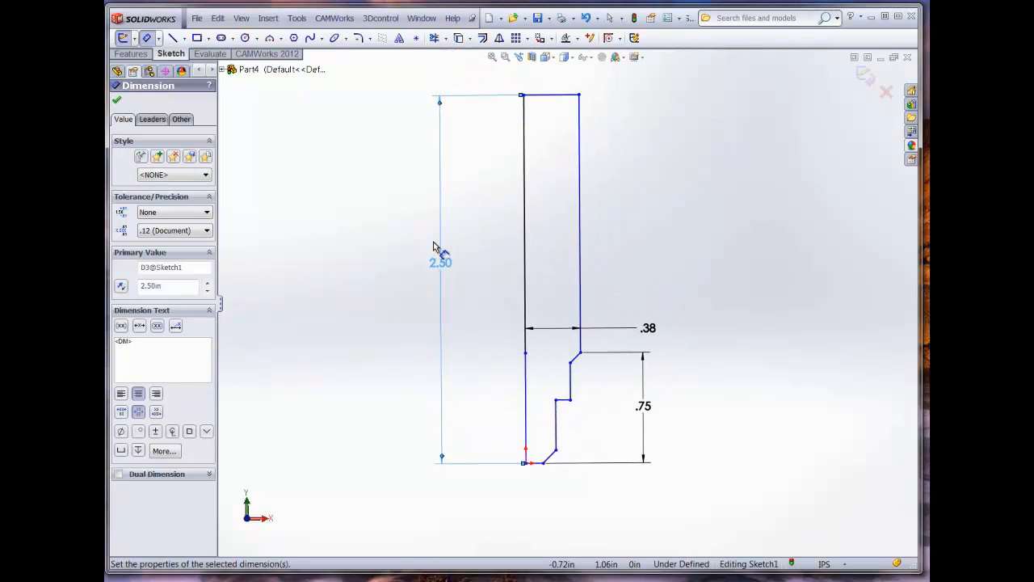
pyautogui.click(117, 99)
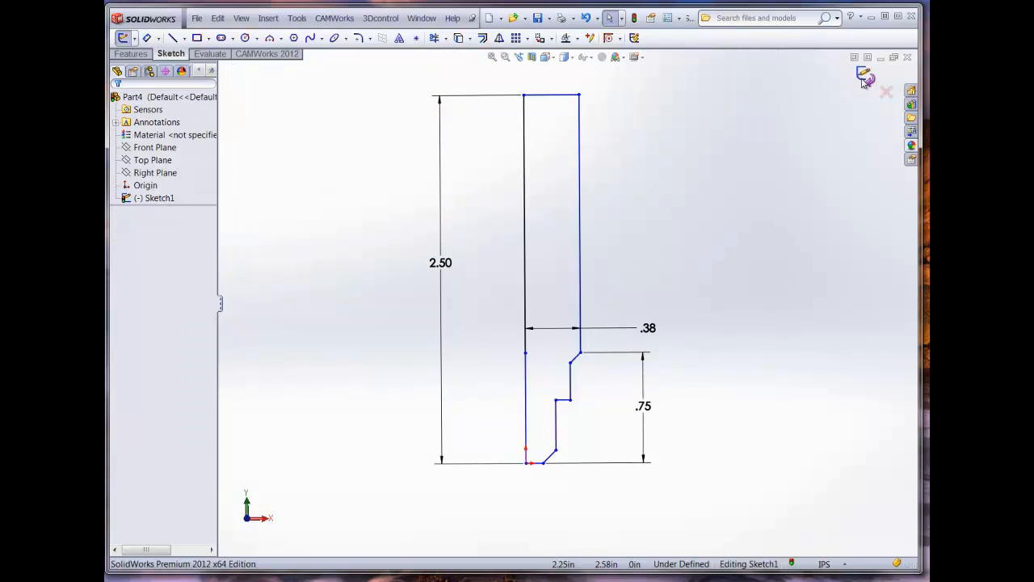
# Step: Exit the sketch and revolve it into the stepped cylindrical tool body Revolve1
pyautogui.click(864, 79)
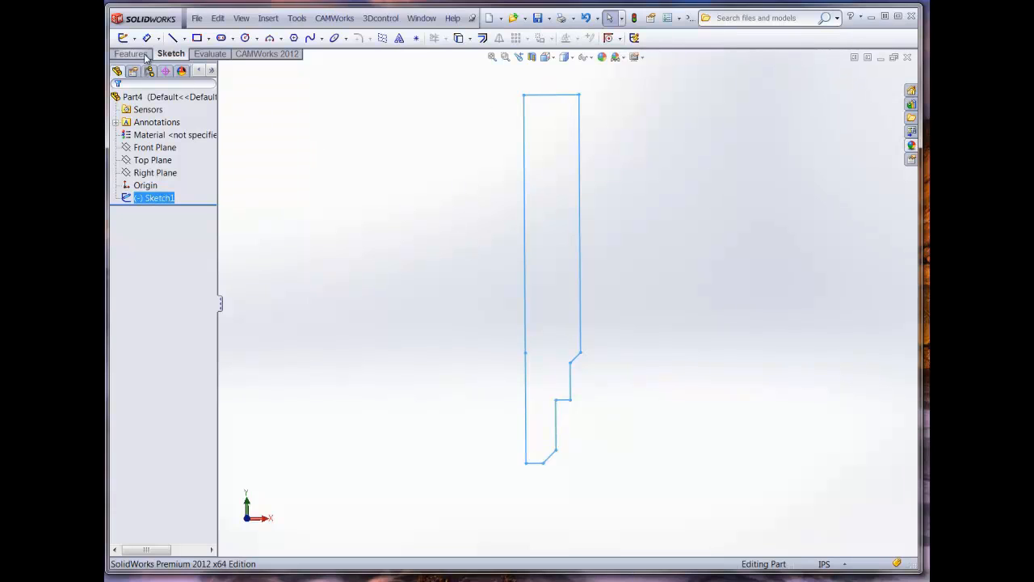
pyautogui.click(131, 54)
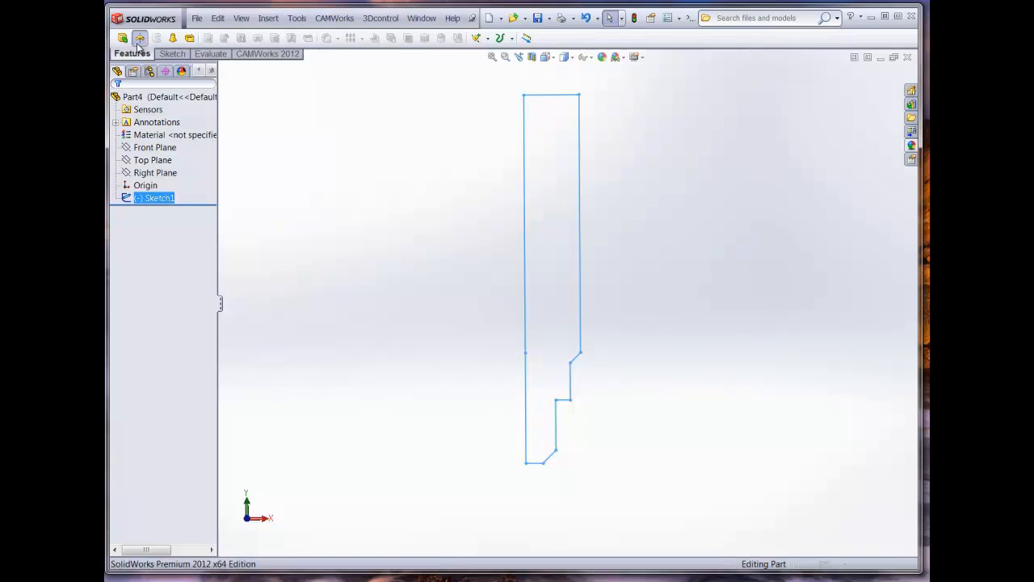
pyautogui.click(139, 38)
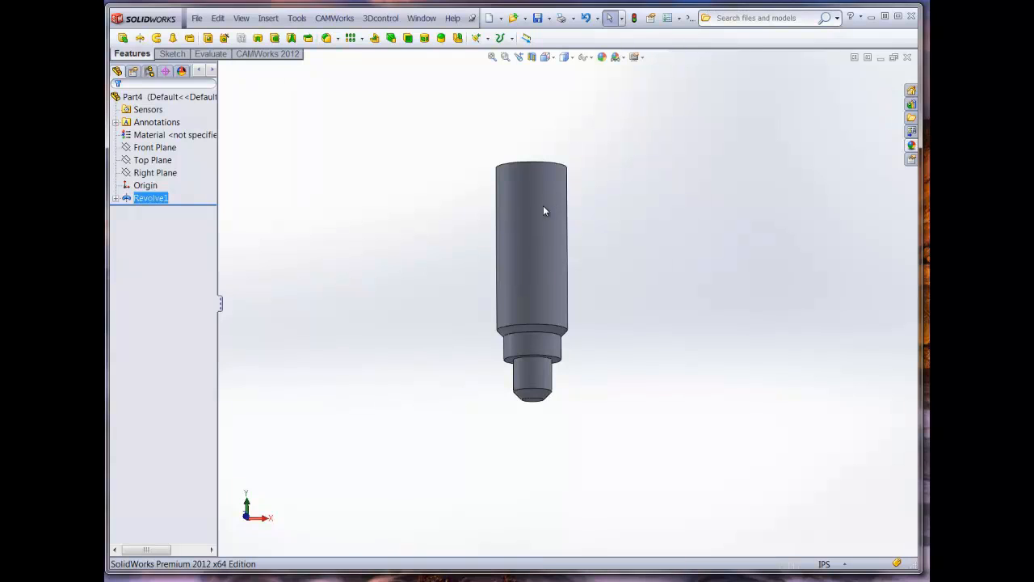
pyautogui.click(418, 214)
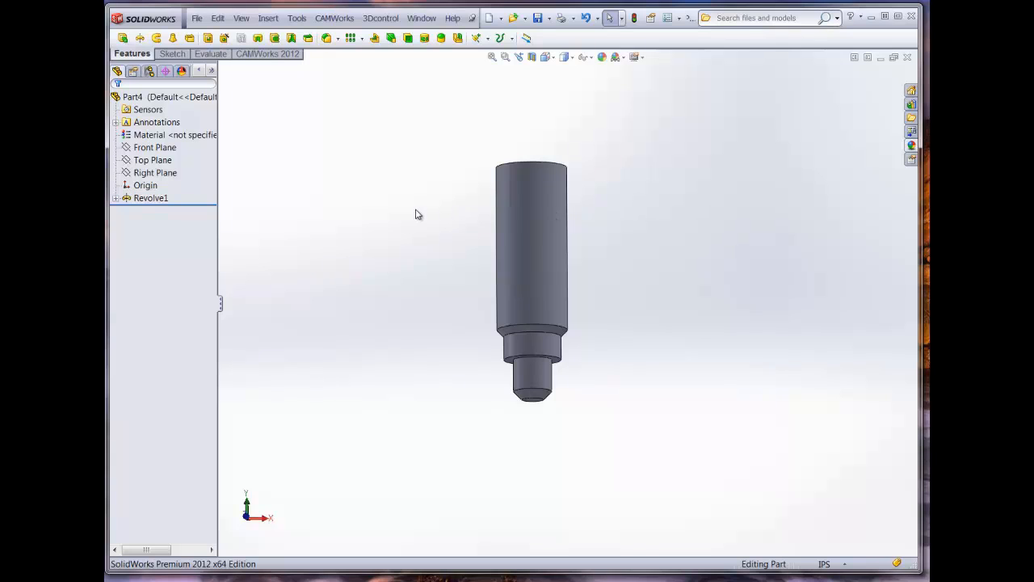
pyautogui.moveTo(531, 224)
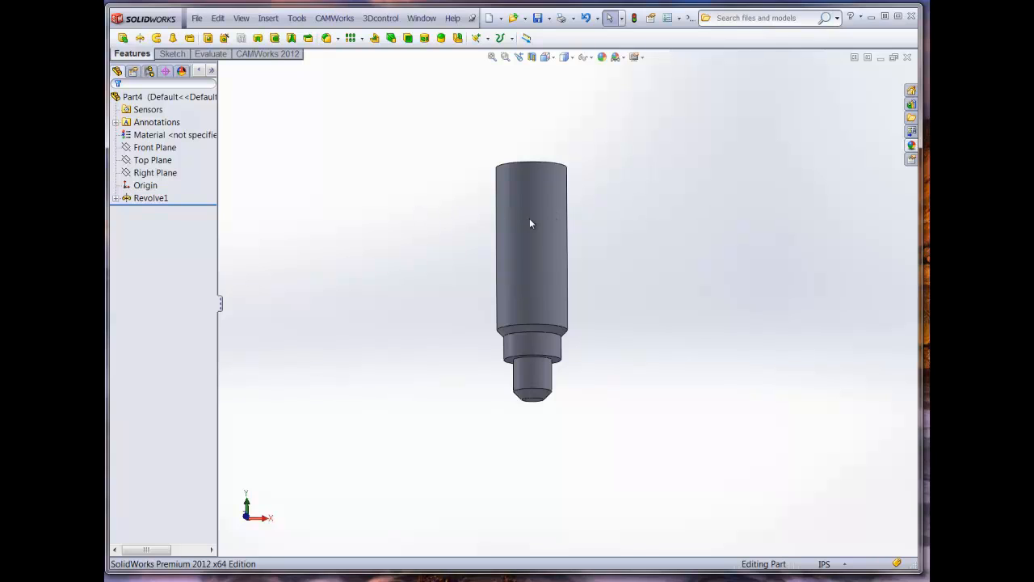
# Step: Apply a black appearance to the tool's long shank face
pyautogui.rightClick(531, 224)
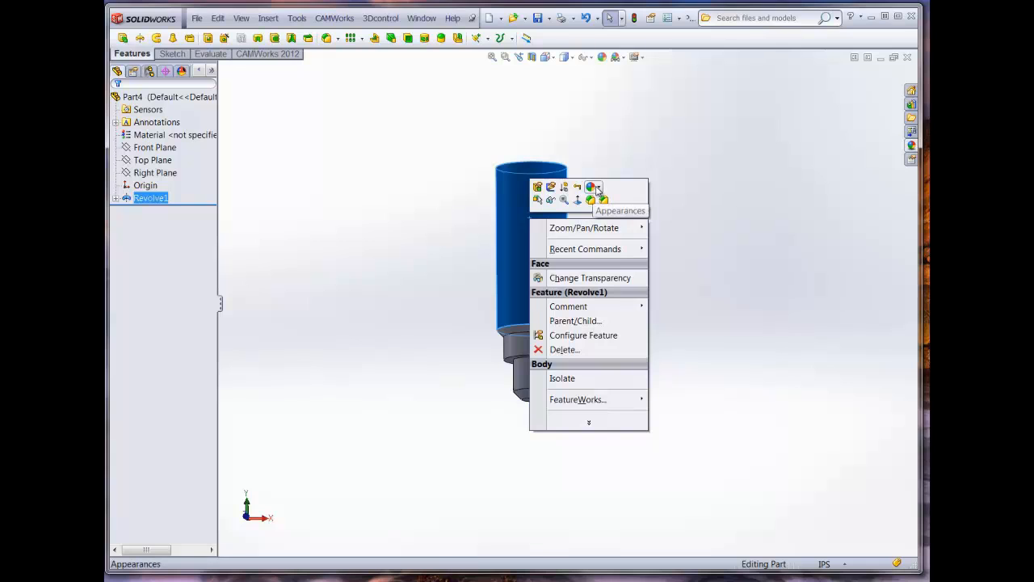
pyautogui.click(594, 187)
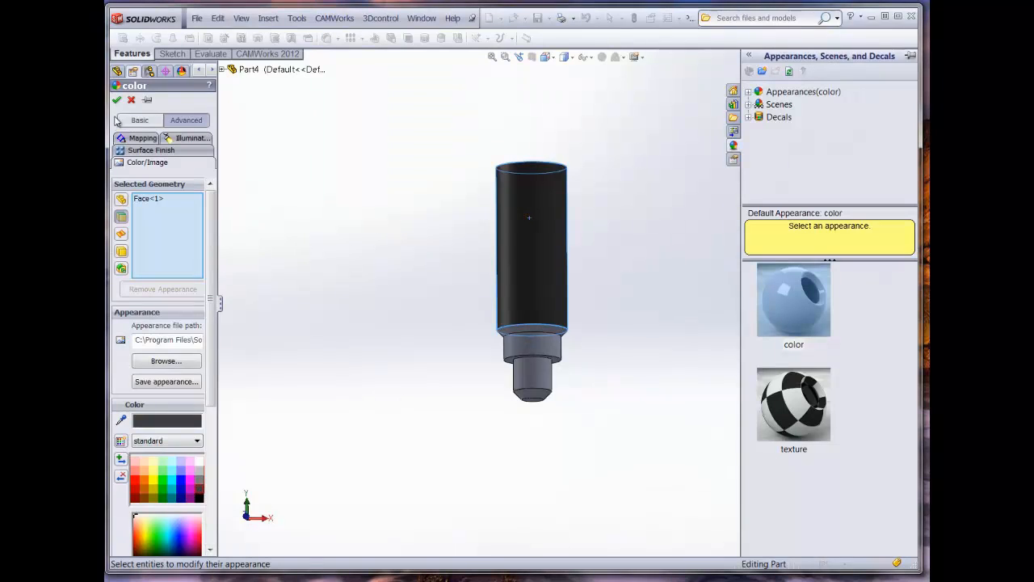
pyautogui.click(116, 100)
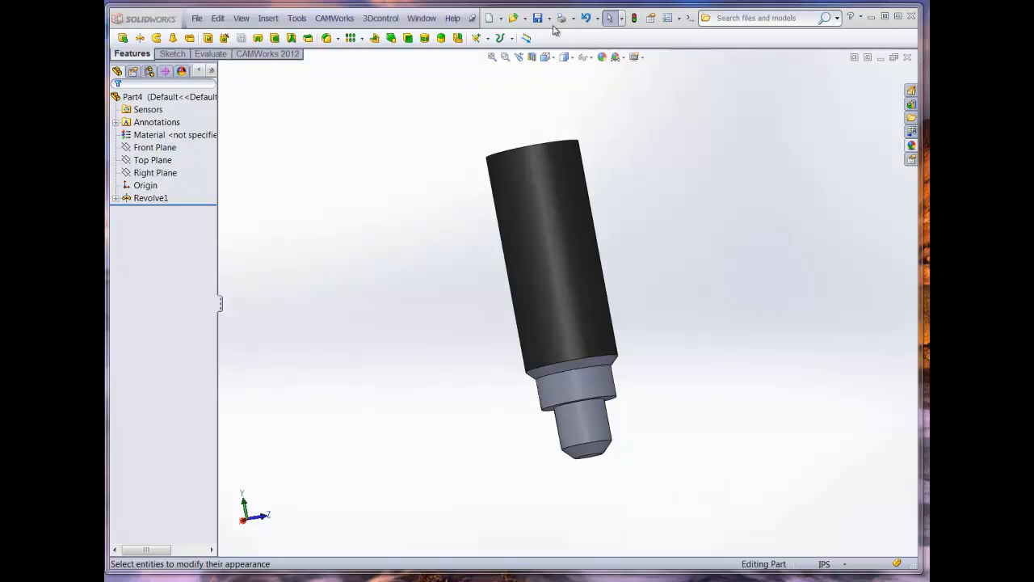
# Step: Start Save As and browse to C:\CAMWorksData\CAMWorks2012x64\Tooling\MTools
pyautogui.click(538, 18)
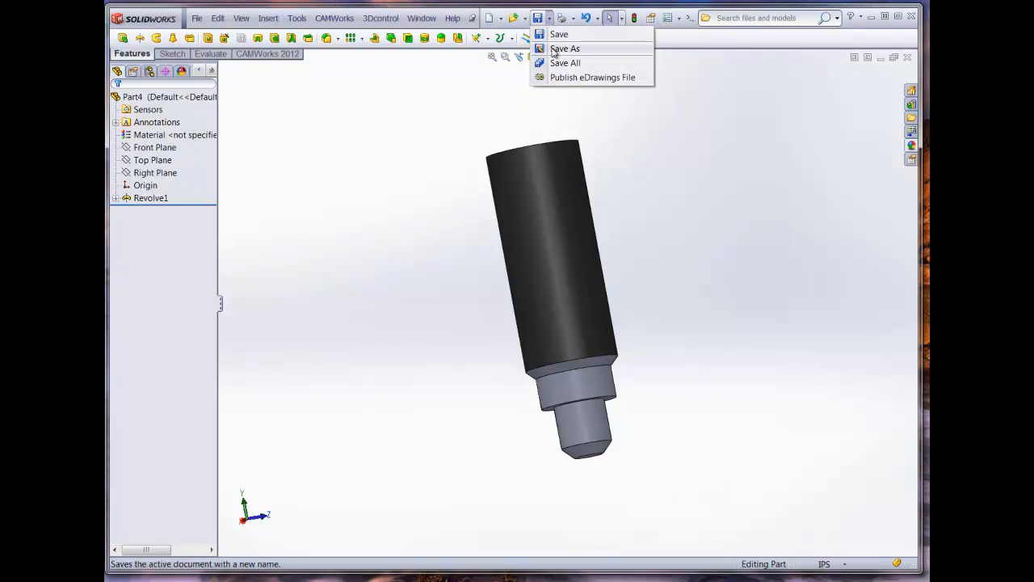
pyautogui.click(564, 49)
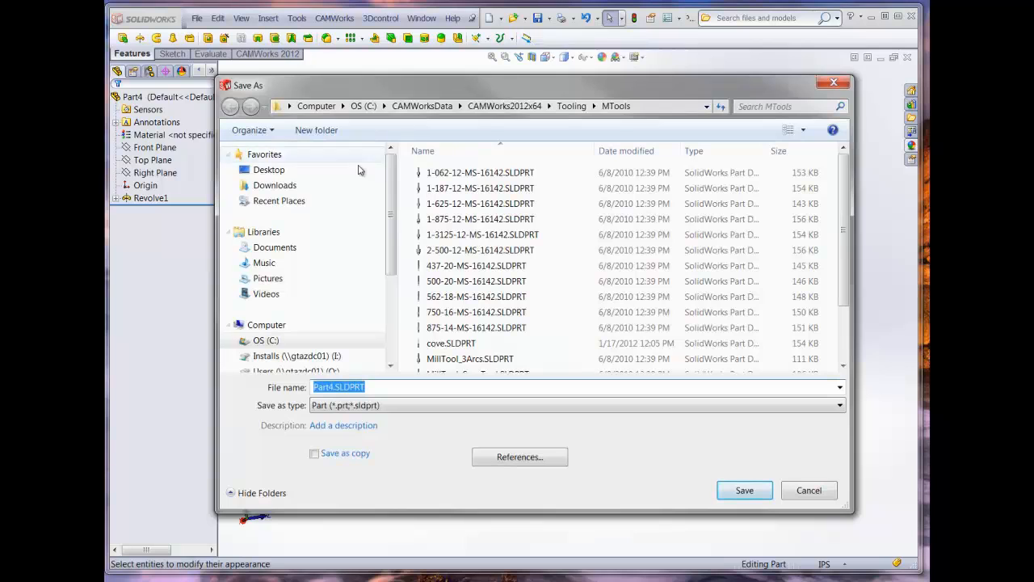
pyautogui.scroll(-3)
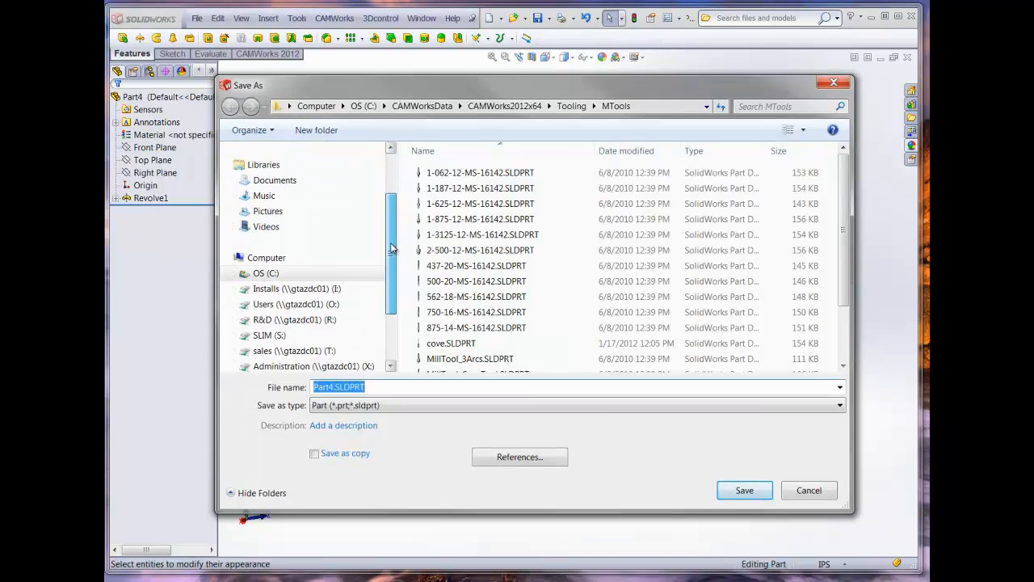
pyautogui.scroll(-3)
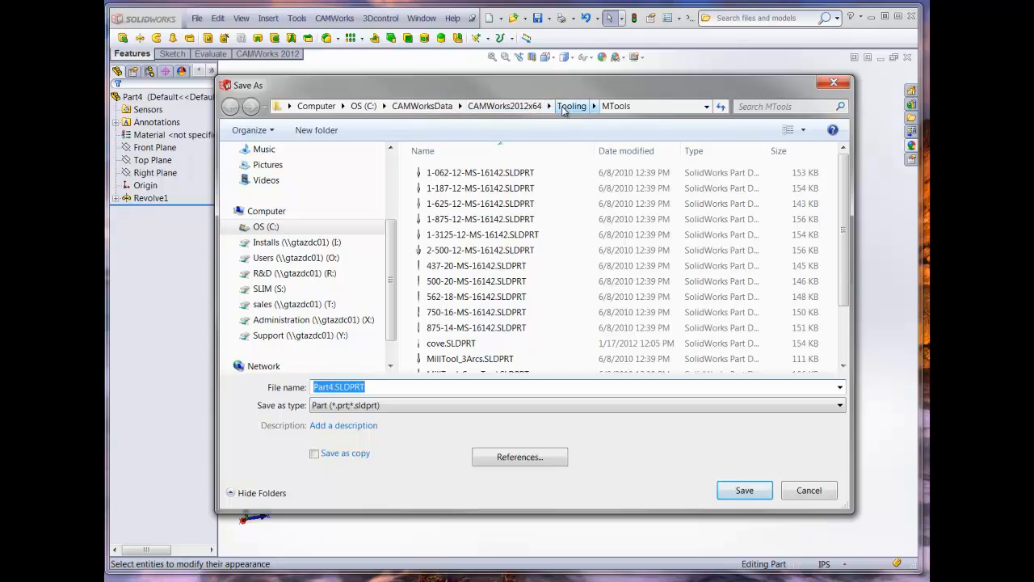
pyautogui.click(266, 226)
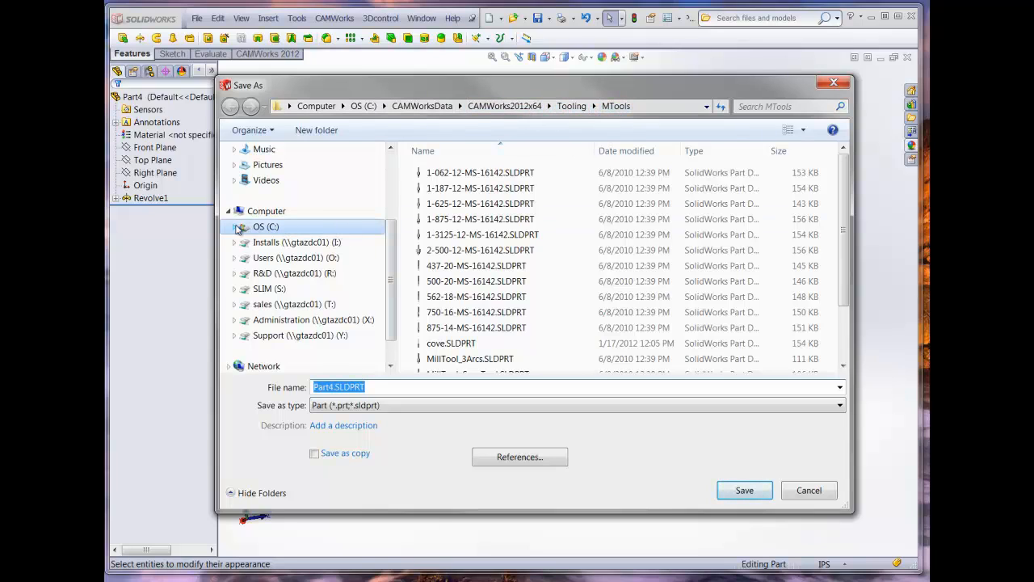
pyautogui.click(235, 226)
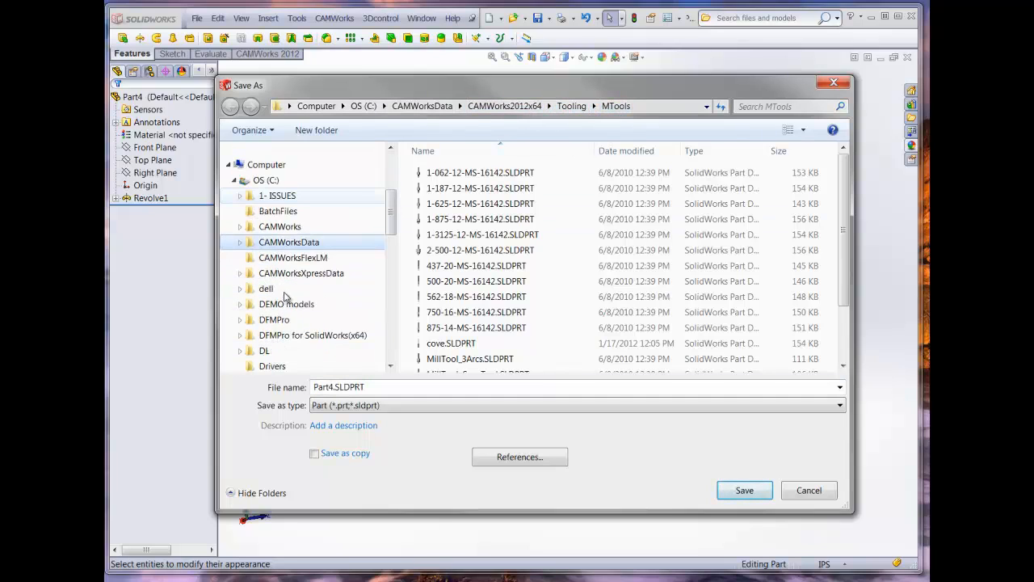
pyautogui.click(240, 242)
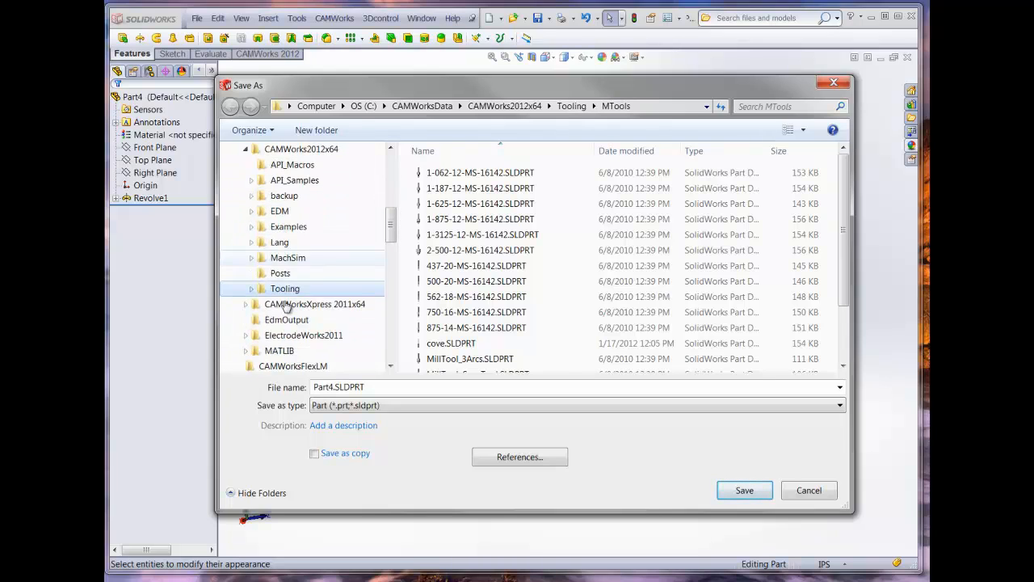
pyautogui.click(252, 289)
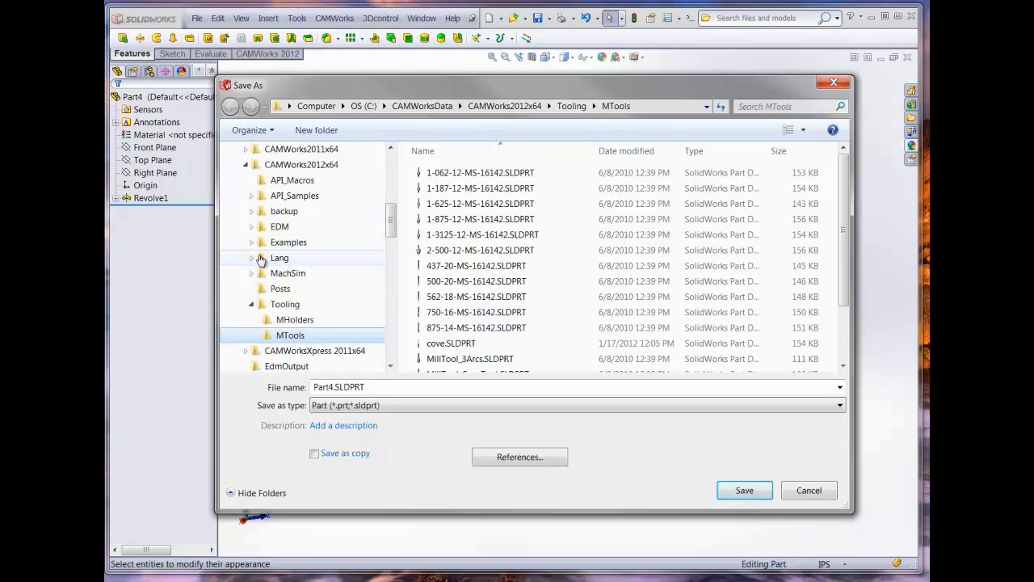
pyautogui.scroll(-3)
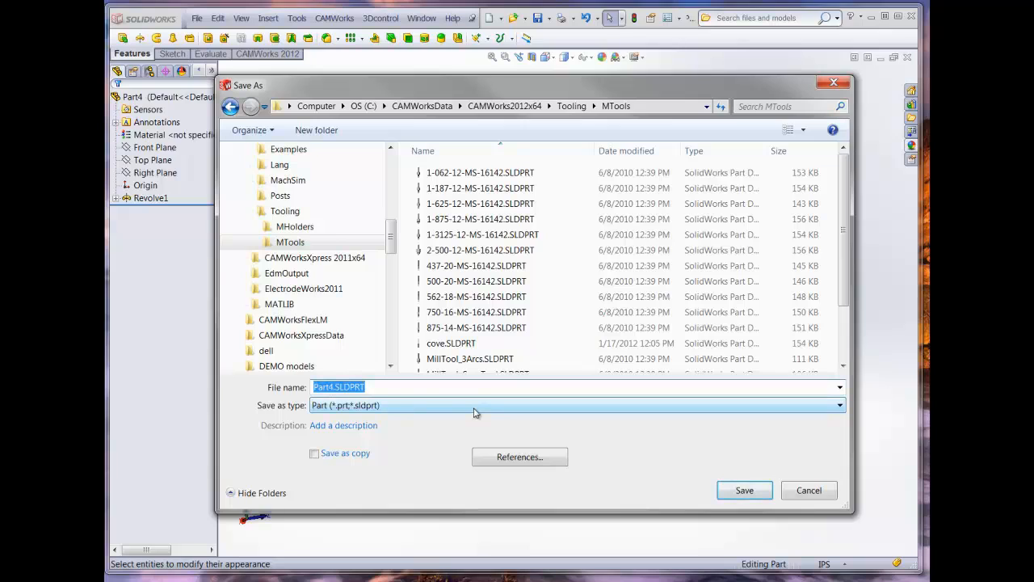
# Step: Save the tool part as 'port-tool-A' in the MTools folder
pyautogui.write('port')
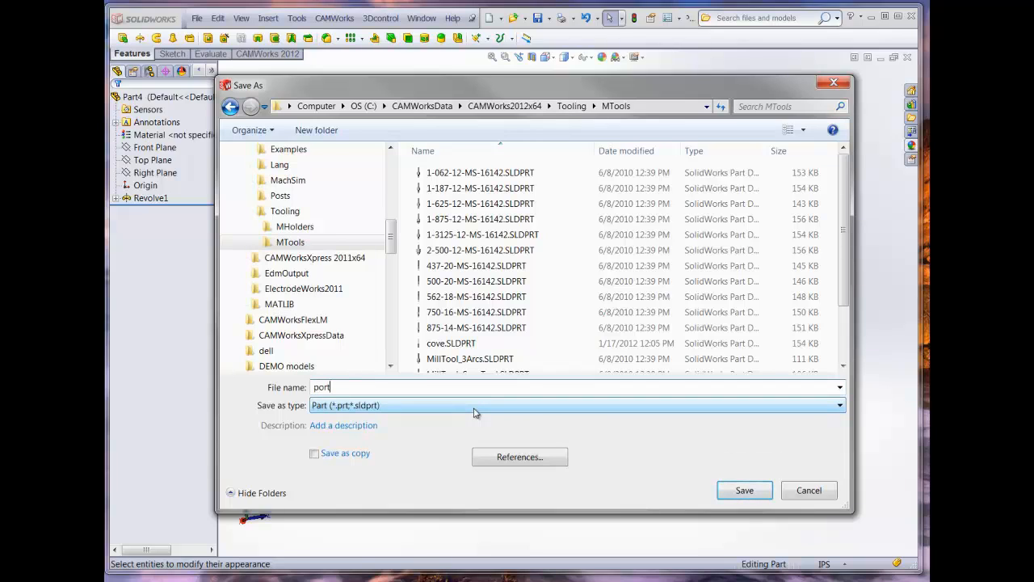
pyautogui.write('-tool')
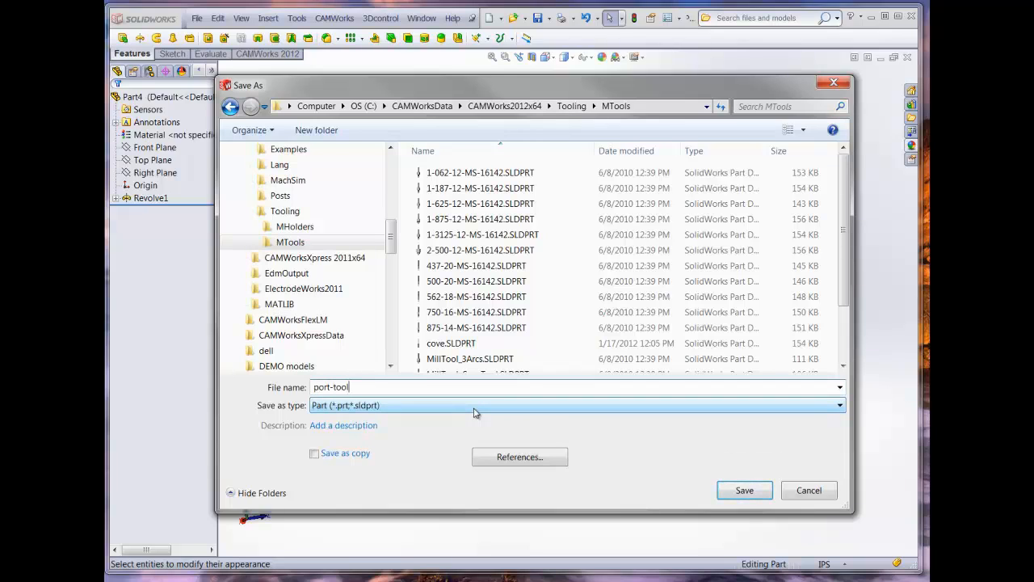
pyautogui.write('-A')
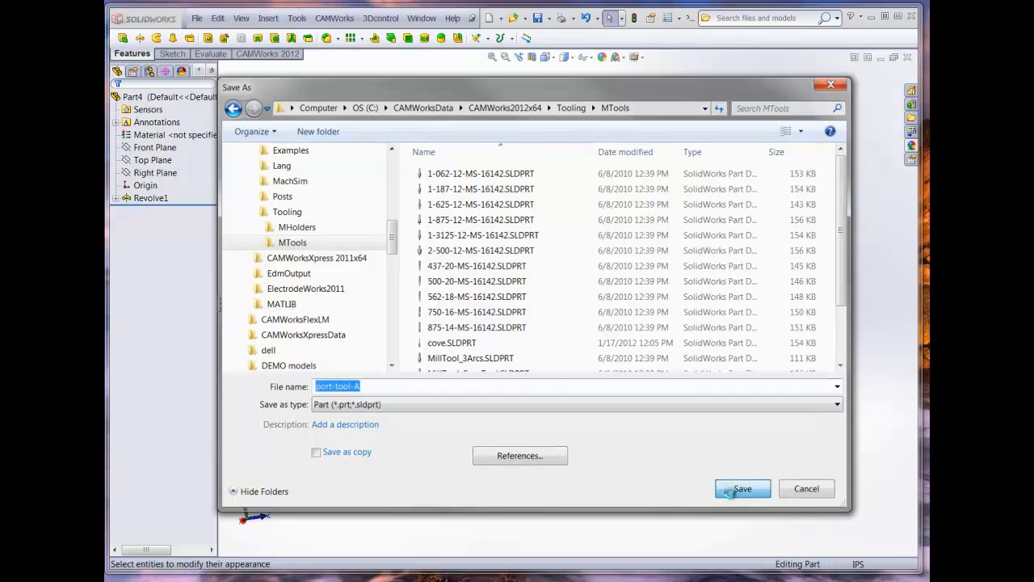
pyautogui.click(743, 488)
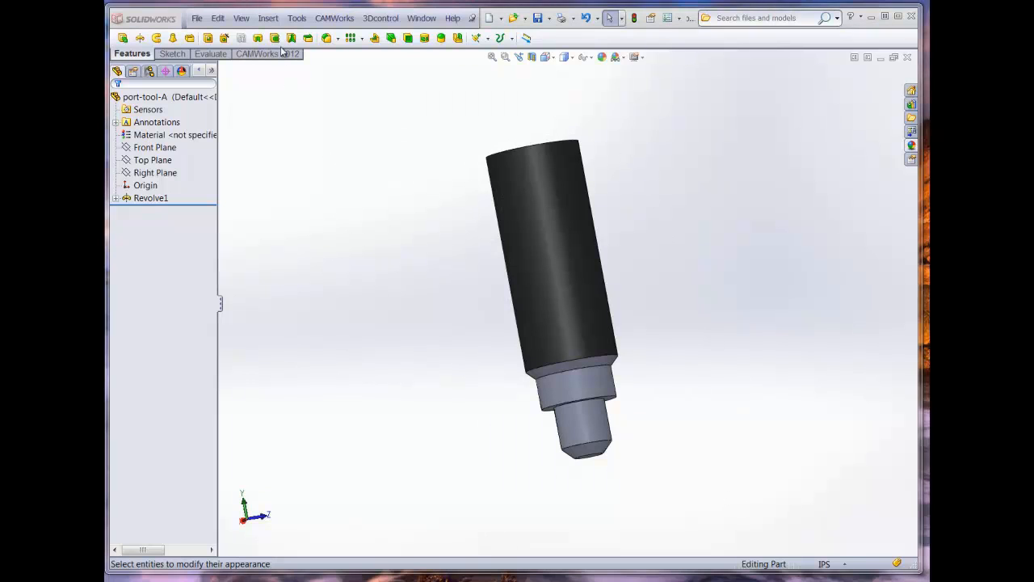
# Step: Create the Mill Tool file port-tool-A.mt through User Defined Tools And Holders
pyautogui.click(333, 17)
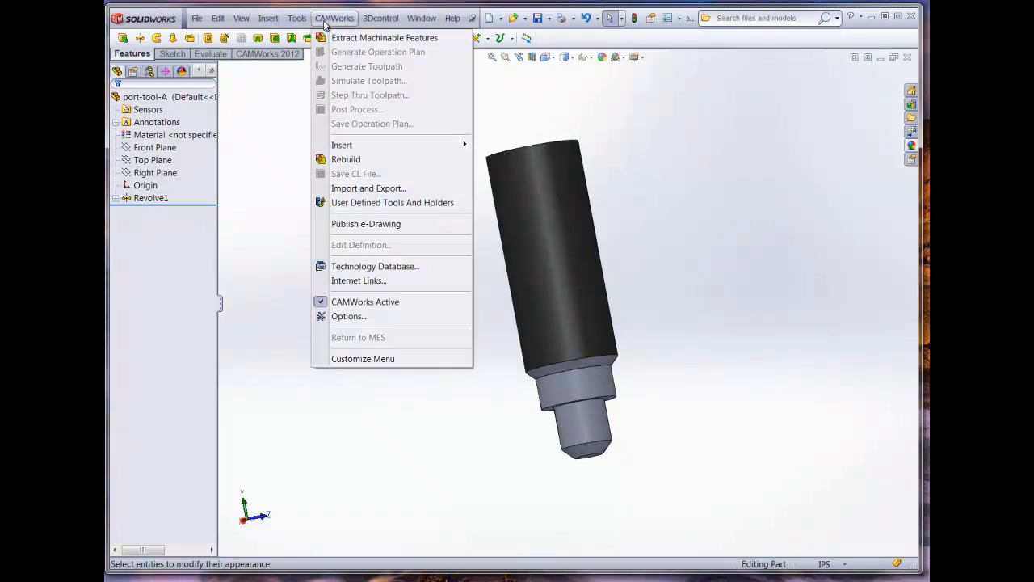
pyautogui.moveTo(346, 159)
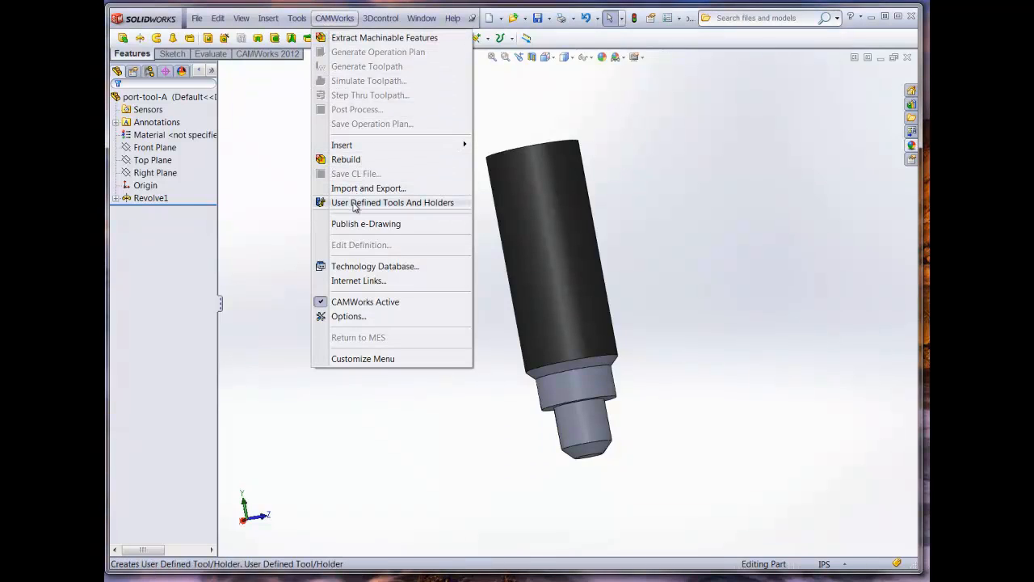
pyautogui.click(392, 202)
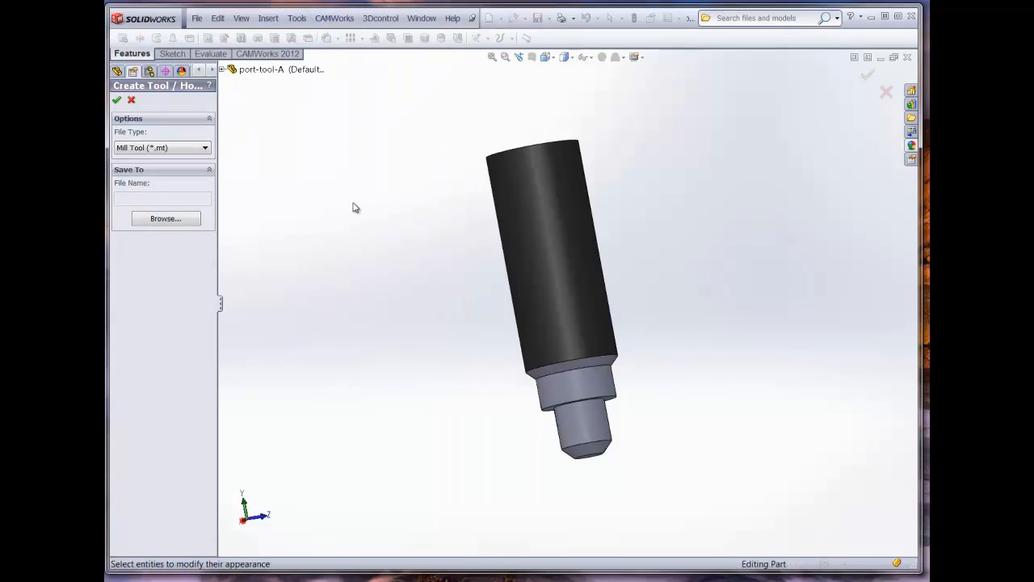
pyautogui.click(204, 147)
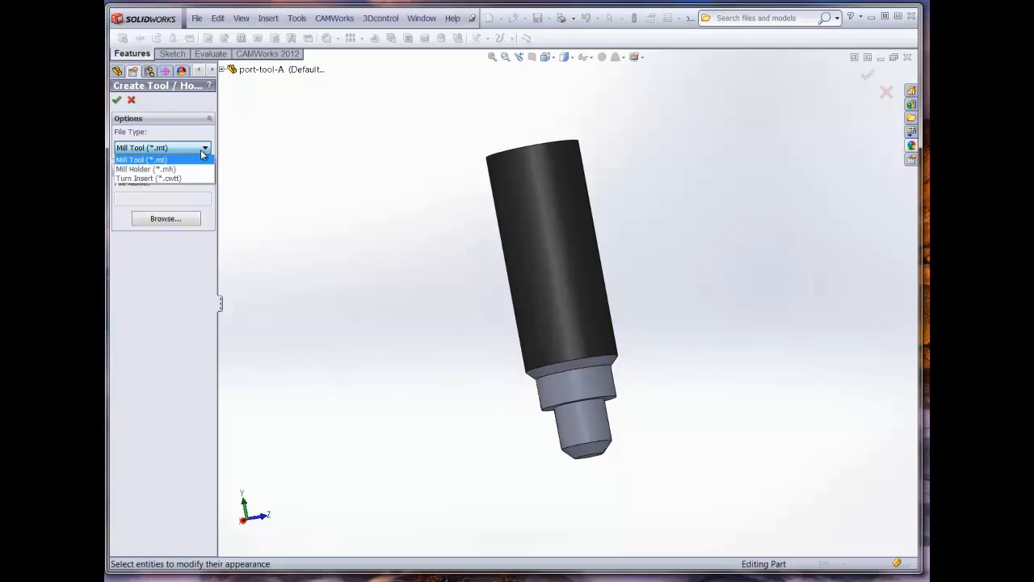
pyautogui.click(141, 159)
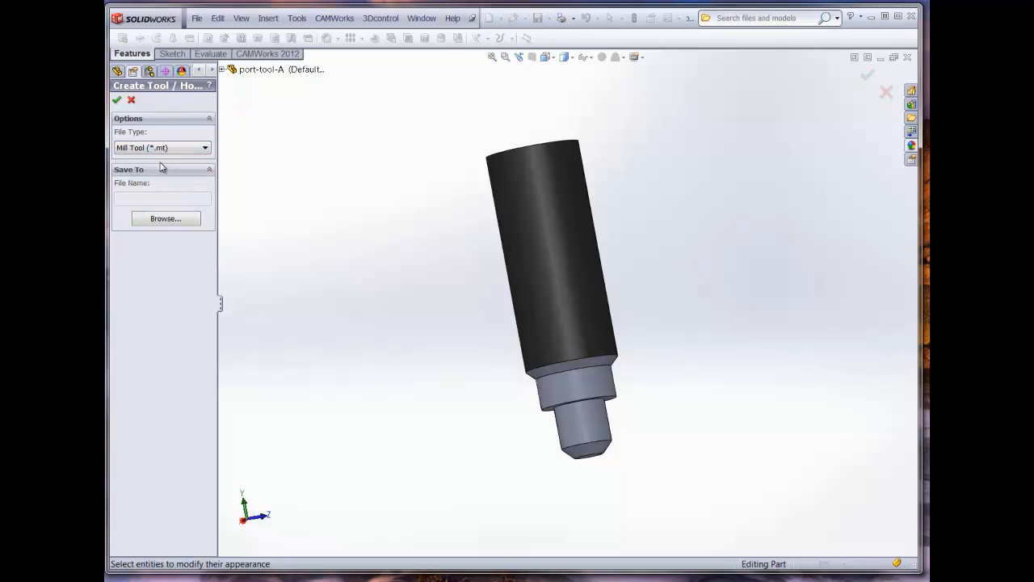
pyautogui.moveTo(160, 207)
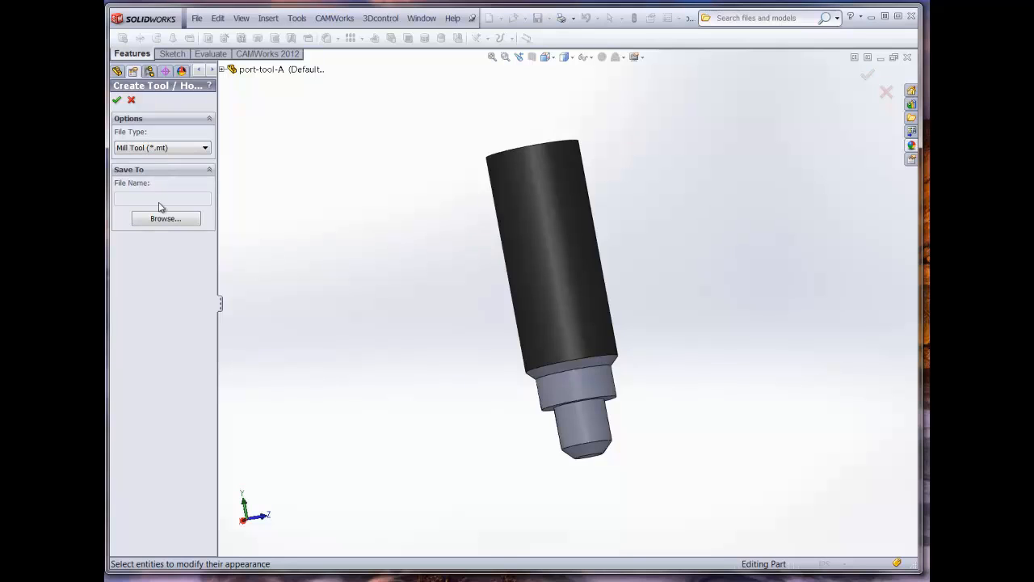
pyautogui.click(165, 218)
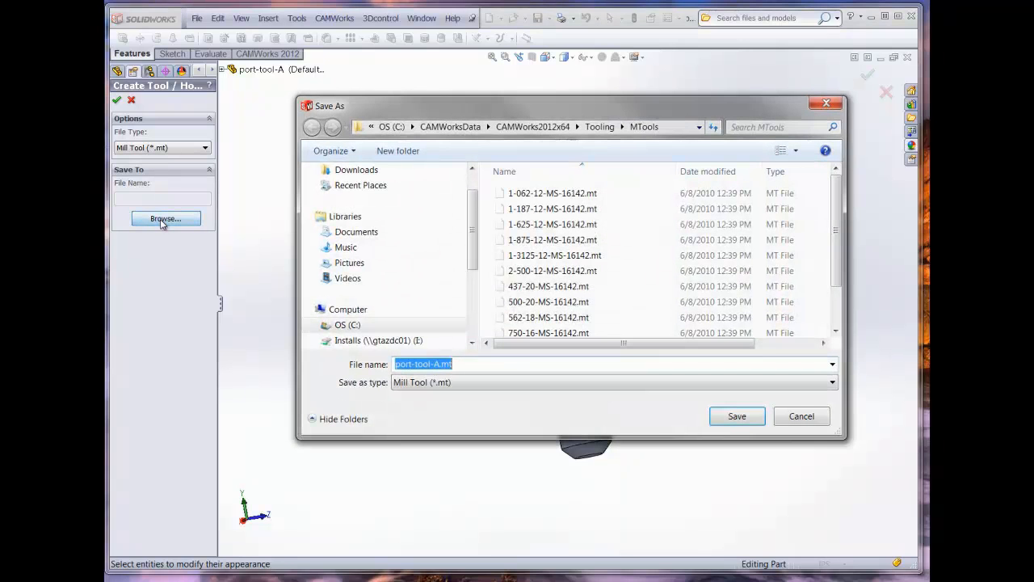
pyautogui.moveTo(644, 127)
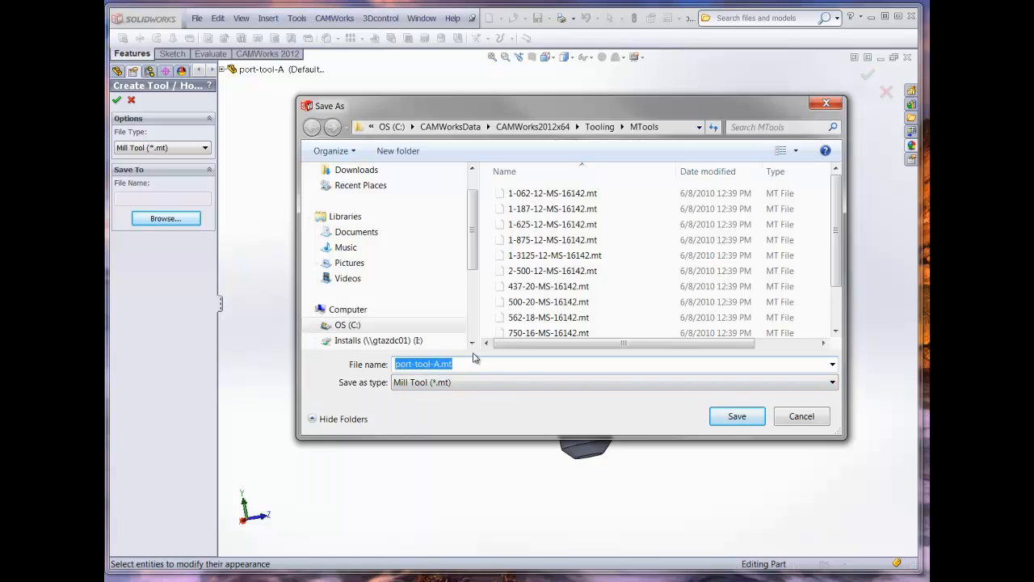
pyautogui.moveTo(548, 332)
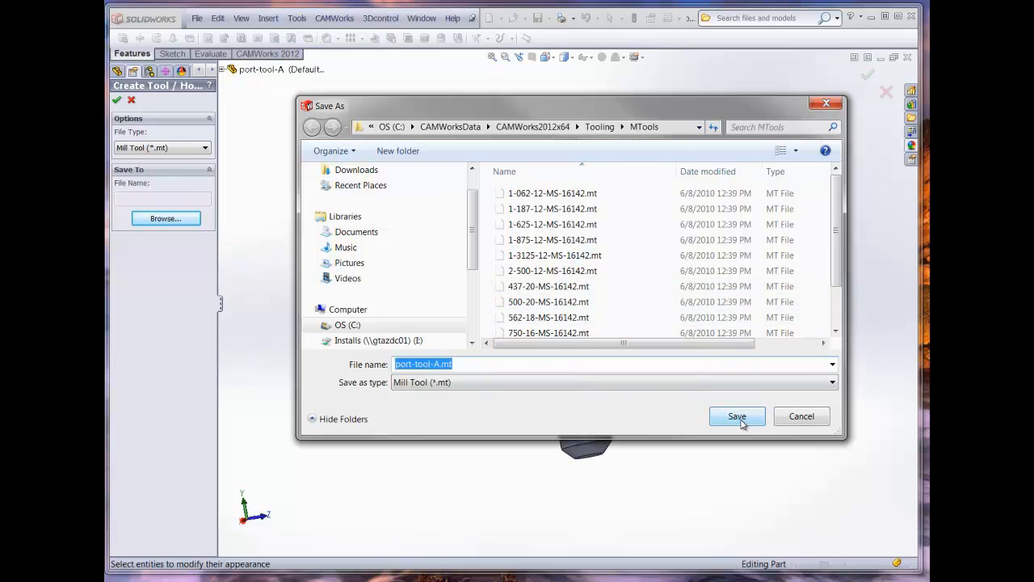
pyautogui.click(736, 416)
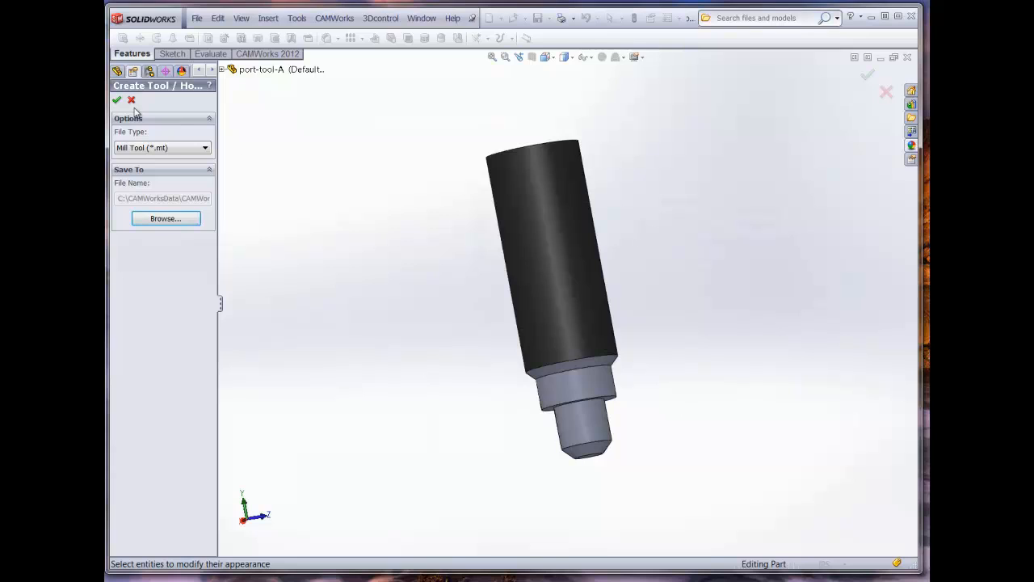
pyautogui.click(117, 99)
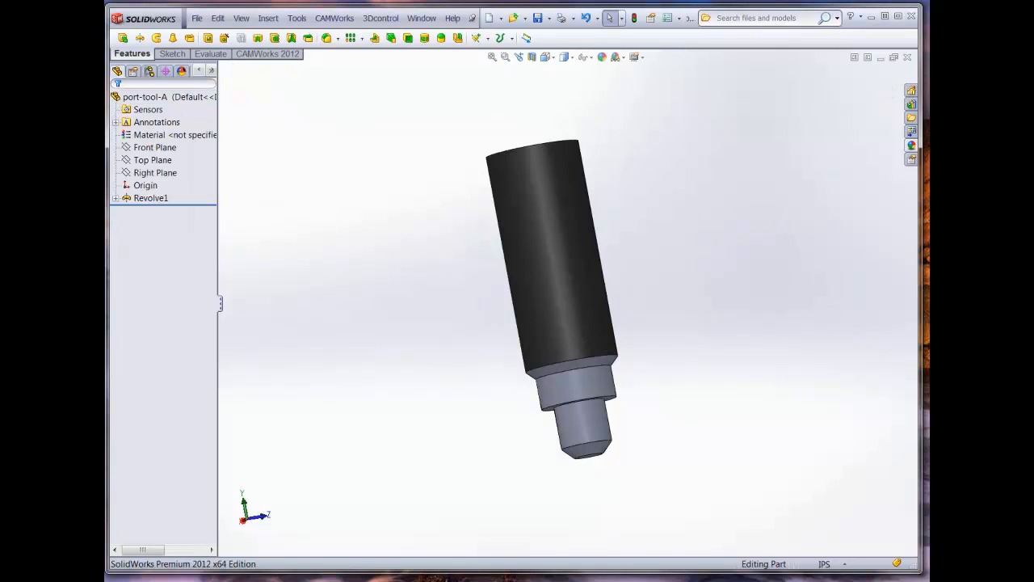
# Step: Launch the Technology Database and go to Tooling > Form Cutters user-defined tools
pyautogui.click(267, 53)
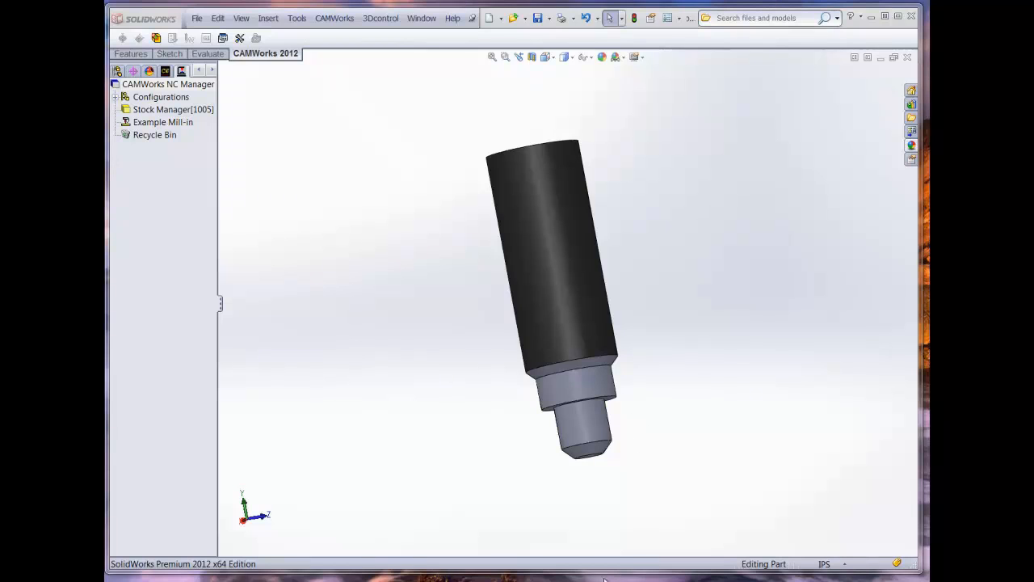
pyautogui.moveTo(601, 196)
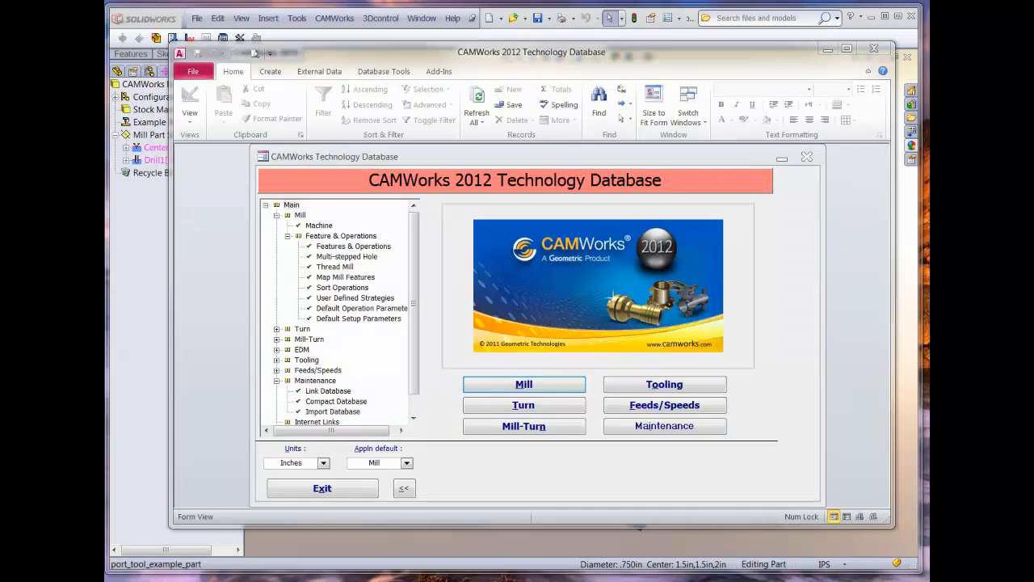
pyautogui.moveTo(656, 439)
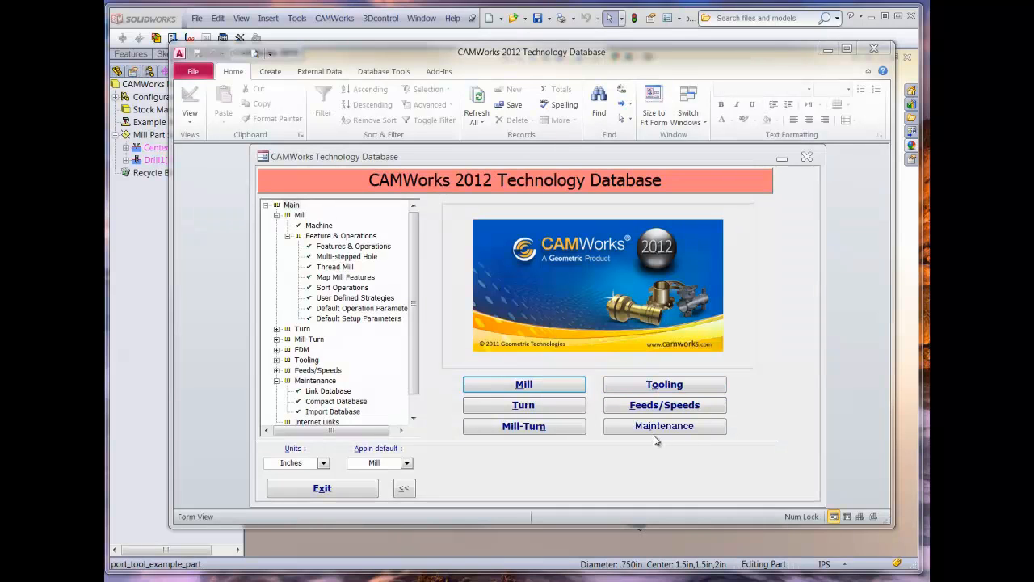
pyautogui.click(664, 384)
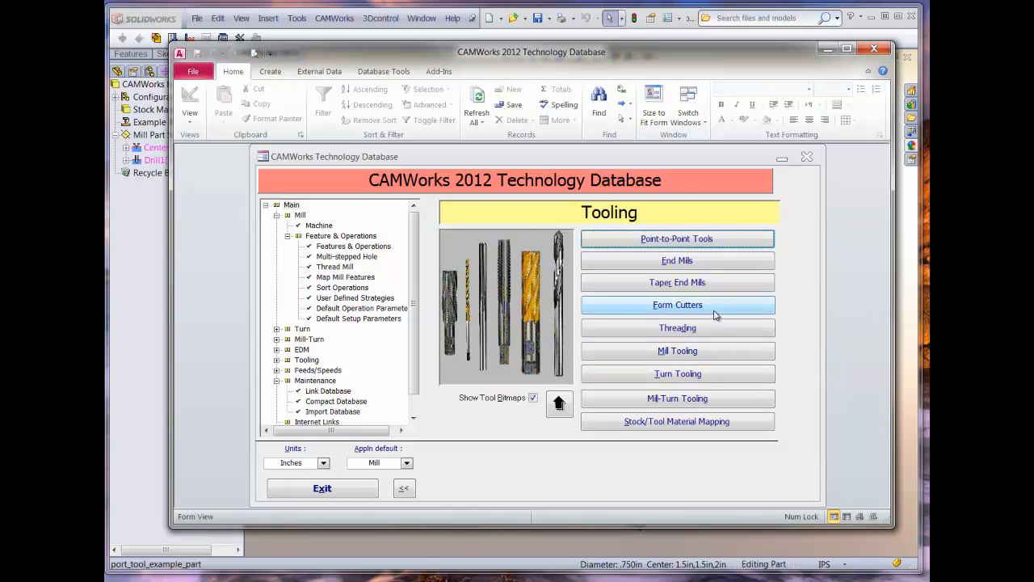
pyautogui.click(678, 305)
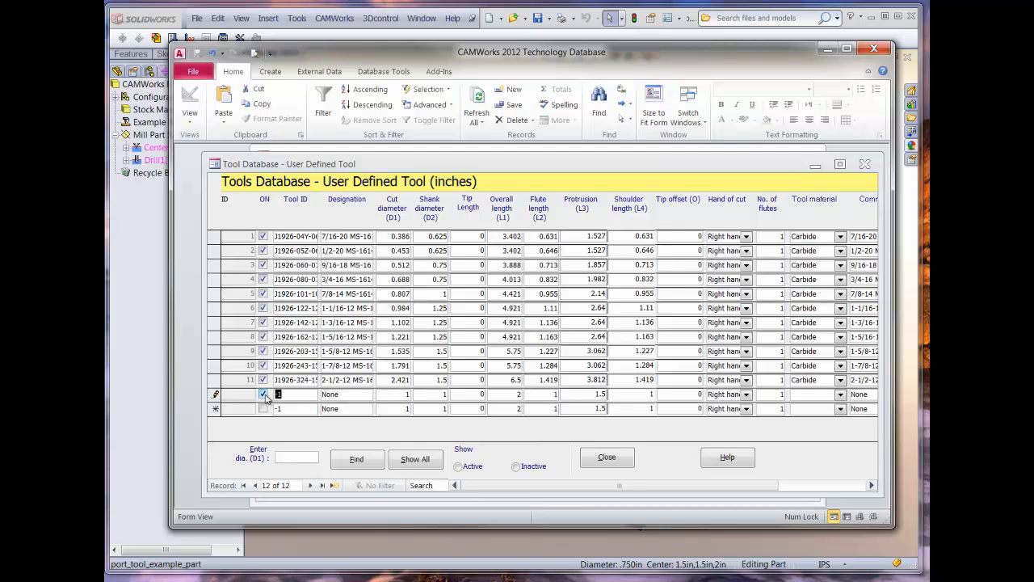
# Step: Enter tool Port-A with D1 0.75, D2 0.75, L1 2.5 and L2 0.75
pyautogui.write('Port-A')
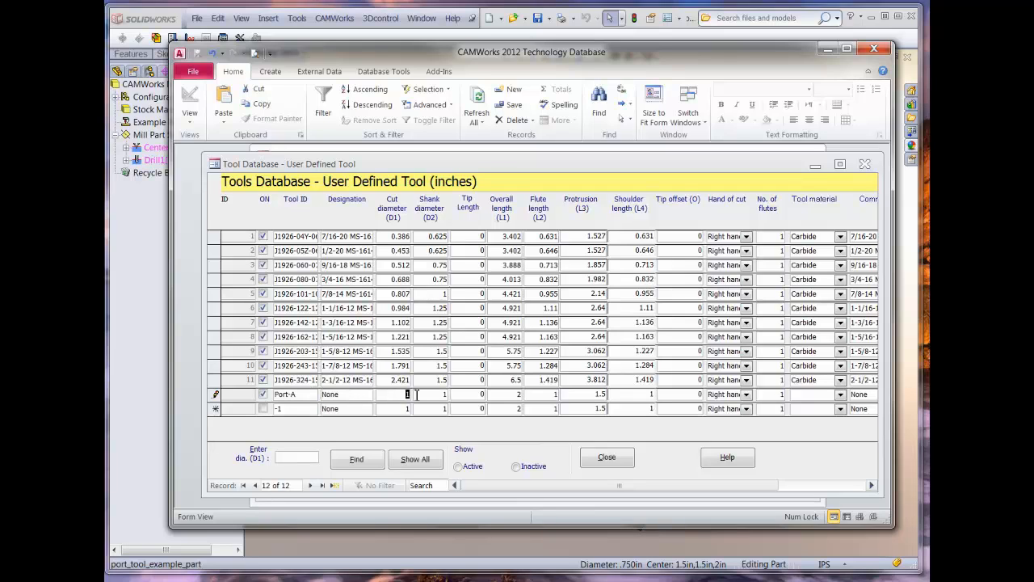
pyautogui.write('.75')
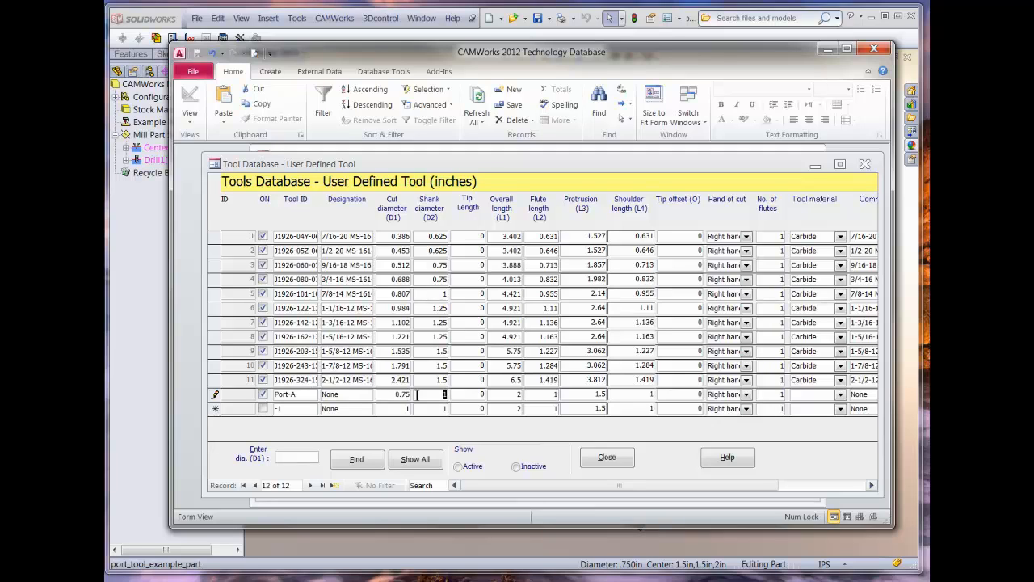
pyautogui.write('.75')
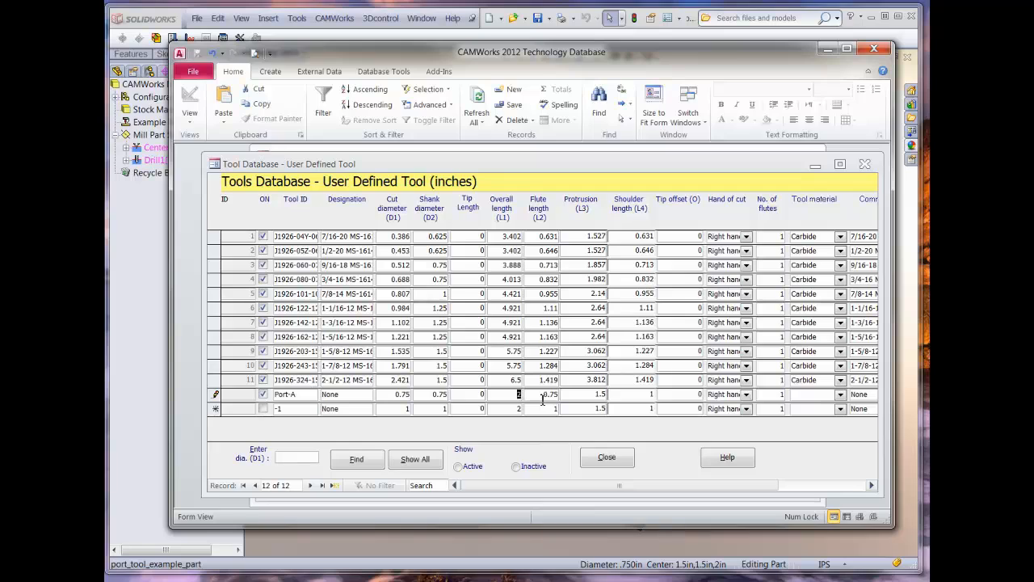
pyautogui.write('2.5')
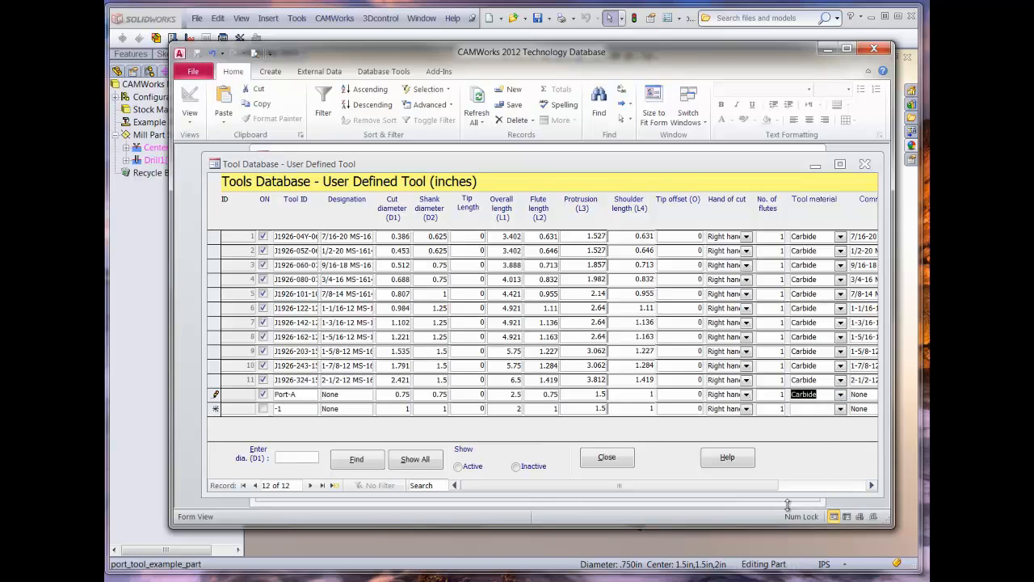
pyautogui.hscroll(3)
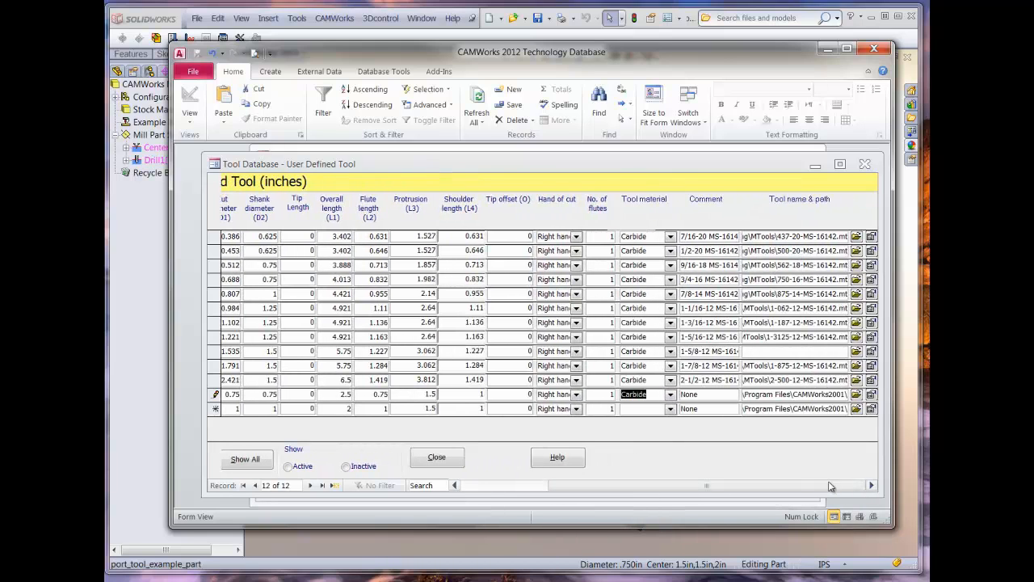
pyautogui.click(689, 395)
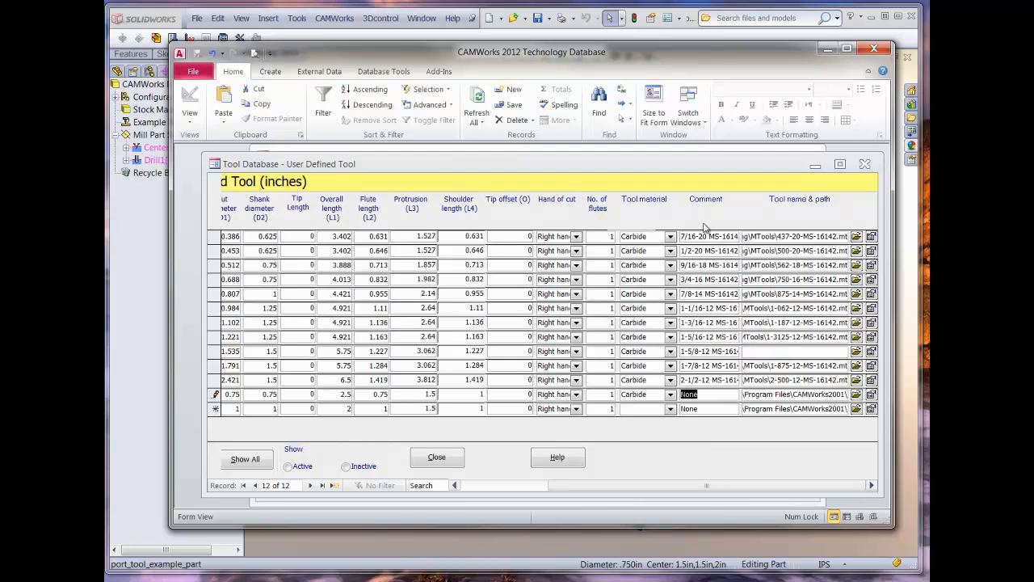
pyautogui.moveTo(756, 394)
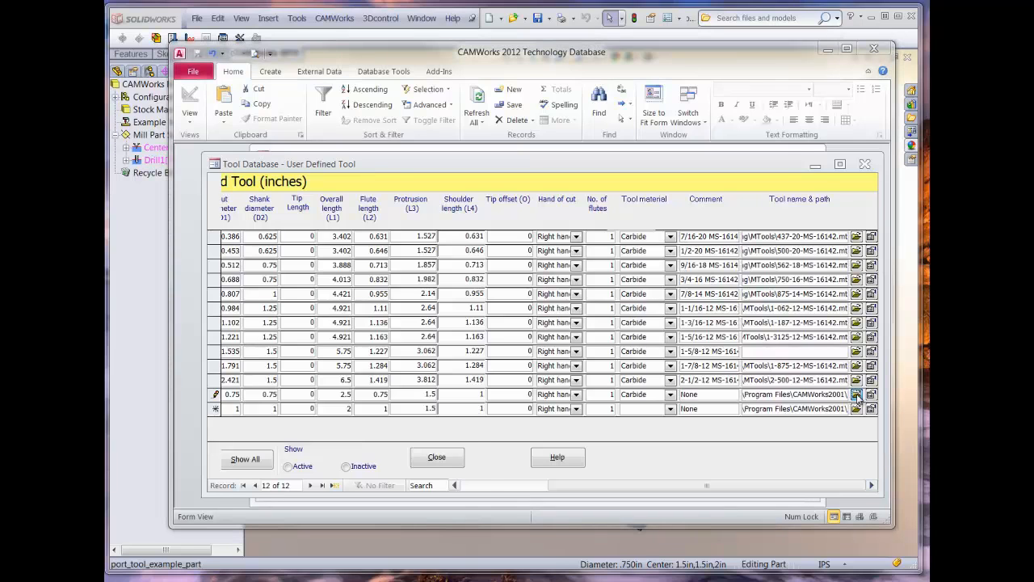
# Step: Link port-tool-A.mt as Port-A's tool file and close the tools table
pyautogui.click(871, 394)
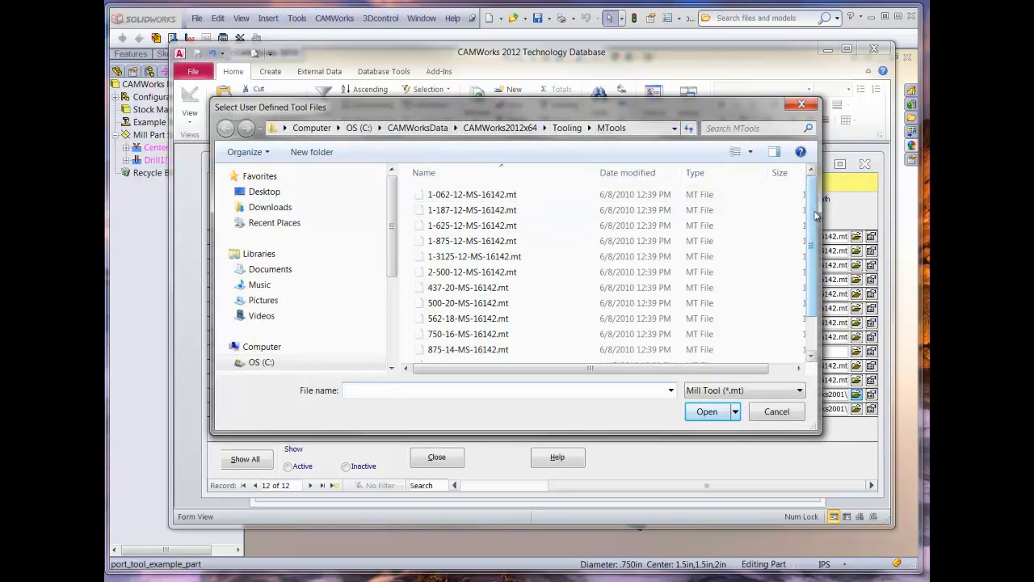
pyautogui.scroll(-3)
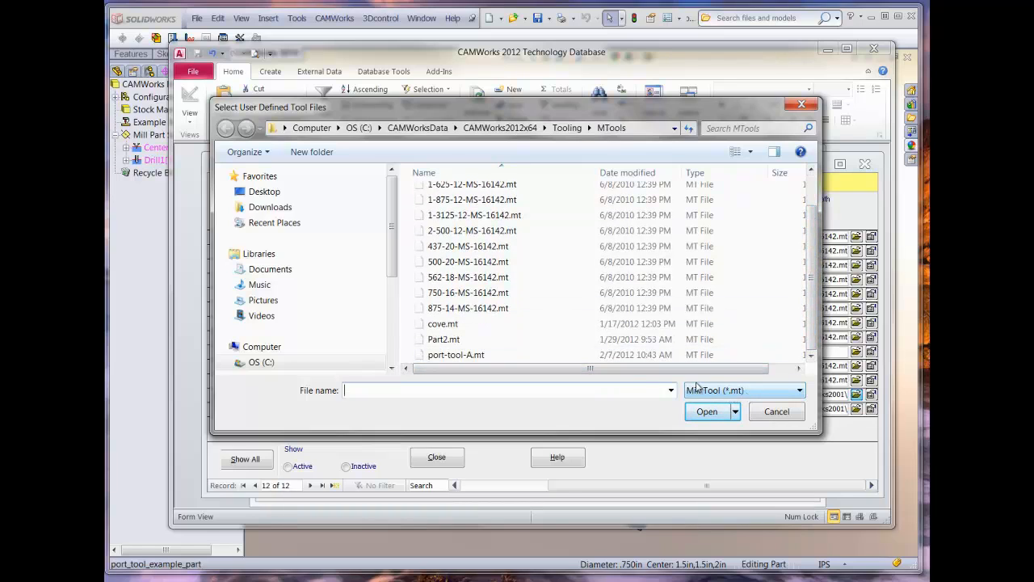
pyautogui.click(456, 355)
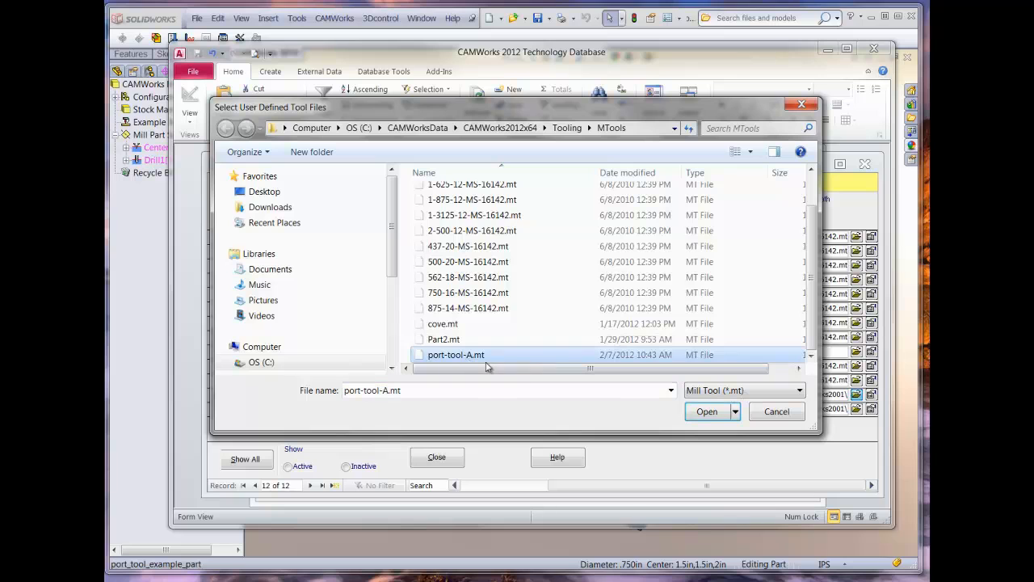
pyautogui.click(706, 412)
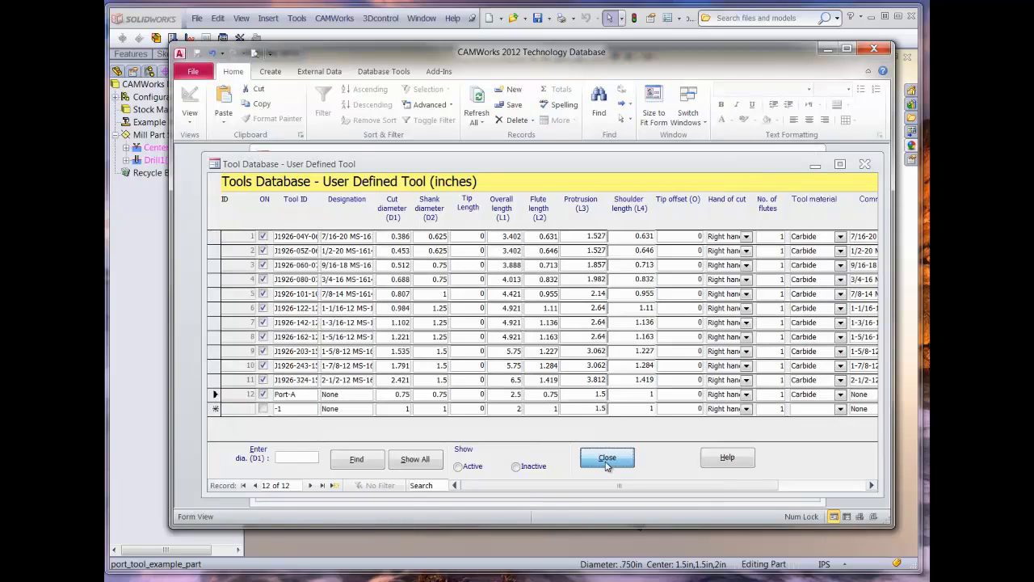
pyautogui.click(607, 457)
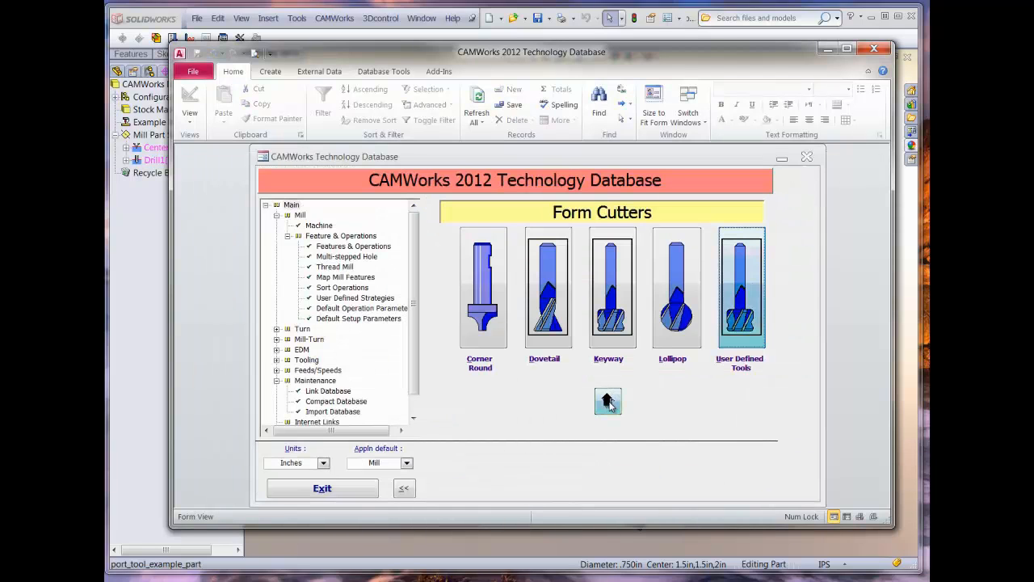
# Step: Exit the Technology Database and select Drill1, then Mill Part Setup1 in the operation tree
pyautogui.click(608, 402)
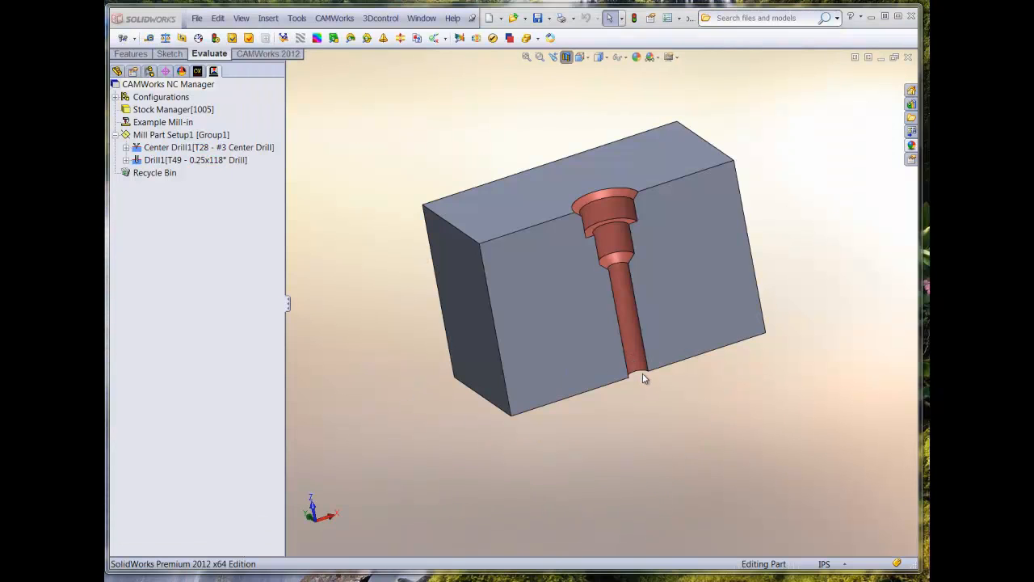
pyautogui.moveTo(314, 165)
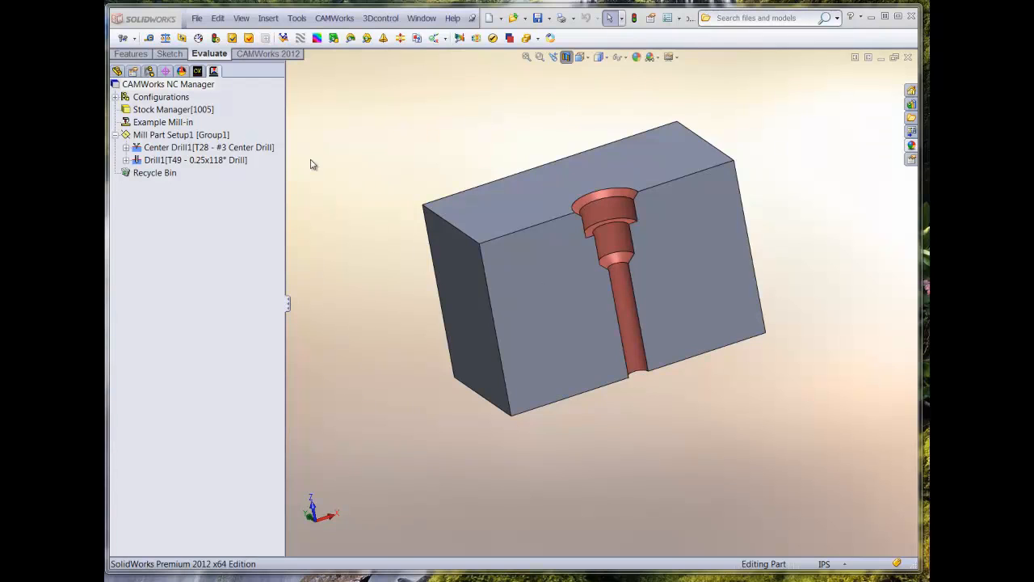
pyautogui.click(180, 159)
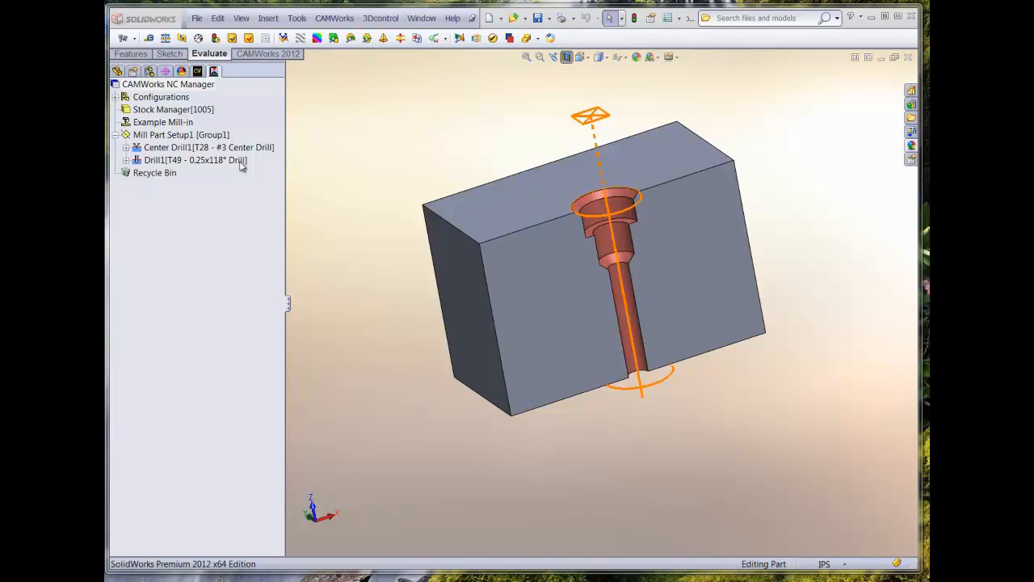
pyautogui.click(196, 160)
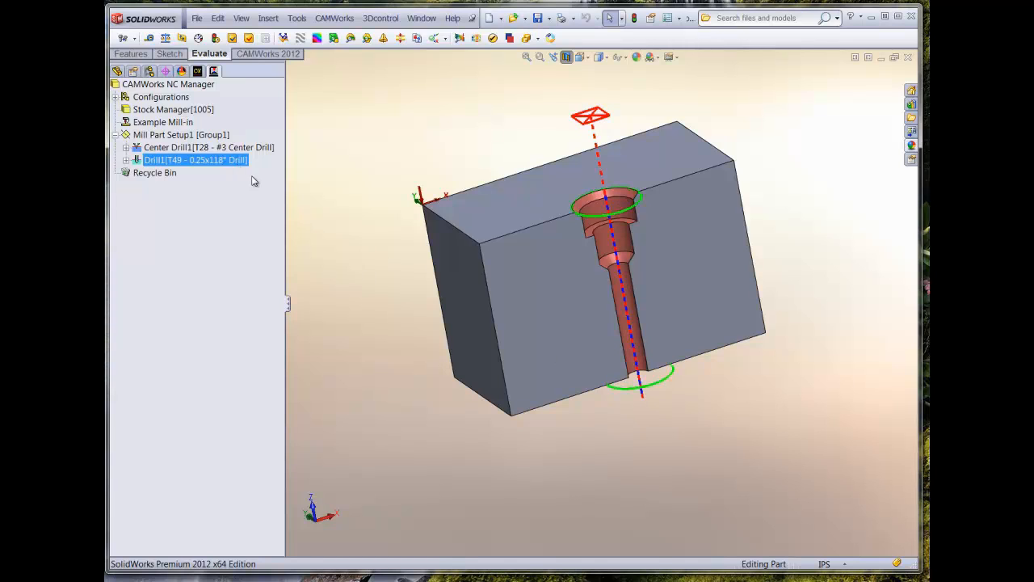
pyautogui.moveTo(636, 332)
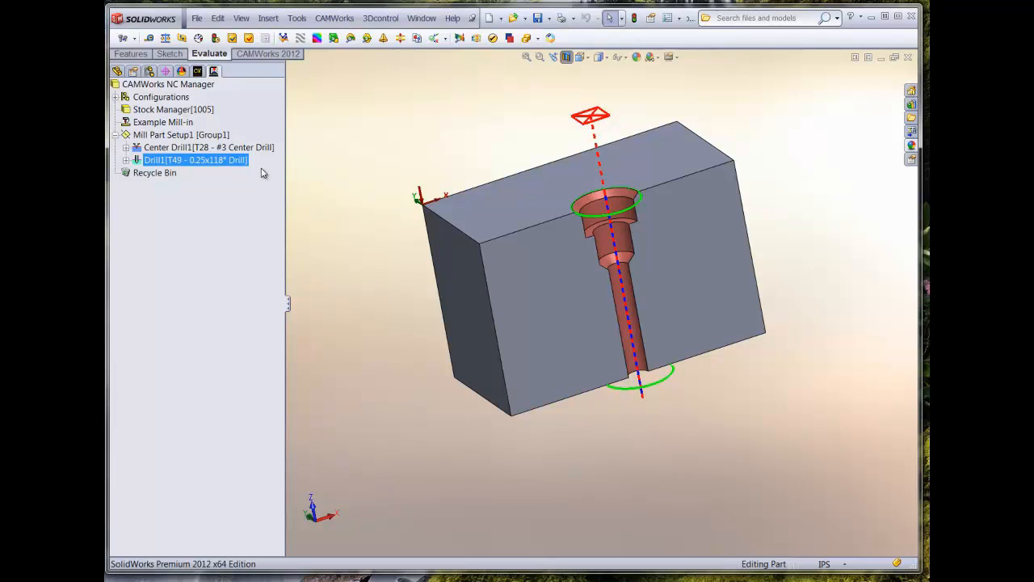
pyautogui.click(181, 134)
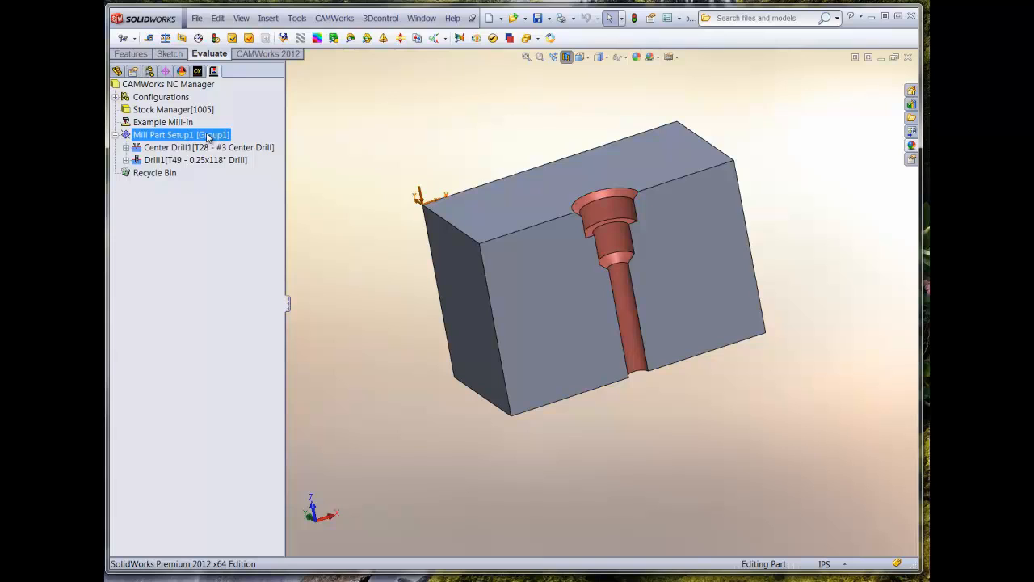
# Step: Insert a Drill hole machining operation on Hole1 under Mill Part Setup1
pyautogui.rightClick(181, 134)
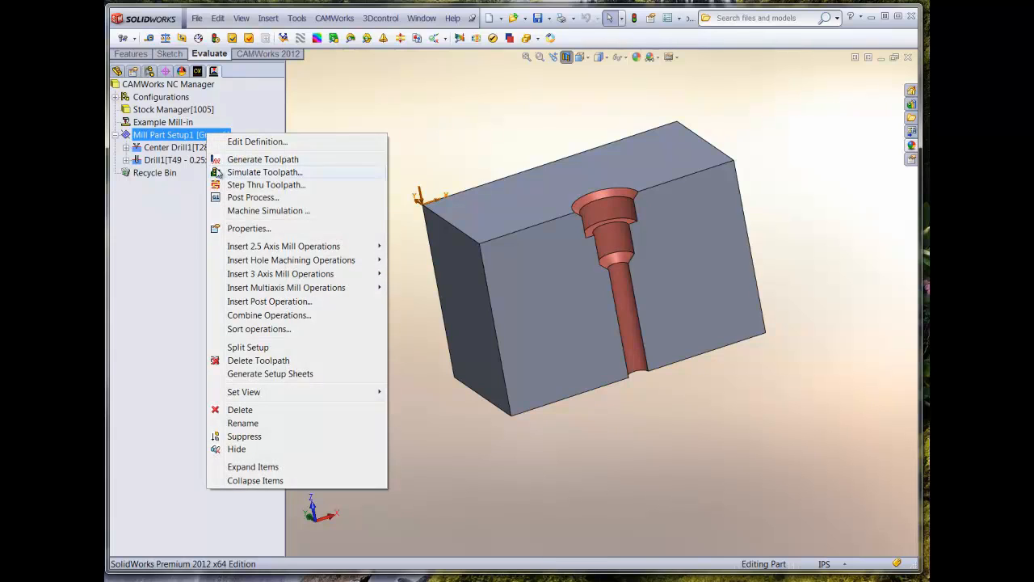
pyautogui.moveTo(291, 259)
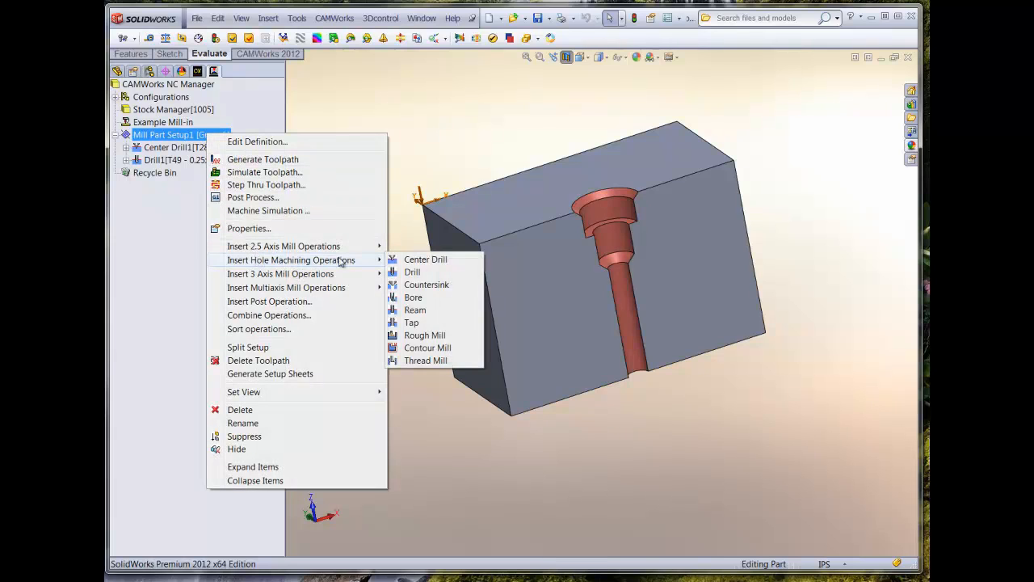
pyautogui.click(413, 272)
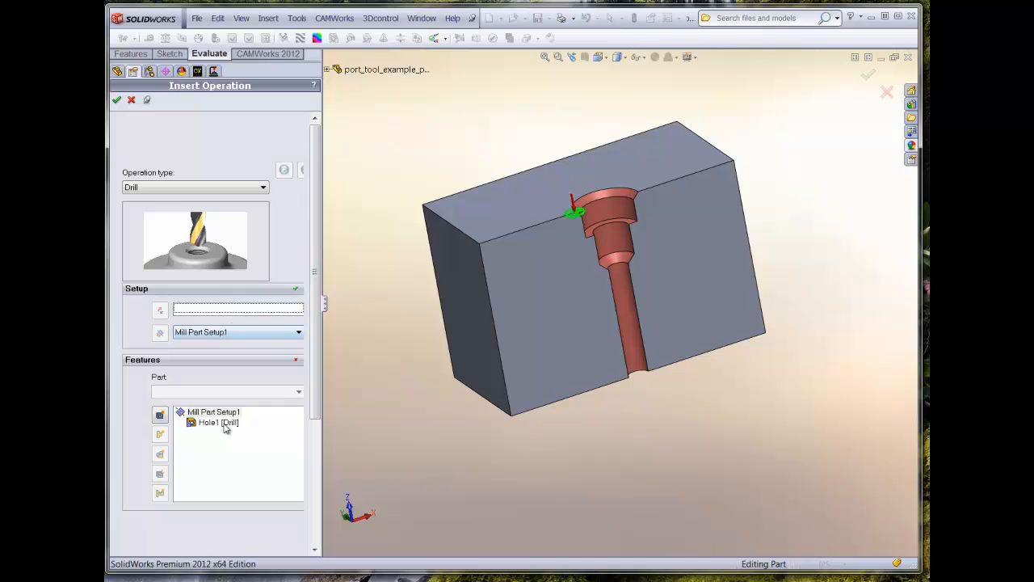
pyautogui.click(218, 422)
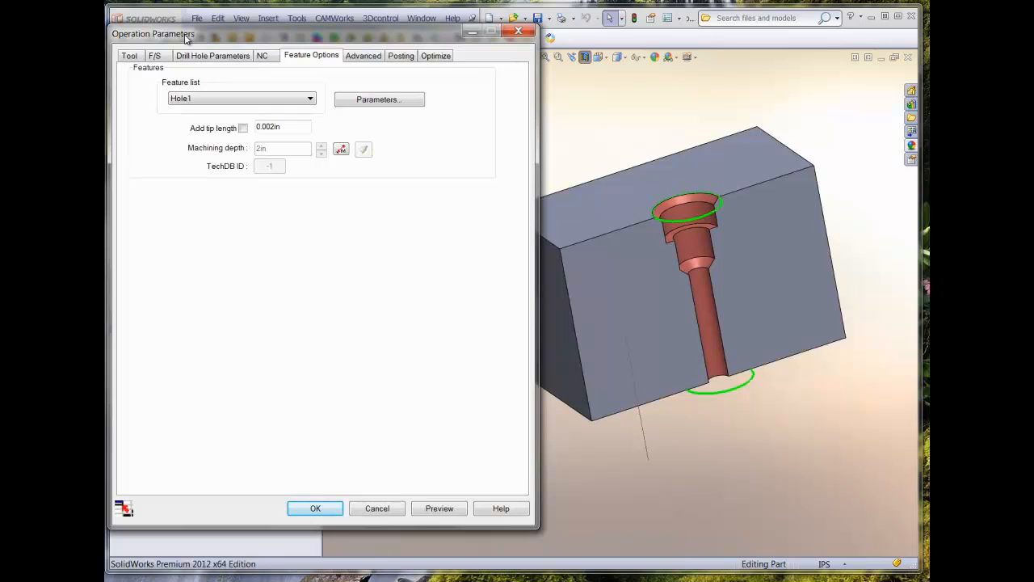
# Step: Add user-defined tool Port-A to the tool crib and assign it to the drill
pyautogui.click(129, 55)
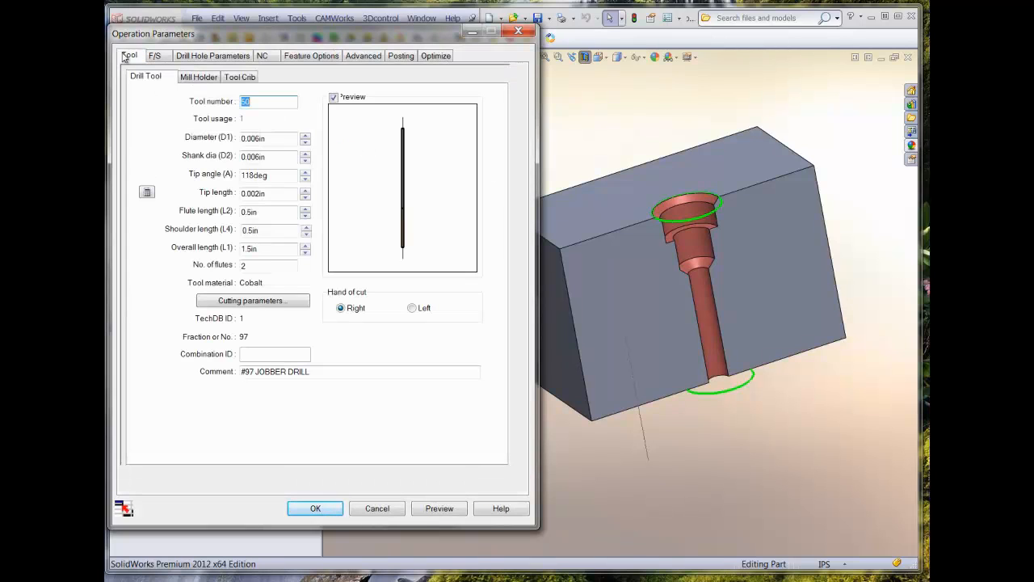
pyautogui.moveTo(362, 226)
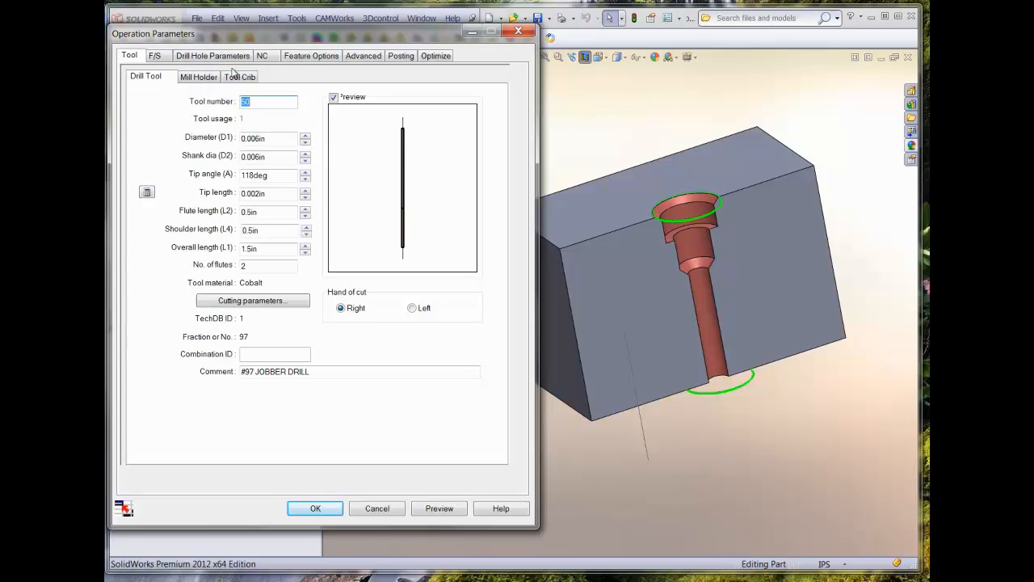
pyautogui.click(239, 76)
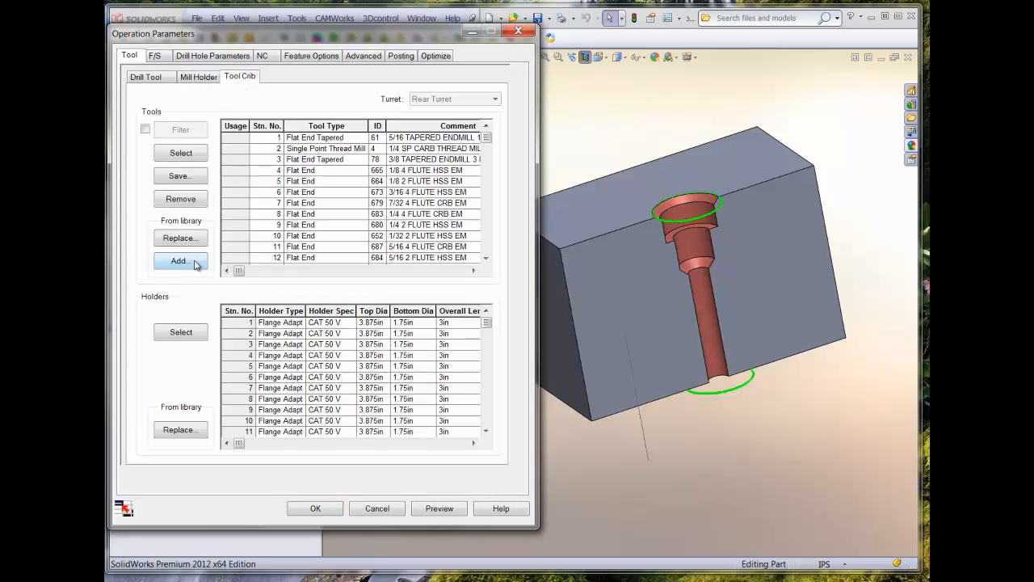
pyautogui.click(180, 261)
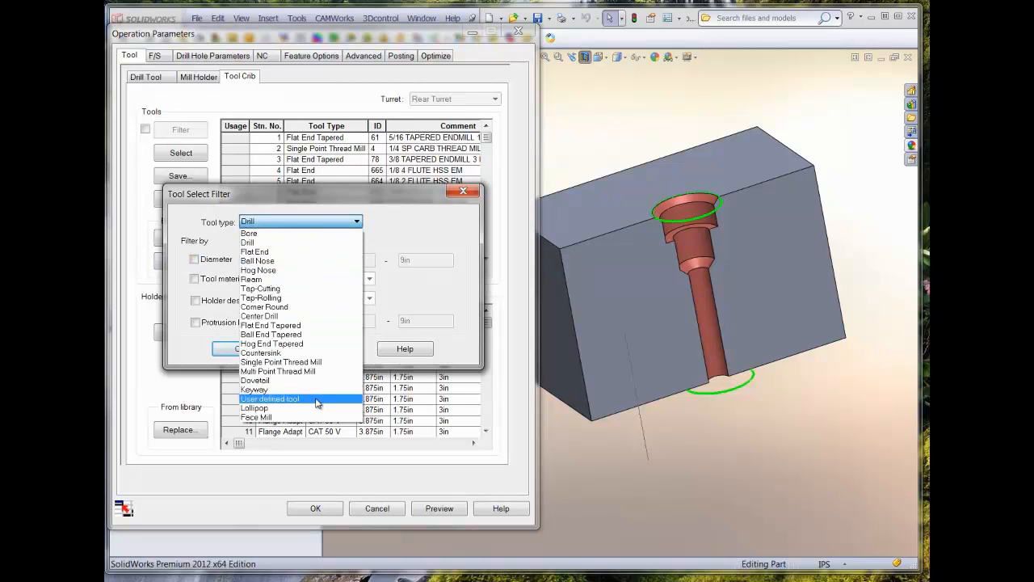
pyautogui.click(269, 398)
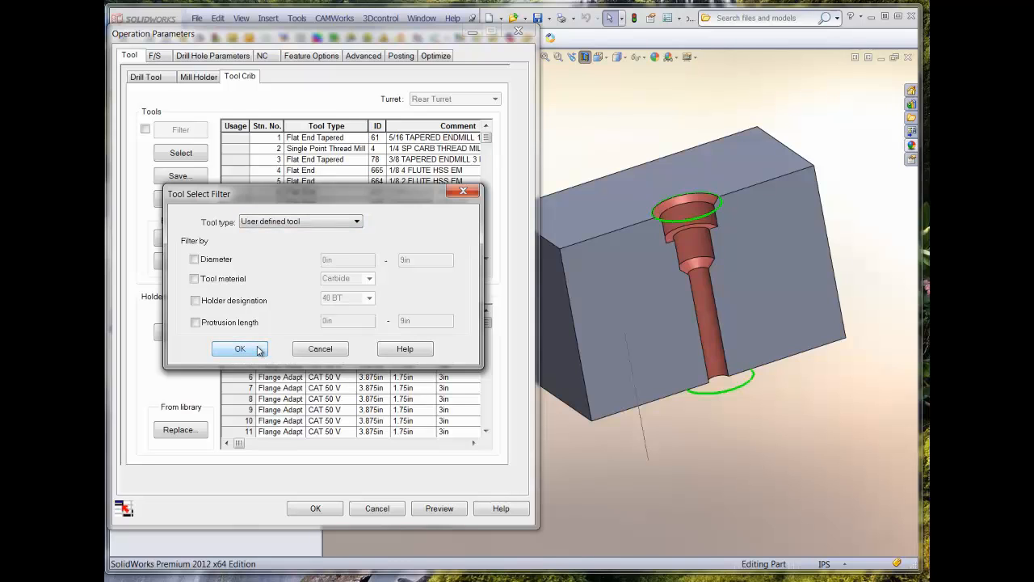
pyautogui.click(240, 348)
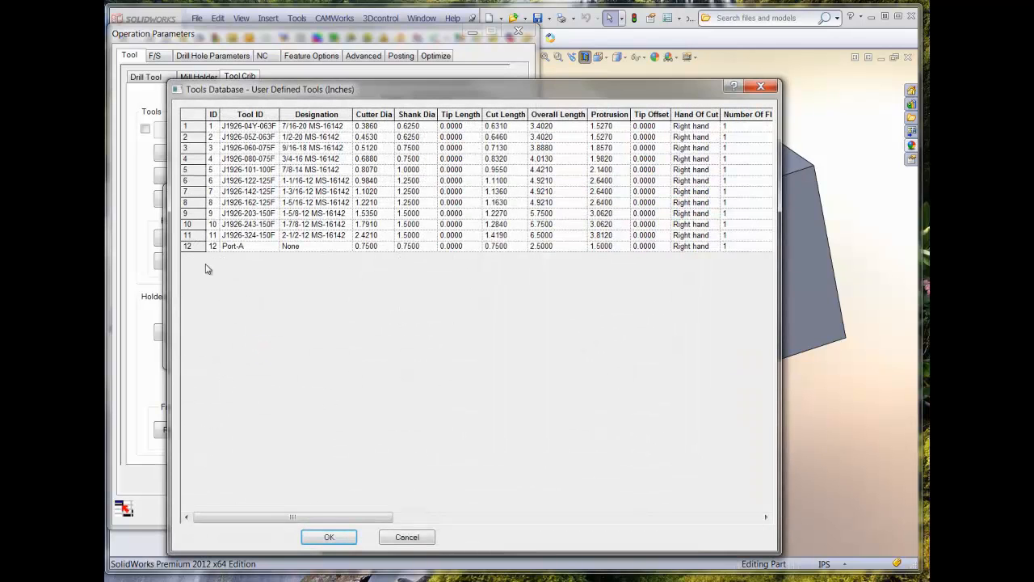
pyautogui.click(194, 245)
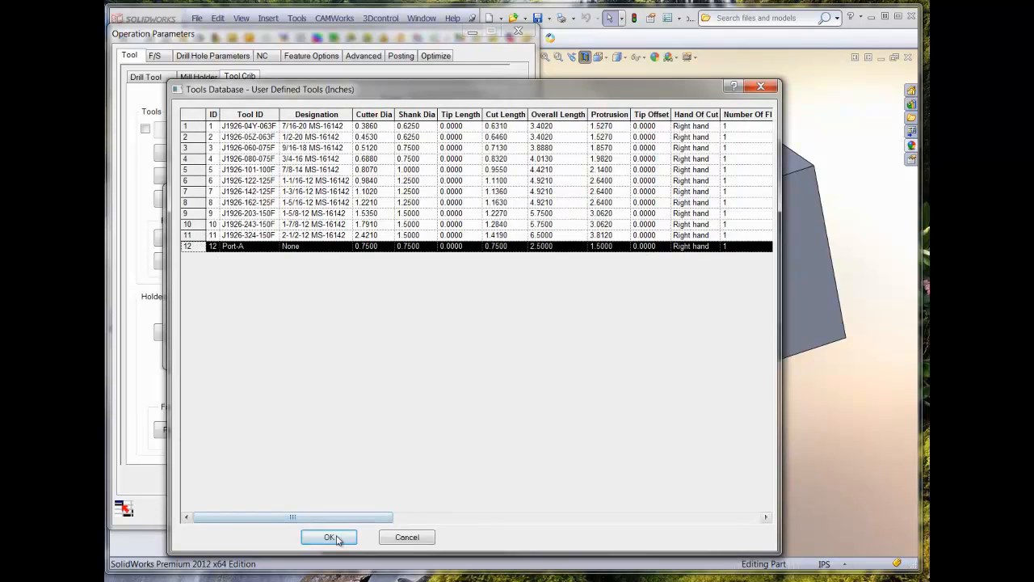
pyautogui.click(329, 537)
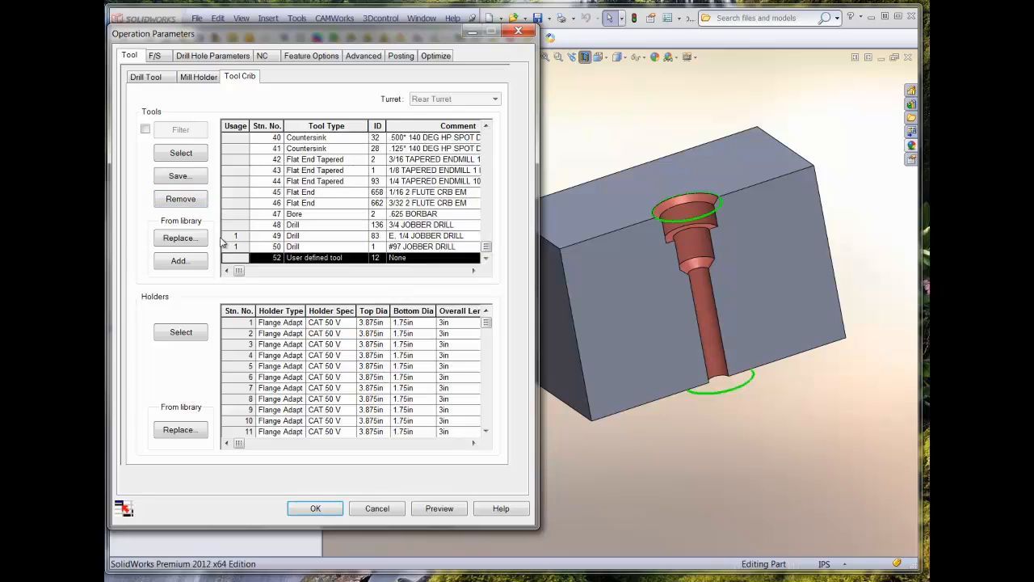
pyautogui.doubleClick(313, 257)
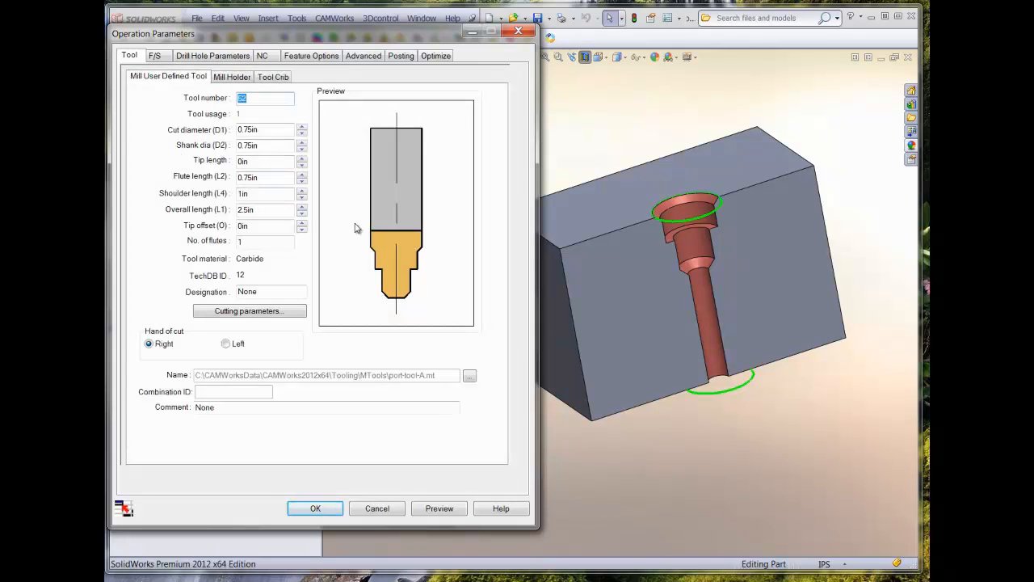
pyautogui.moveTo(404, 301)
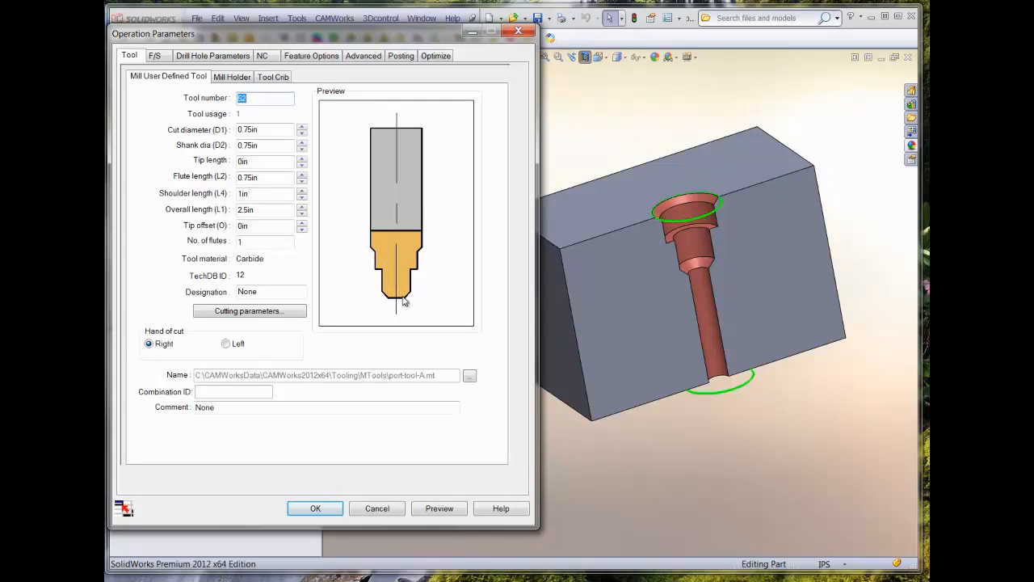
pyautogui.moveTo(404, 301)
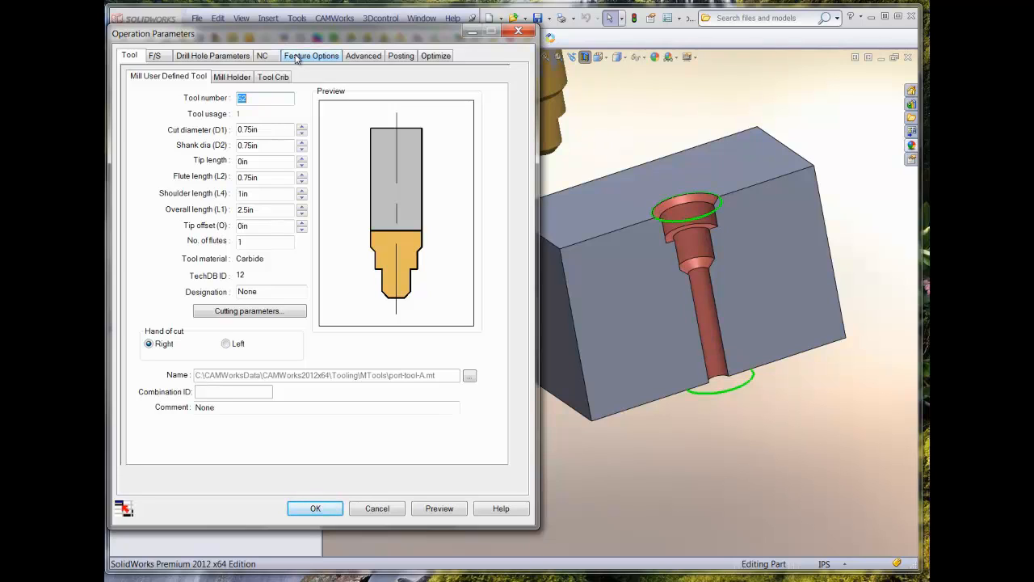
# Step: Show the Feature Options tab of the drill's Operation Parameters
pyautogui.click(312, 56)
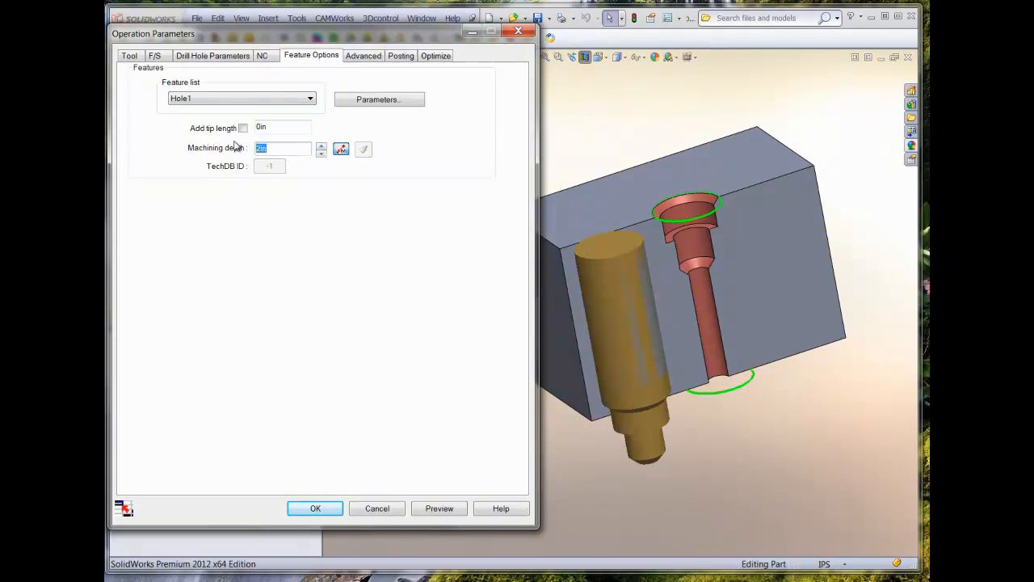
# Step: Set machining depth to .75, step through the toolpath preview, and accept the operation
pyautogui.write('7')
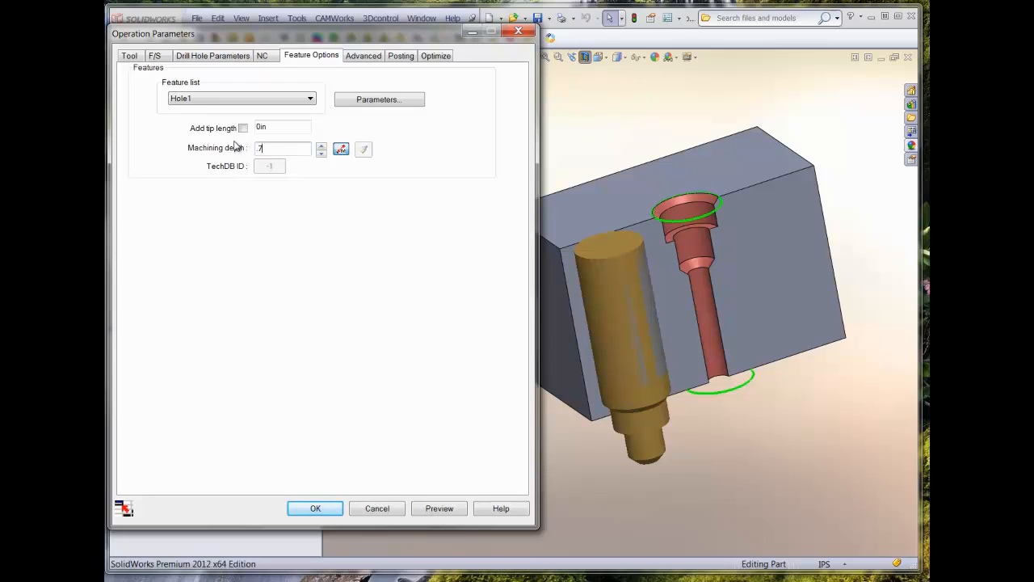
pyautogui.write('5')
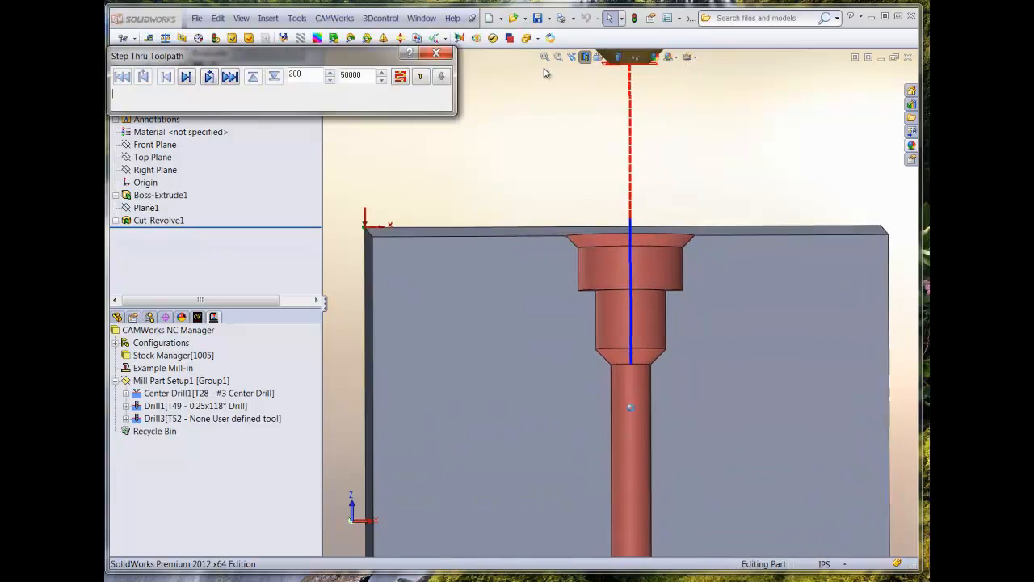
pyautogui.click(208, 75)
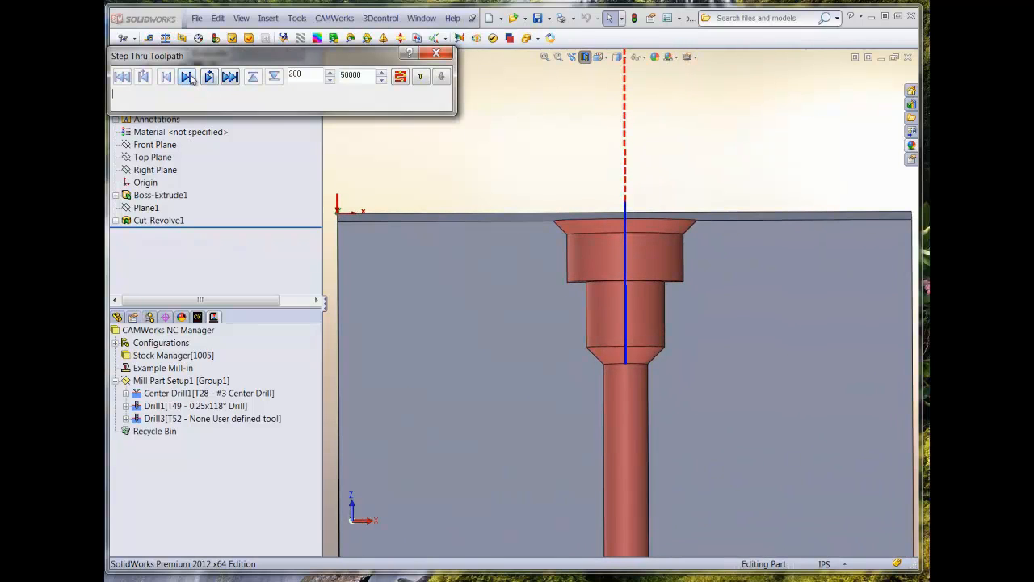
pyautogui.click(186, 75)
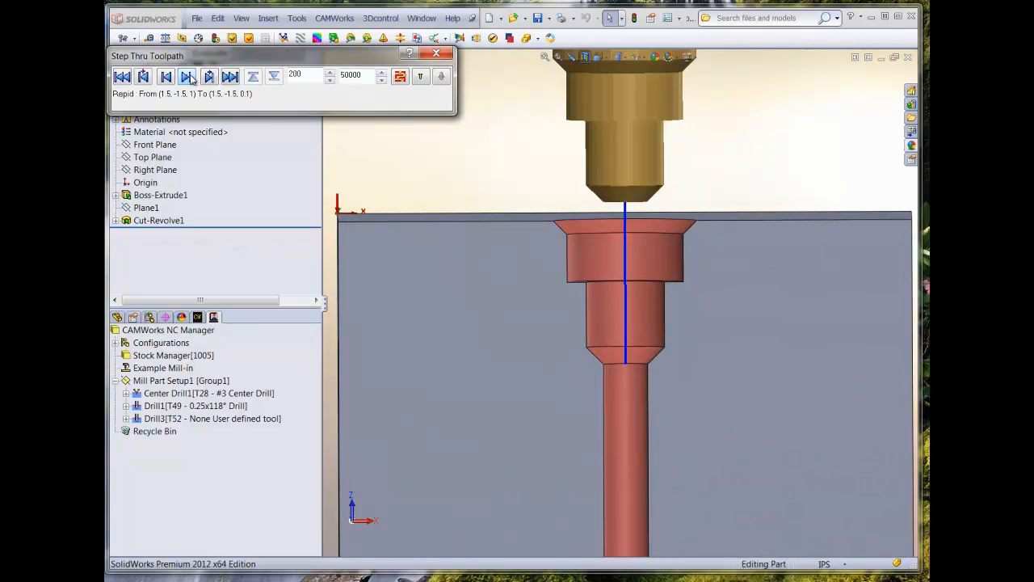
pyautogui.click(187, 76)
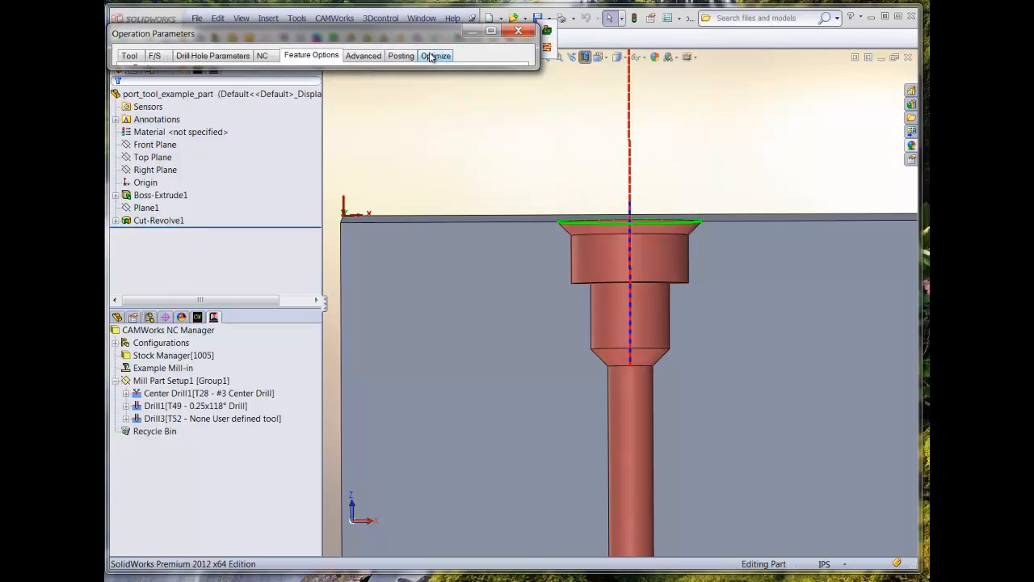
pyautogui.click(311, 55)
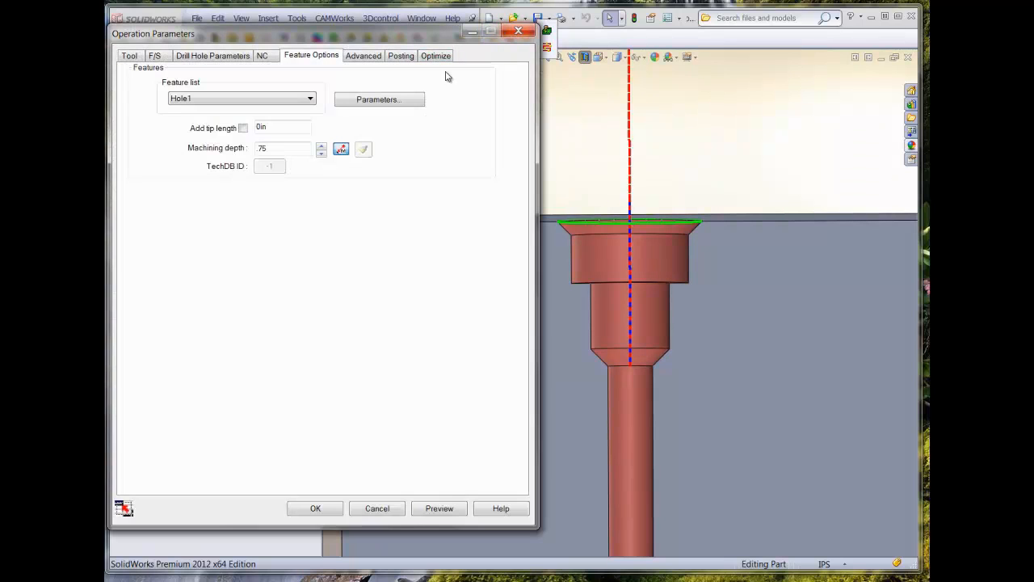
pyautogui.click(315, 509)
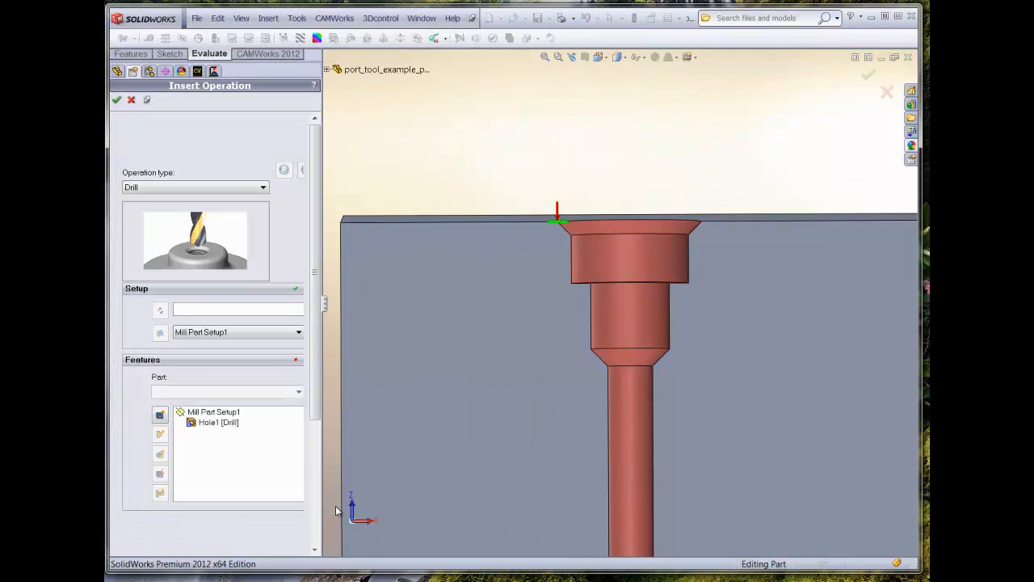
# Step: Confirm Drill3 with the Port-A tool, hide the section view, and step through its toolpath simulation
pyautogui.click(116, 100)
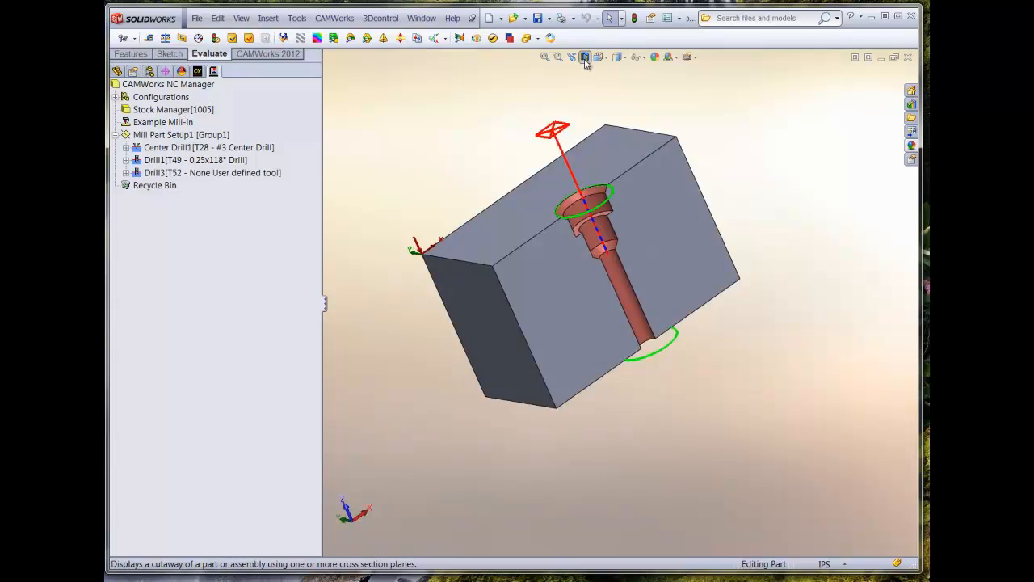
pyautogui.click(584, 57)
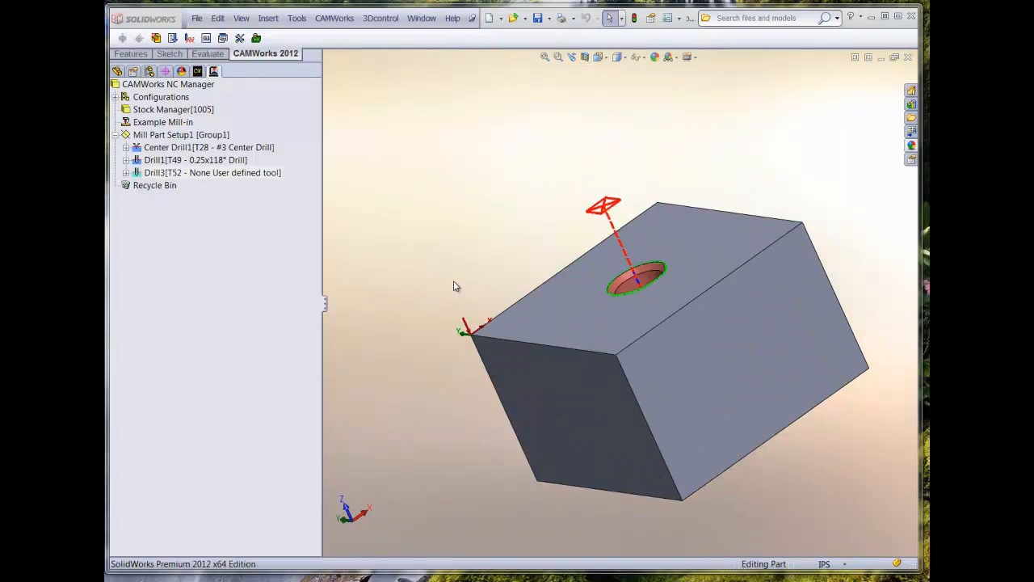
pyautogui.moveTo(256, 38)
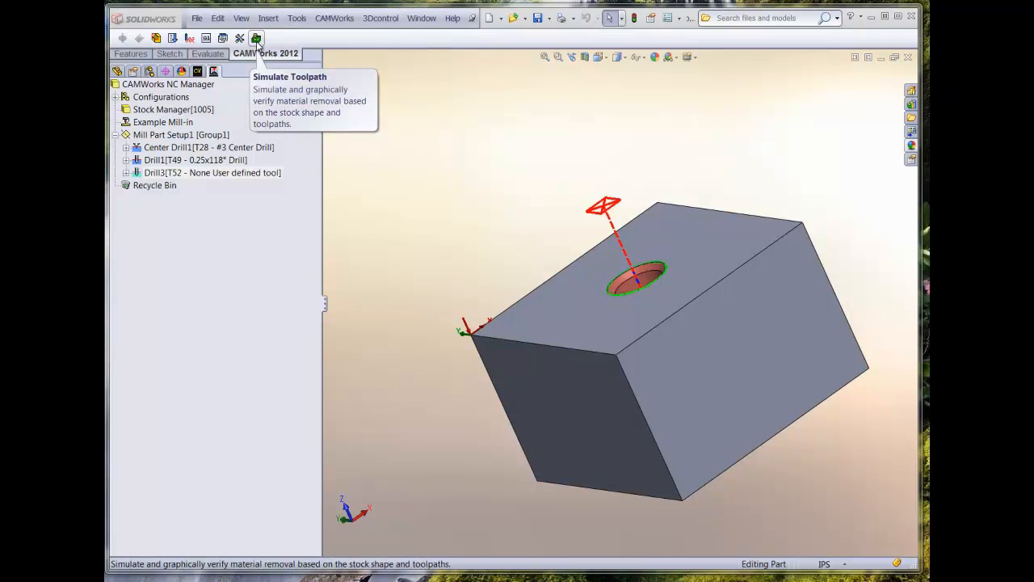
pyautogui.click(256, 38)
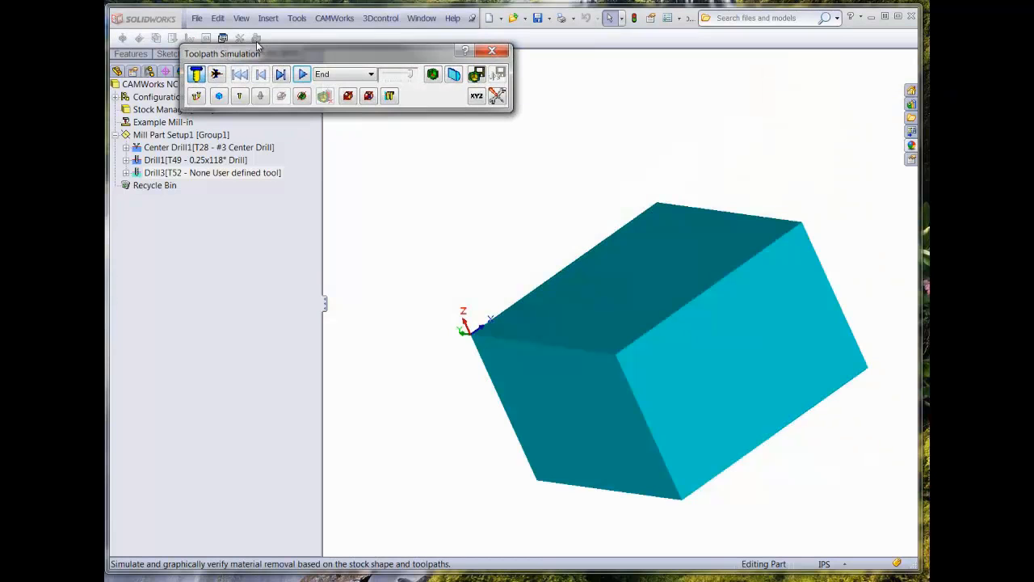
pyautogui.click(281, 74)
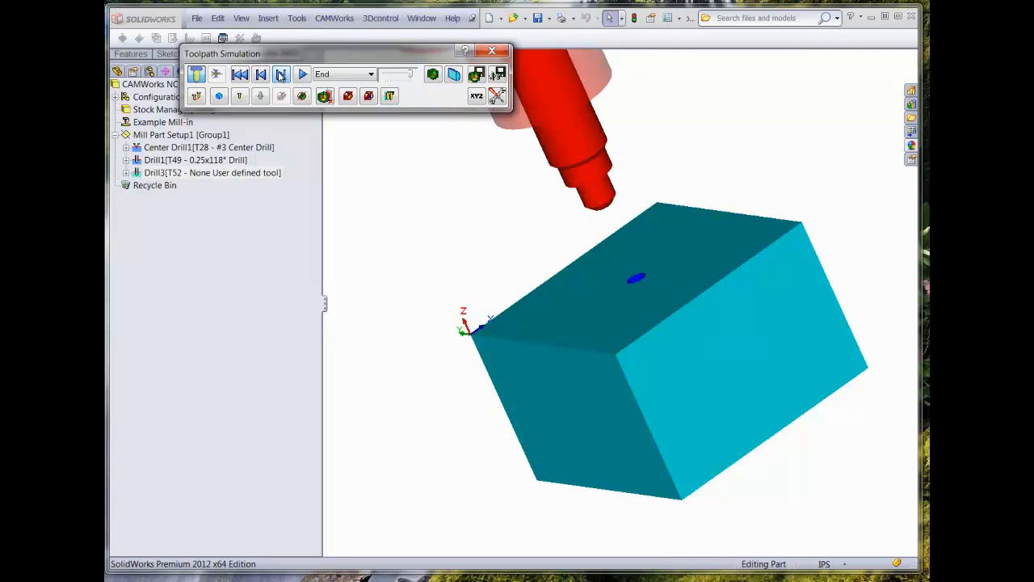
pyautogui.click(302, 73)
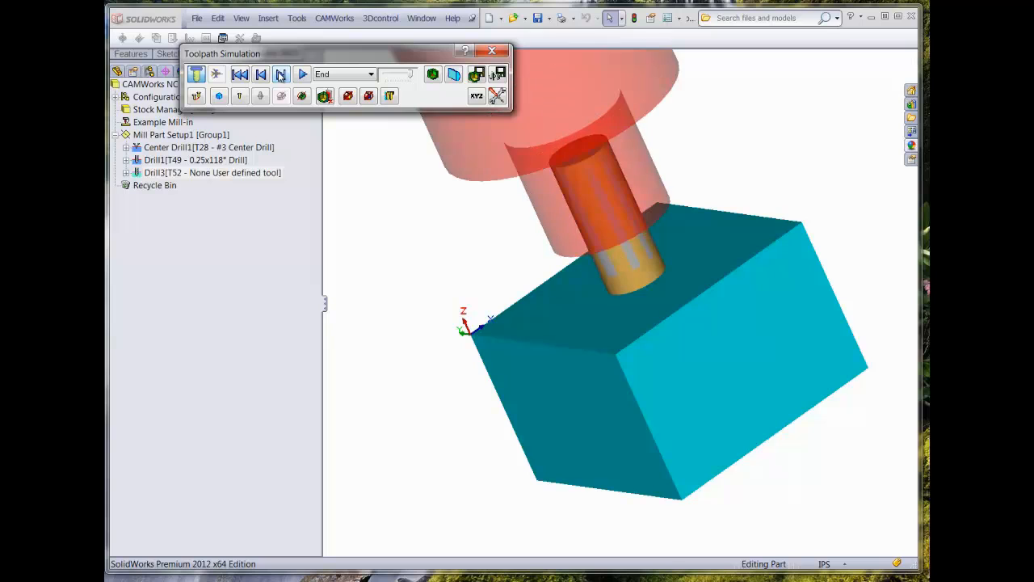
pyautogui.click(303, 74)
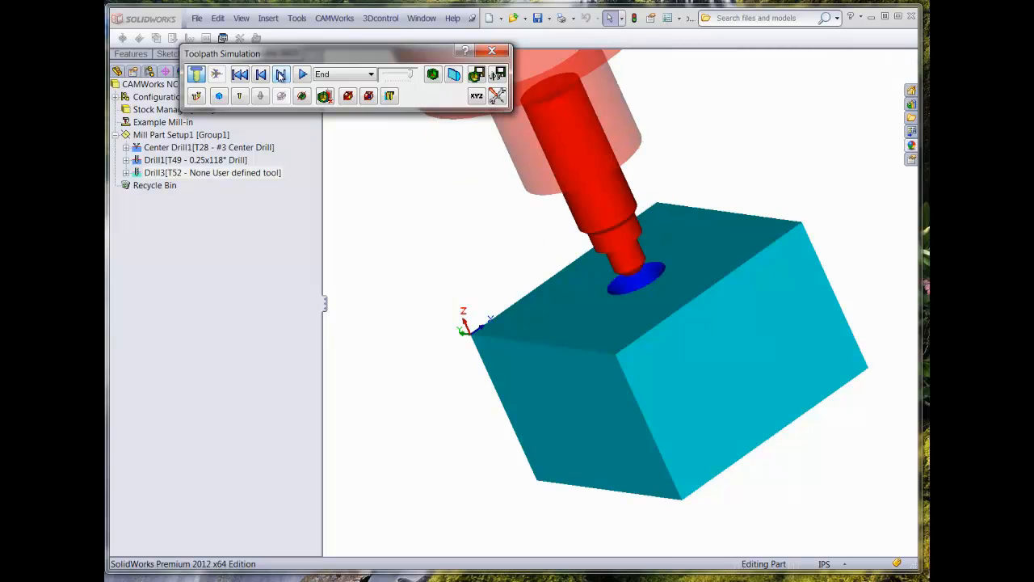
pyautogui.click(280, 74)
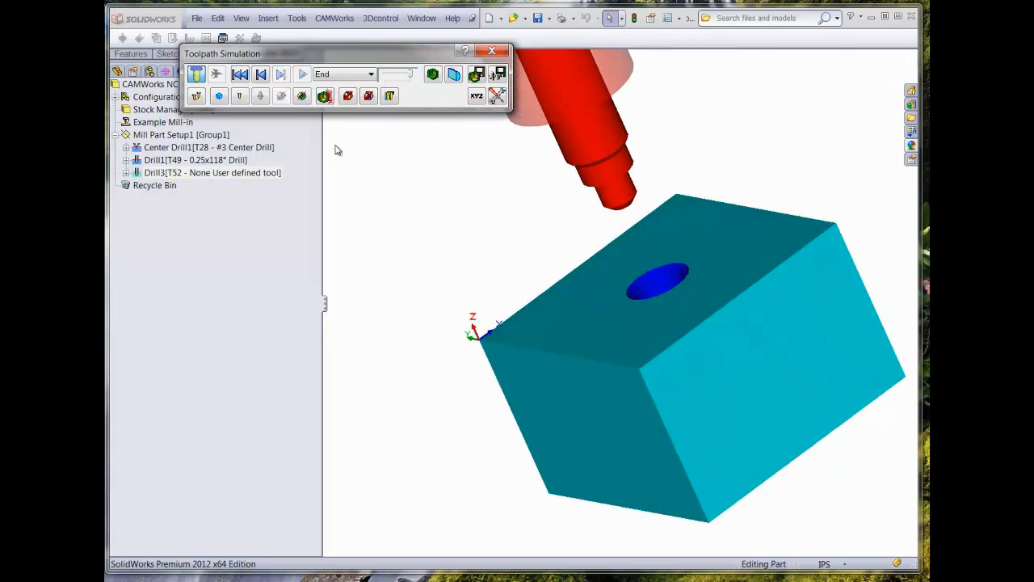